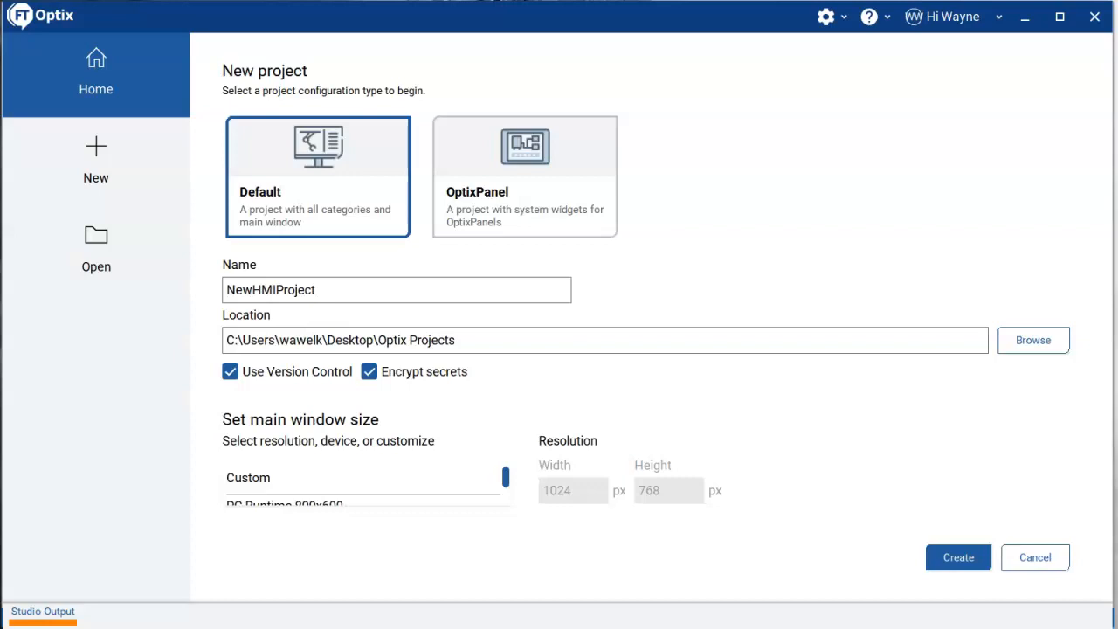
{"action": "mouse_move", "coordinate": [199, 213]}
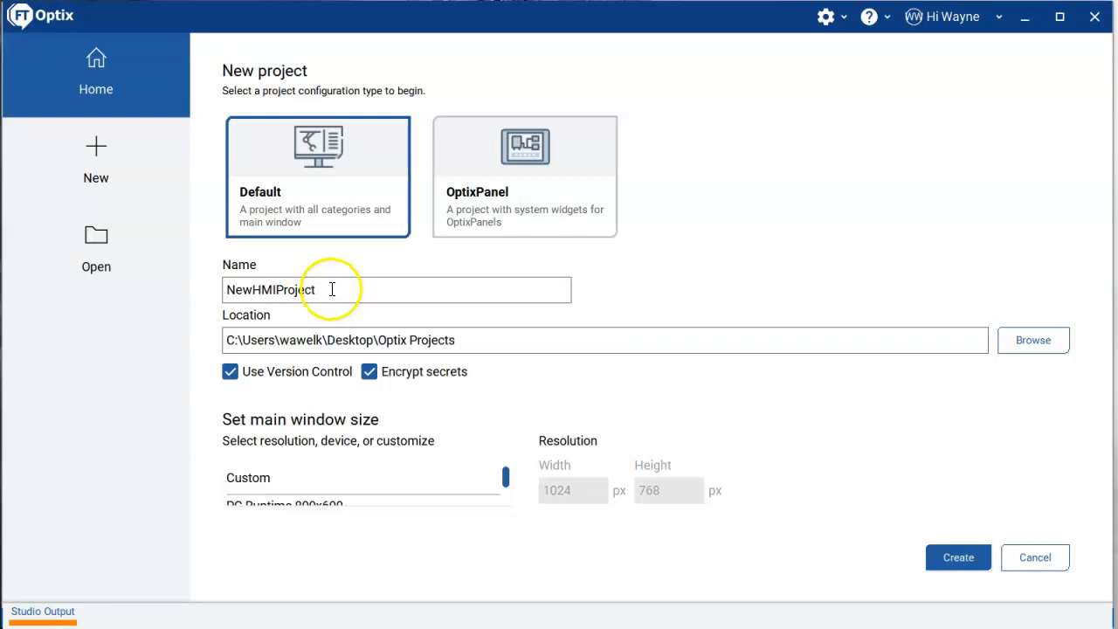
Name the new Default project OptixLogixTest
{"action": "type", "text": "O"}
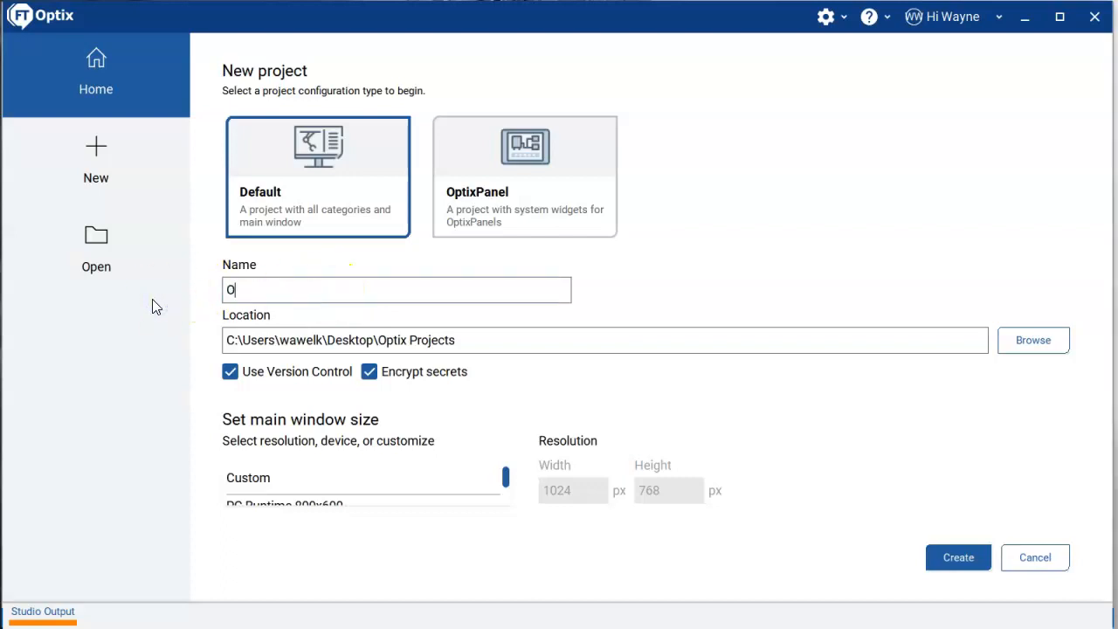
{"action": "type", "text": "ptixLogixTest"}
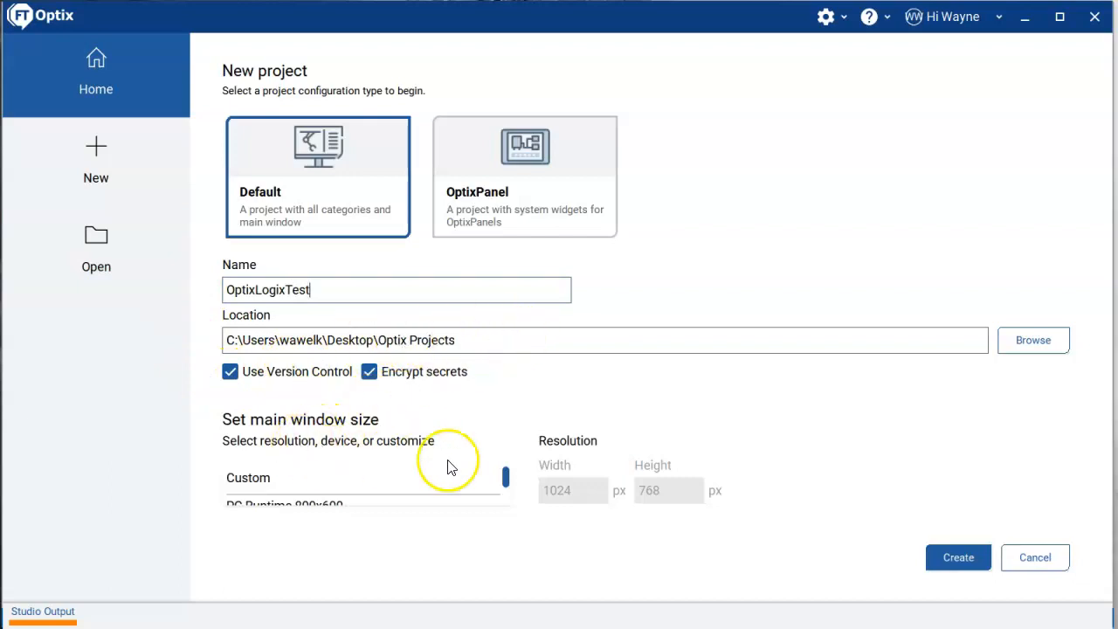
{"action": "mouse_move", "coordinate": [339, 452]}
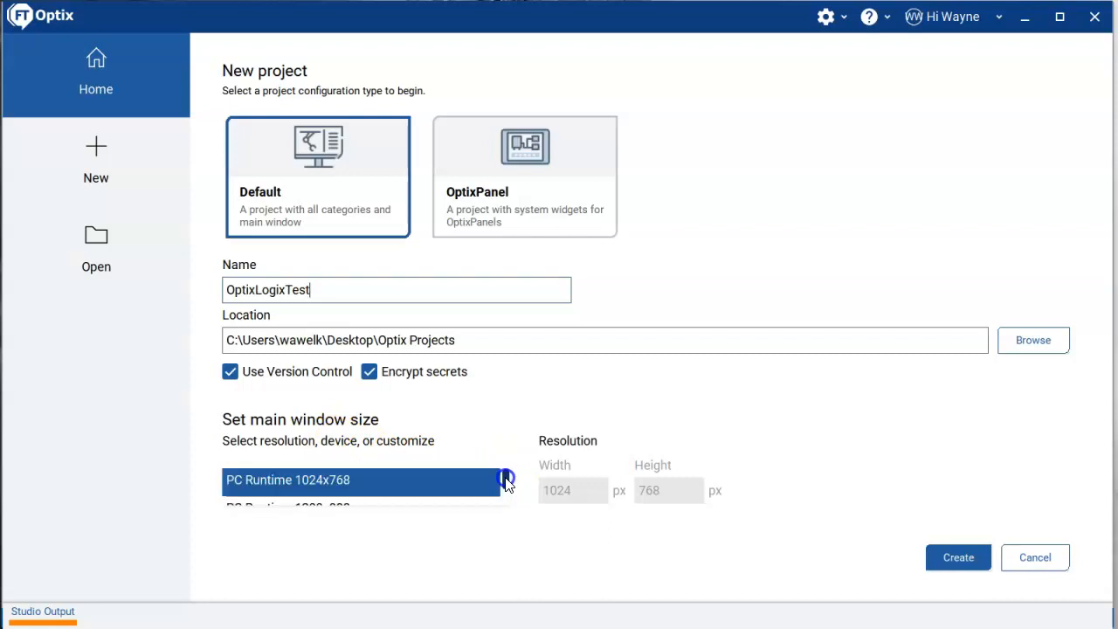
Choose PC Runtime 1280x800 as the main window size
{"action": "scroll", "scroll_direction": "down", "scroll_amount": 3}
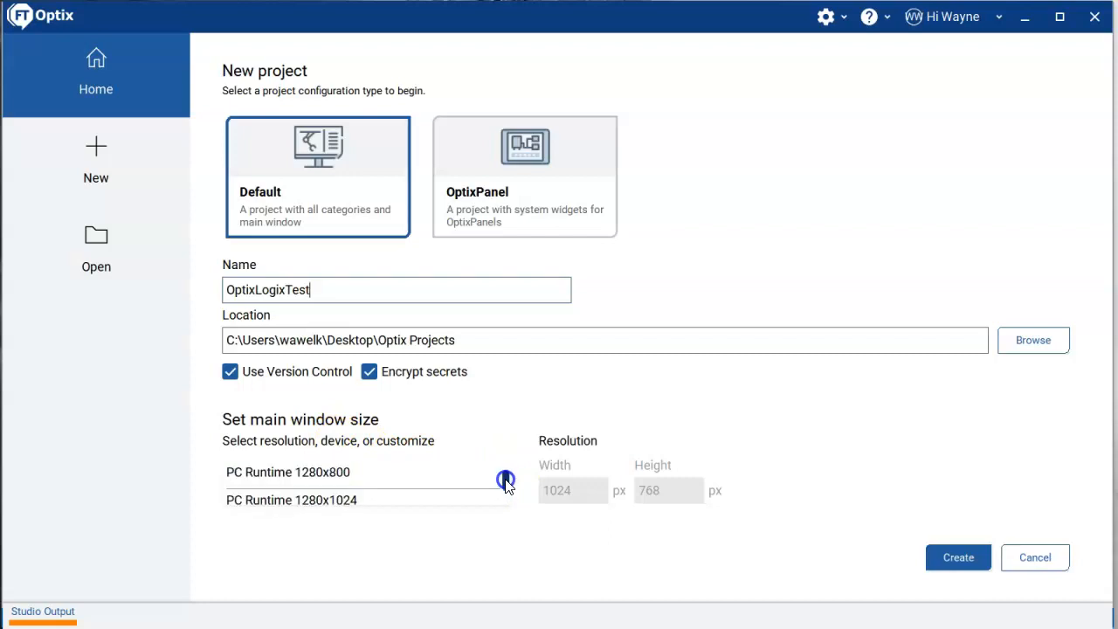
{"action": "left_click", "coordinate": [288, 472]}
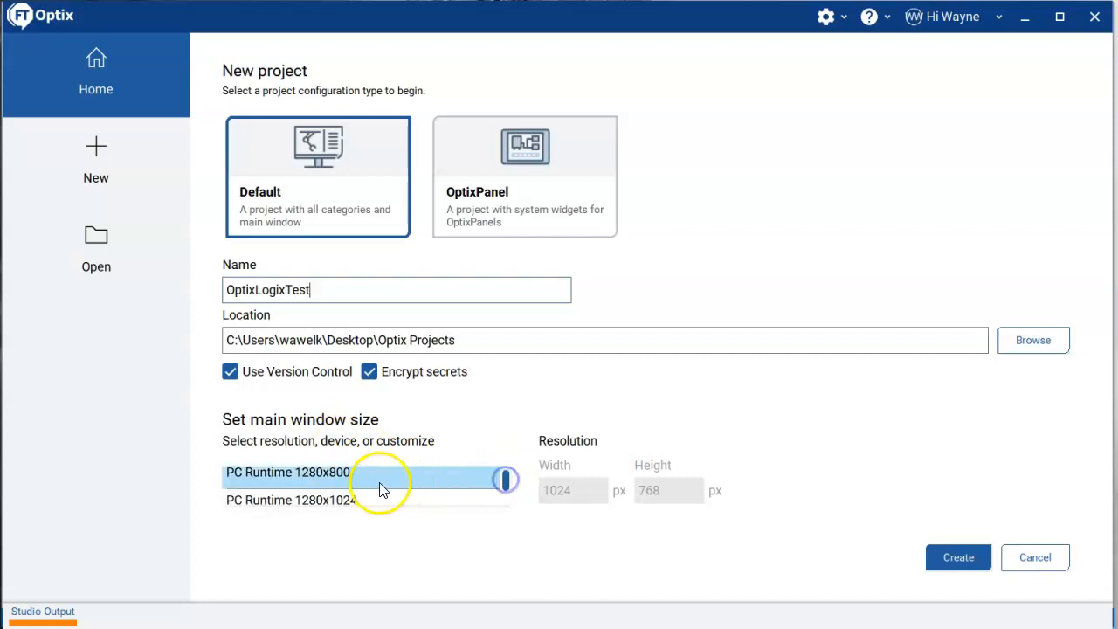
{"action": "left_click", "coordinate": [290, 500]}
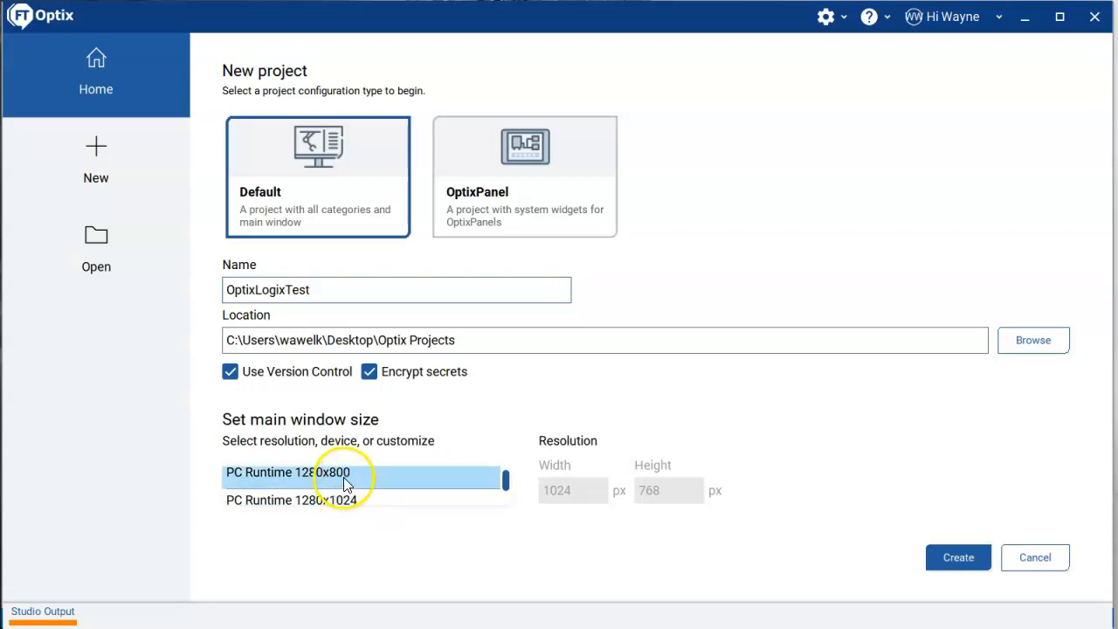
{"action": "left_click", "coordinate": [288, 478]}
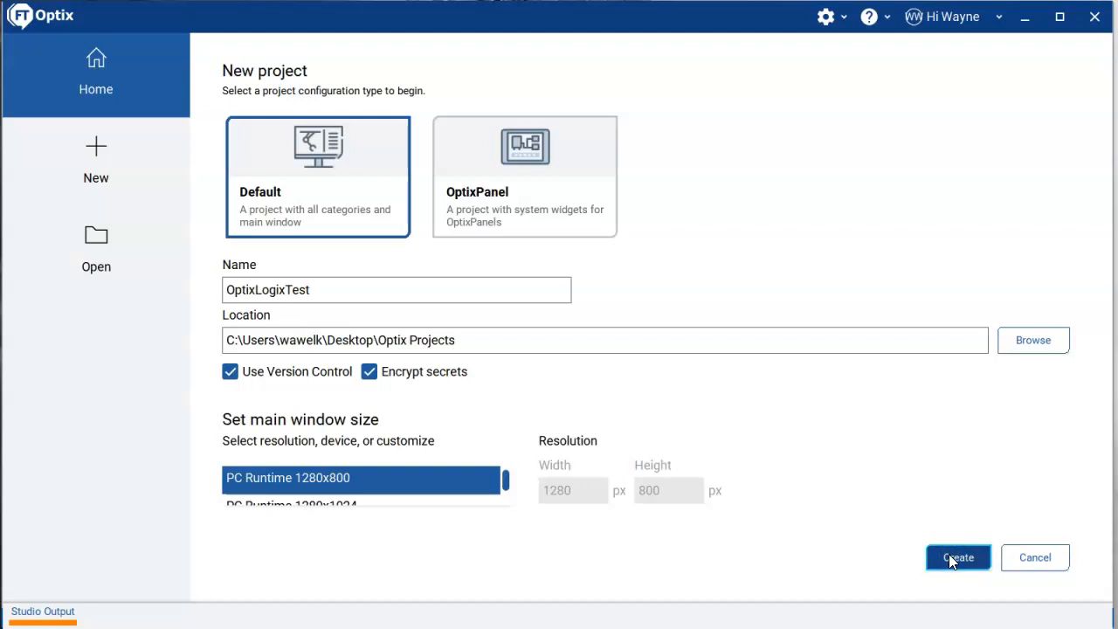
{"action": "left_click", "coordinate": [957, 557]}
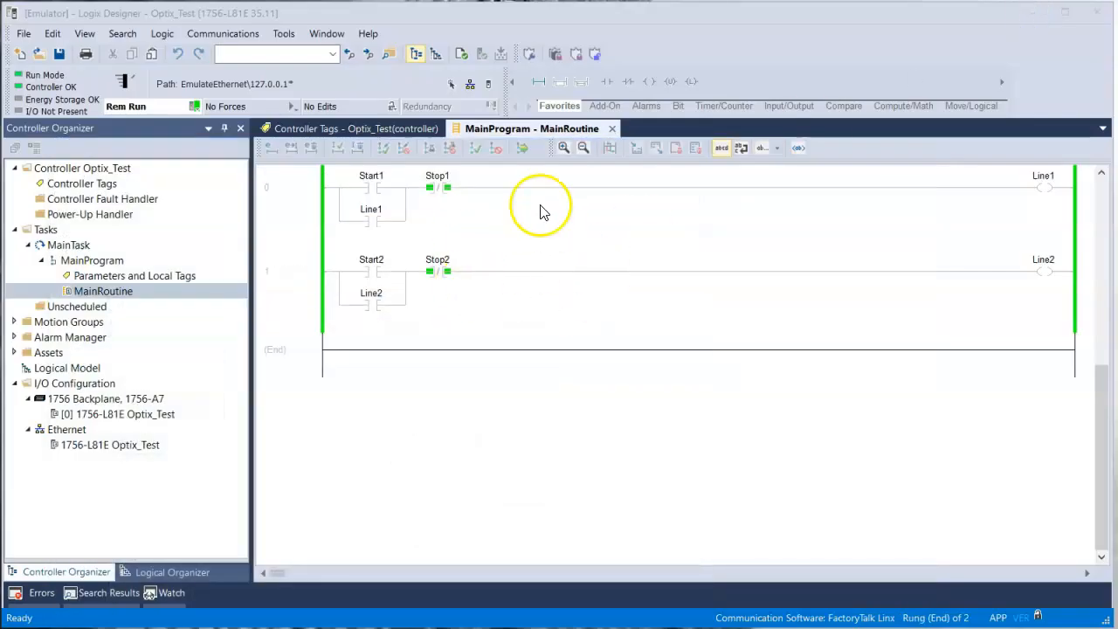
{"action": "mouse_move", "coordinate": [321, 238]}
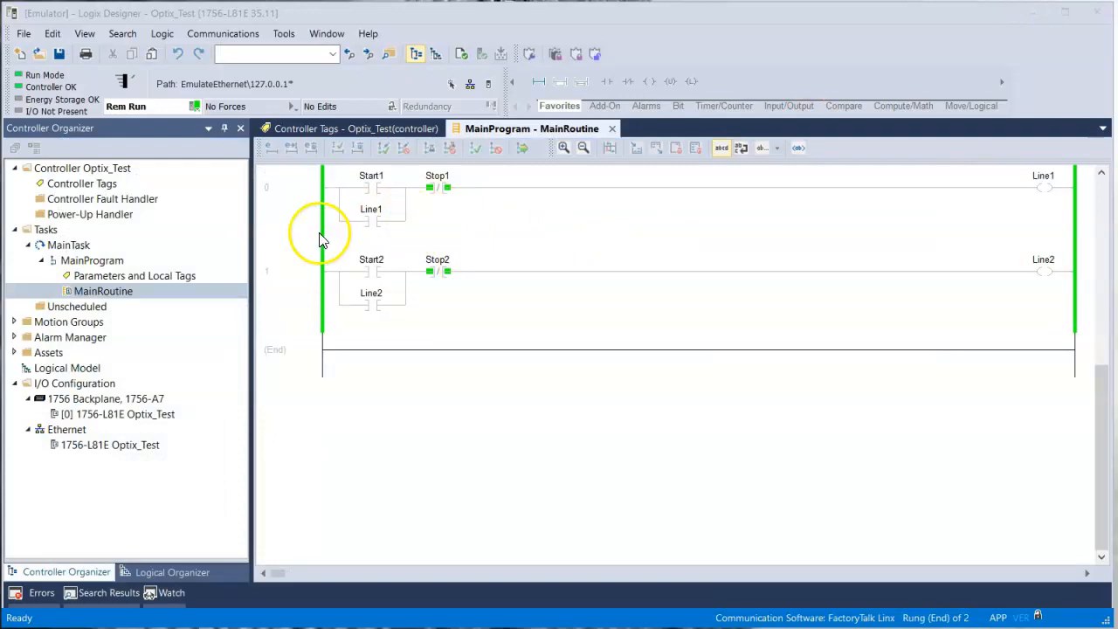
{"action": "mouse_move", "coordinate": [440, 248]}
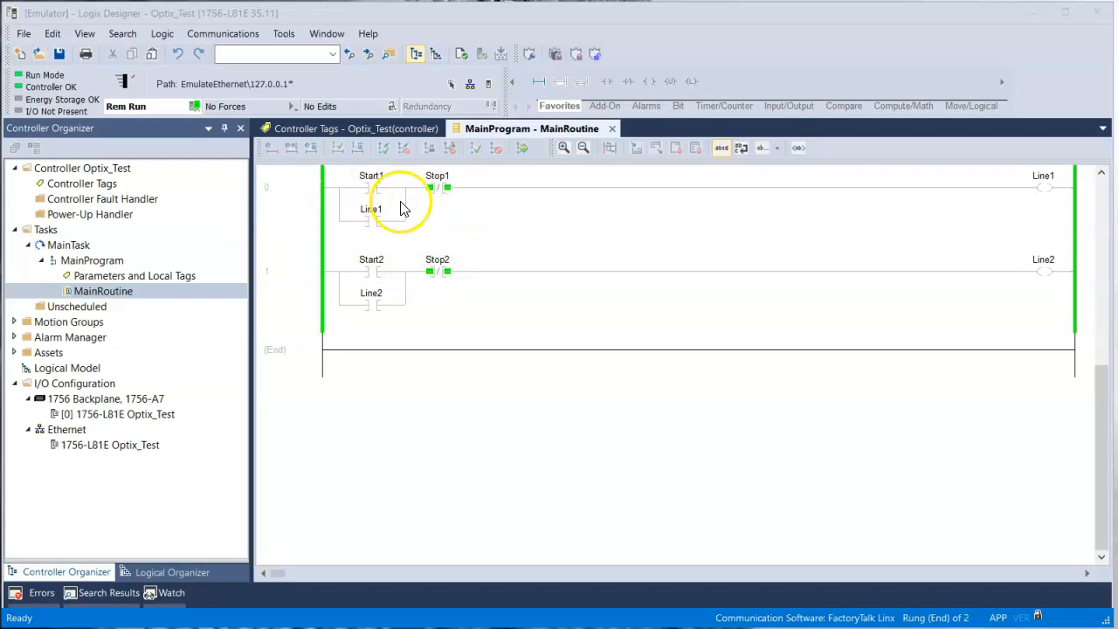
{"action": "mouse_move", "coordinate": [378, 199]}
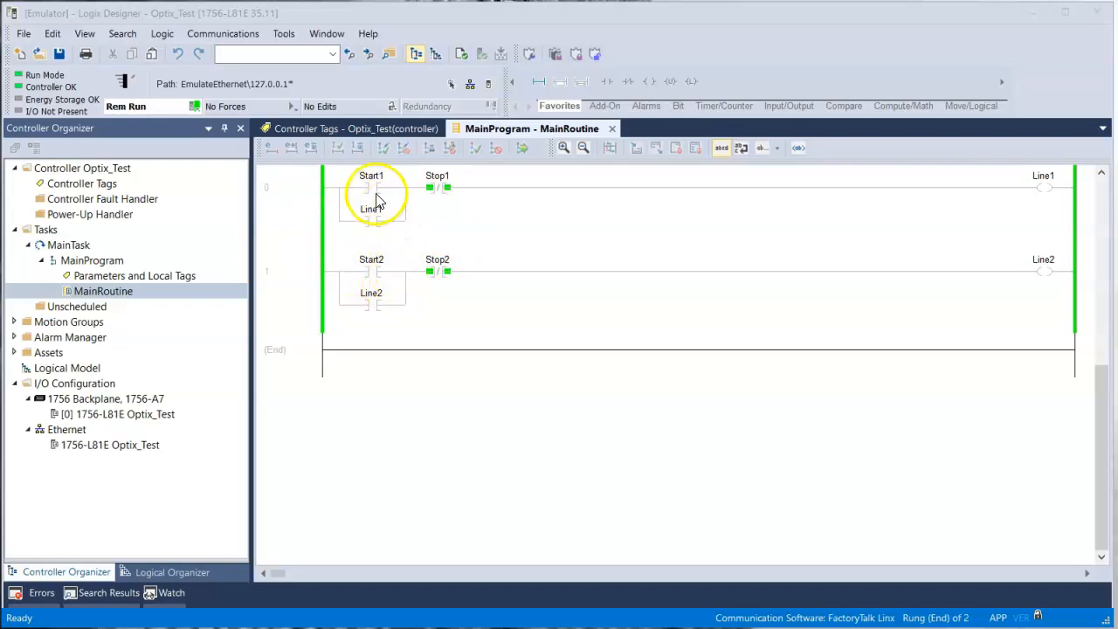
{"action": "mouse_move", "coordinate": [374, 199]}
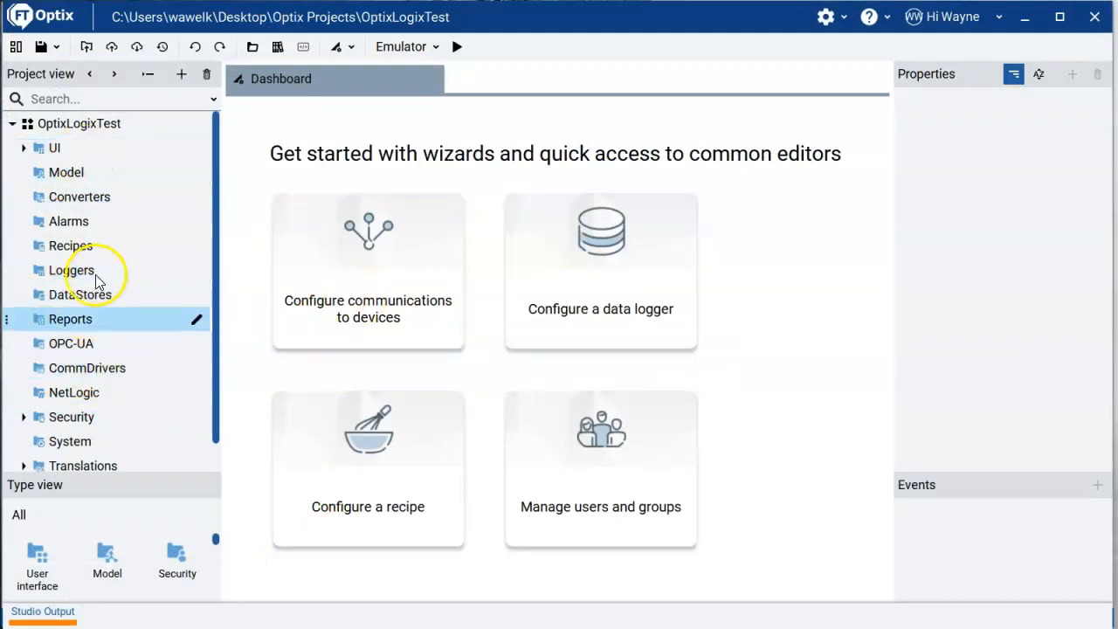
Select CommDrivers in the project tree and view its New options
{"action": "left_click", "coordinate": [87, 367]}
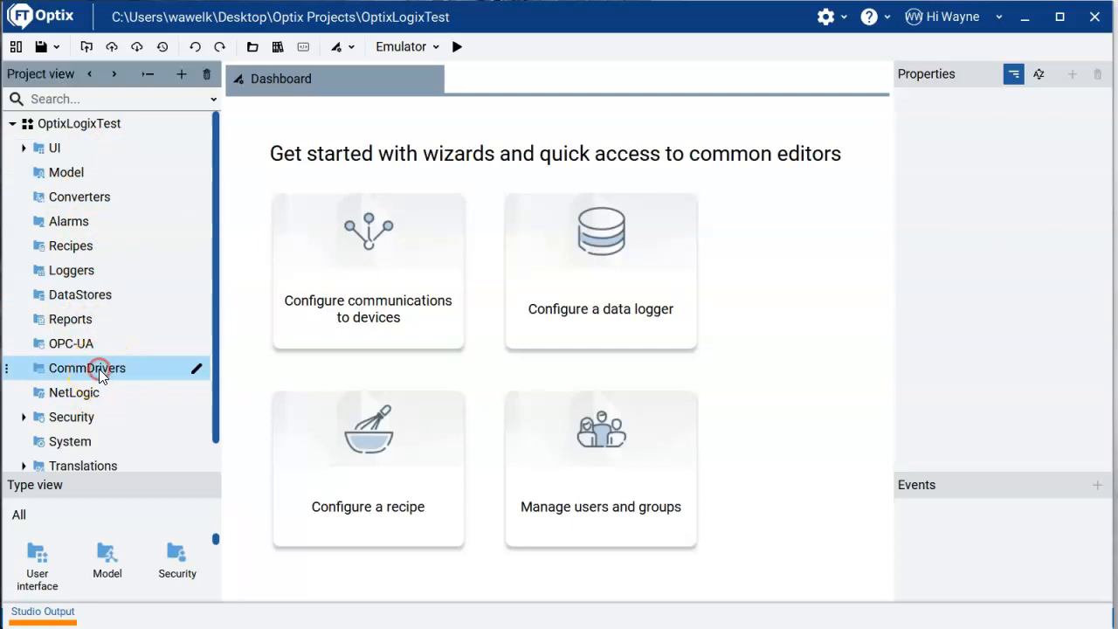
{"action": "right_click", "coordinate": [91, 369]}
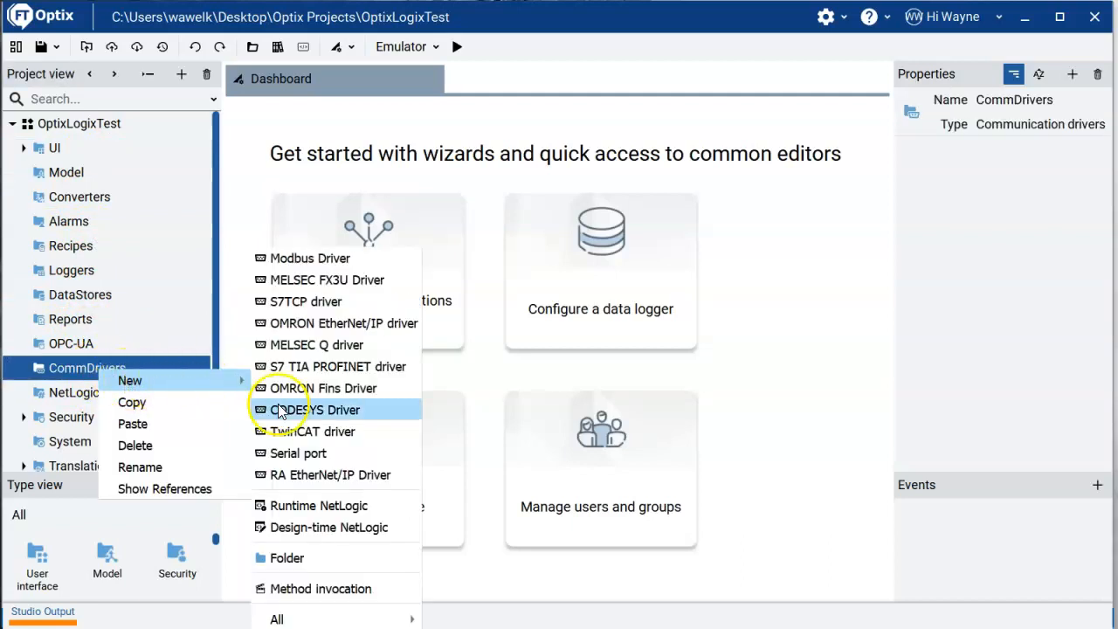
{"action": "mouse_move", "coordinate": [330, 475]}
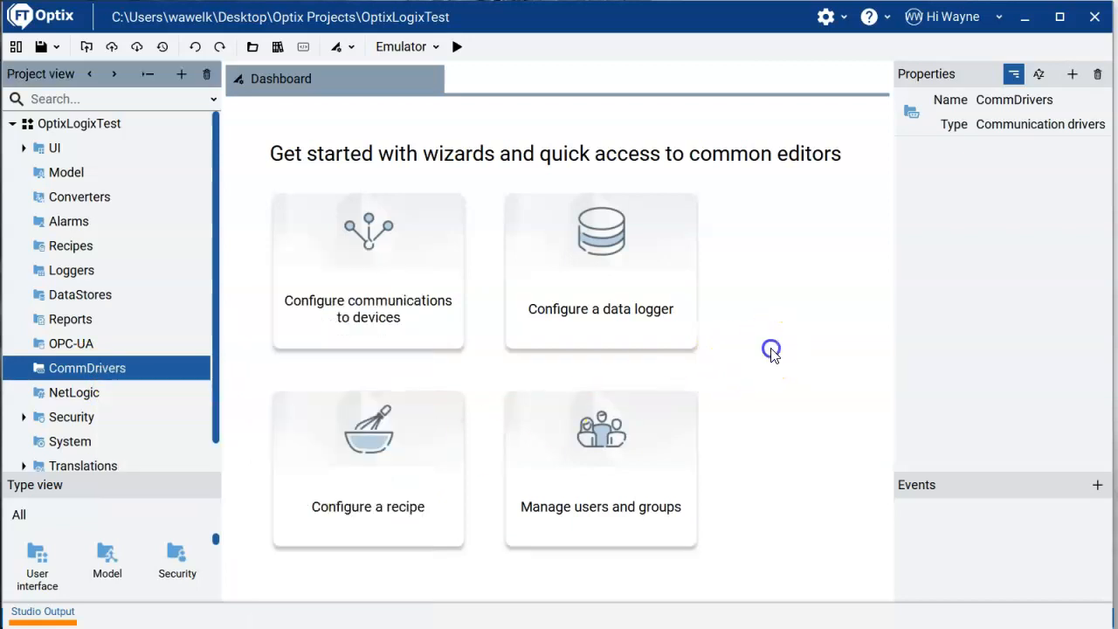
{"action": "mouse_move", "coordinate": [510, 338]}
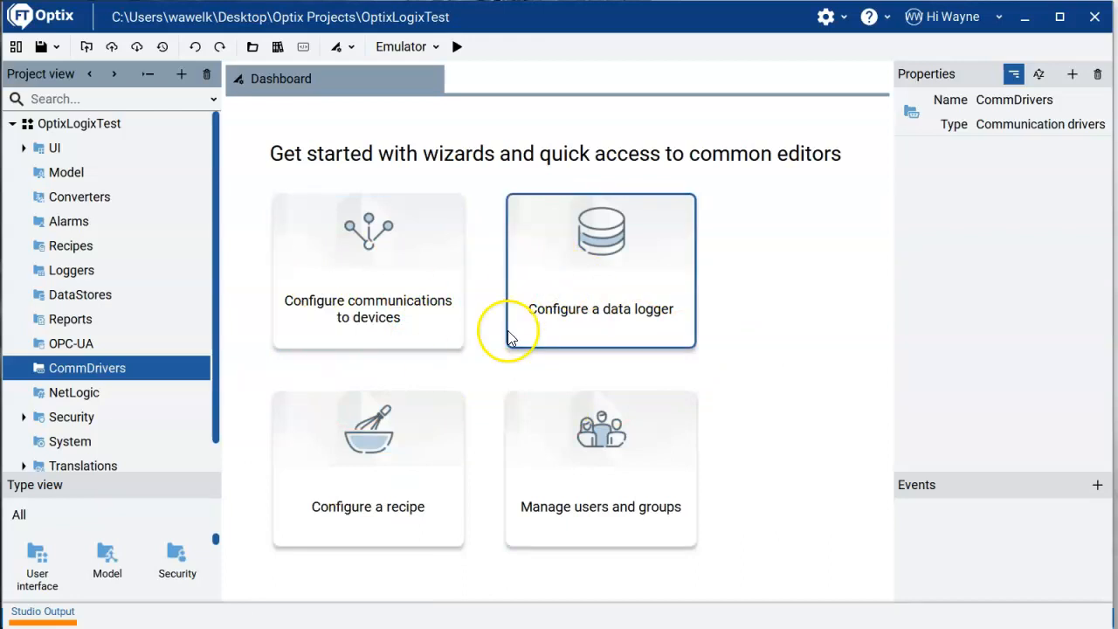
{"action": "mouse_move", "coordinate": [417, 287]}
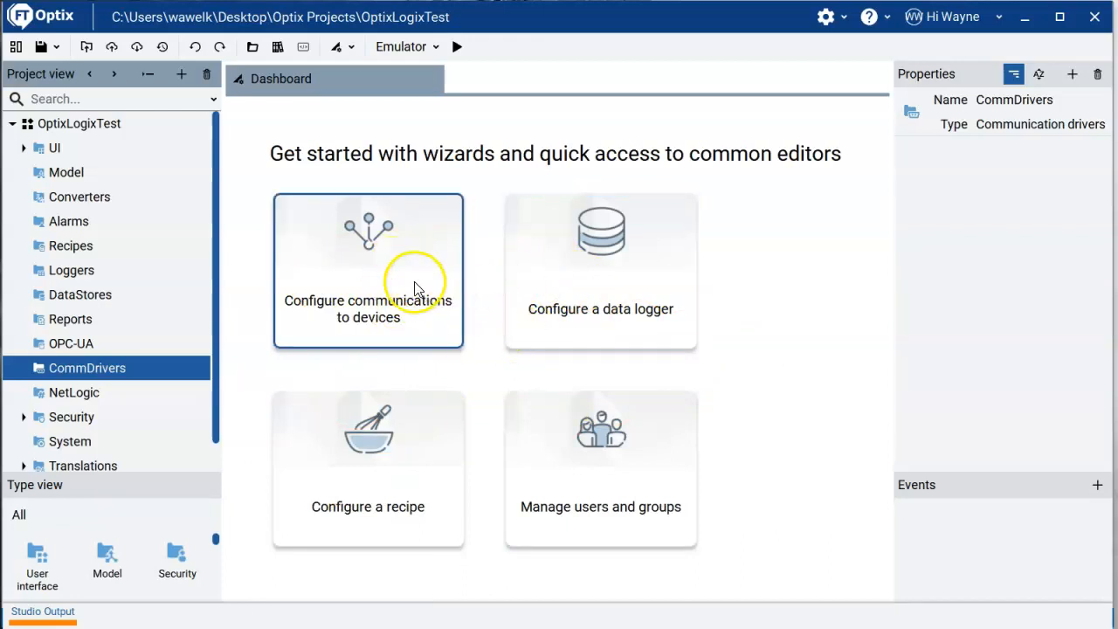
{"action": "mouse_move", "coordinate": [367, 305]}
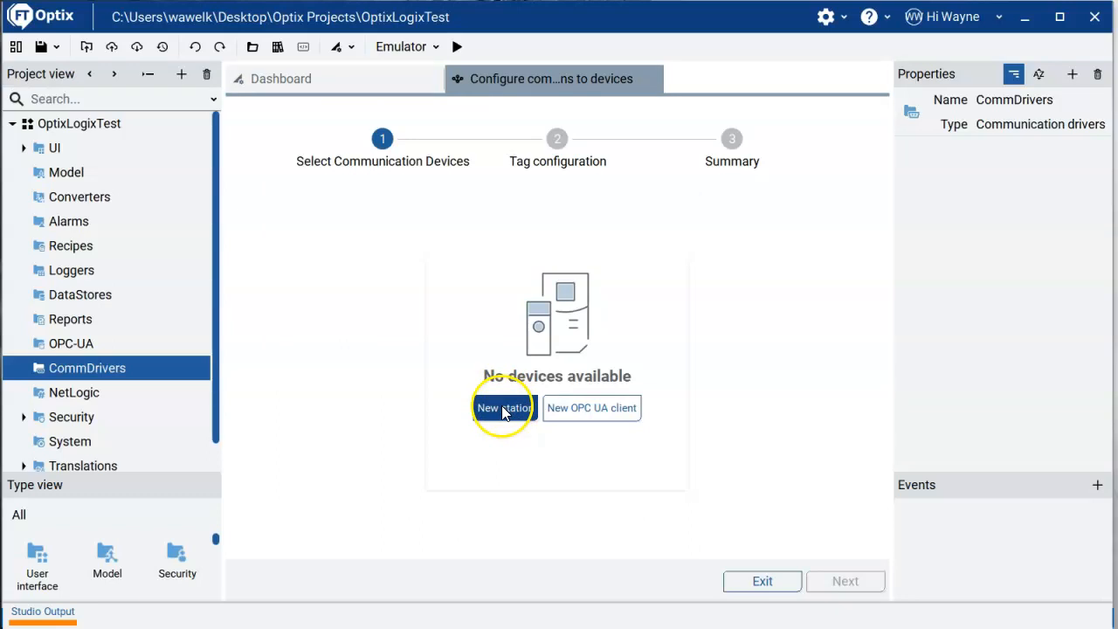
Add a new RA EtherNet/IP Station with route 127.0.0.1
{"action": "left_click", "coordinate": [503, 409]}
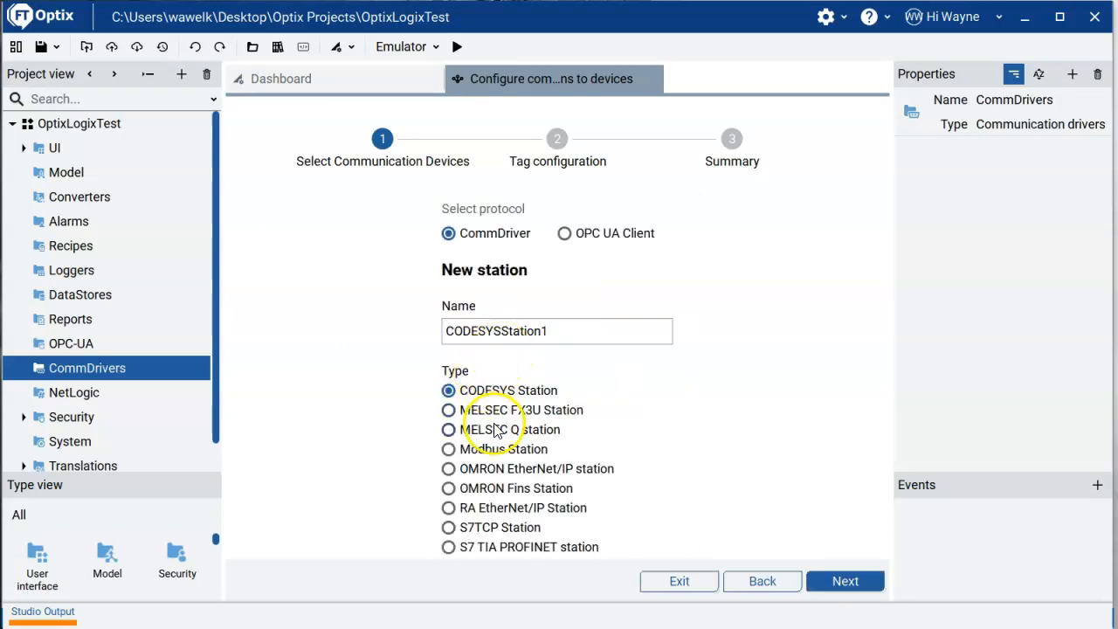
{"action": "left_click", "coordinate": [447, 507]}
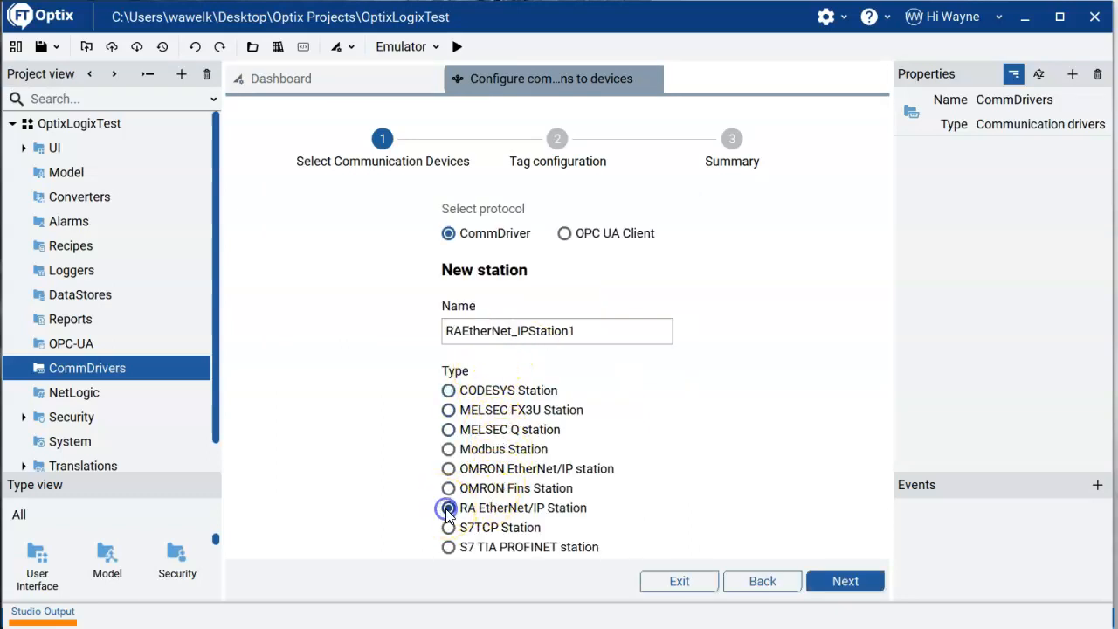
{"action": "left_click", "coordinate": [447, 506]}
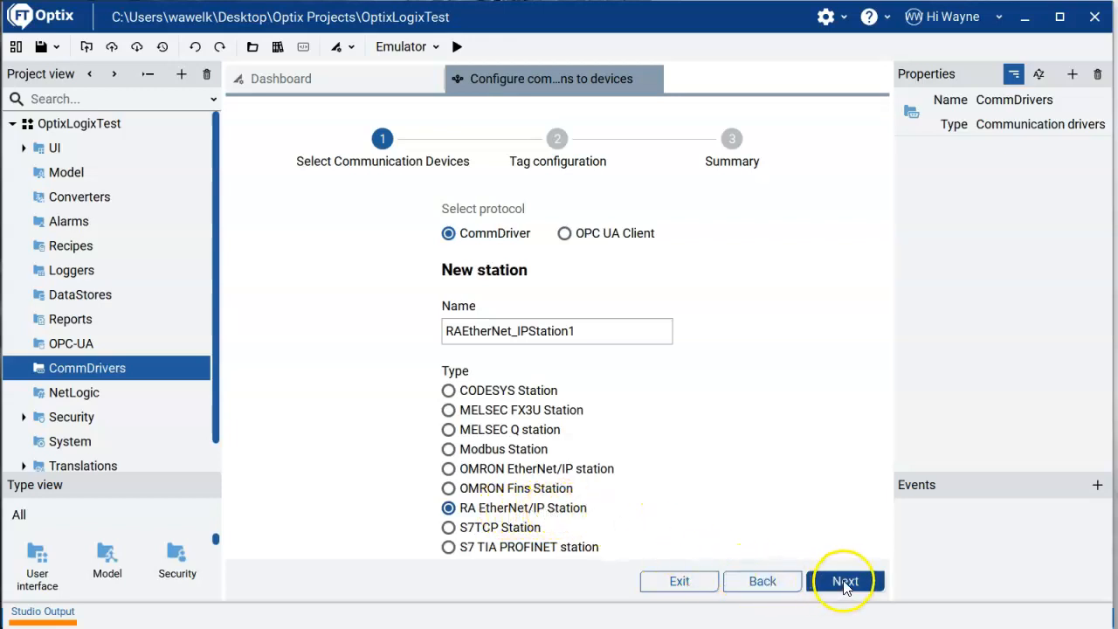
{"action": "left_click", "coordinate": [845, 580]}
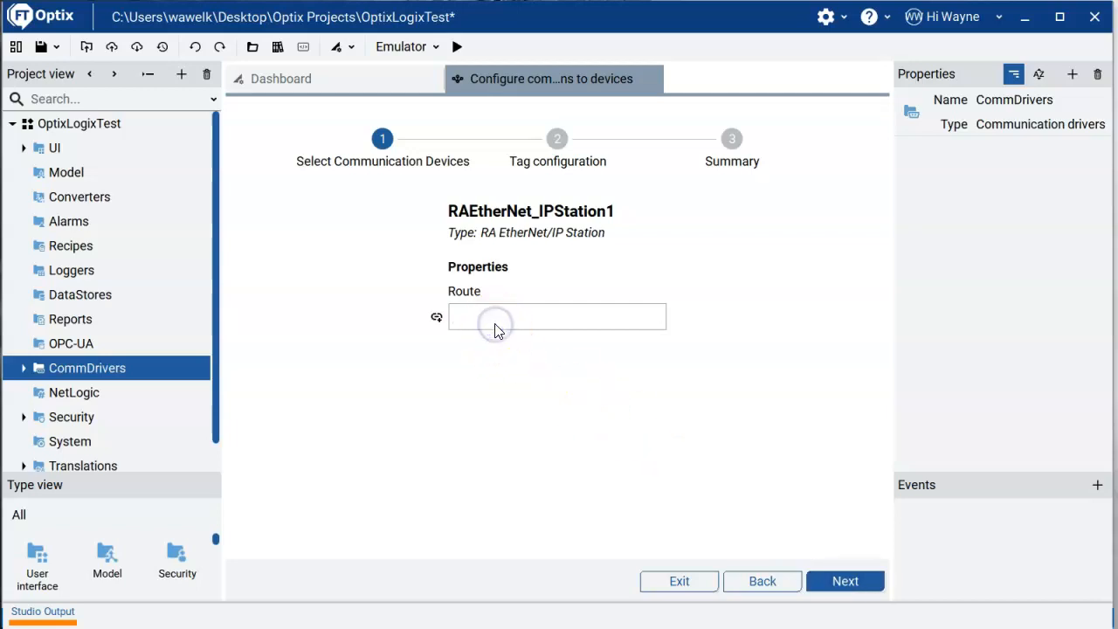
{"action": "type", "text": "127.0.0.1"}
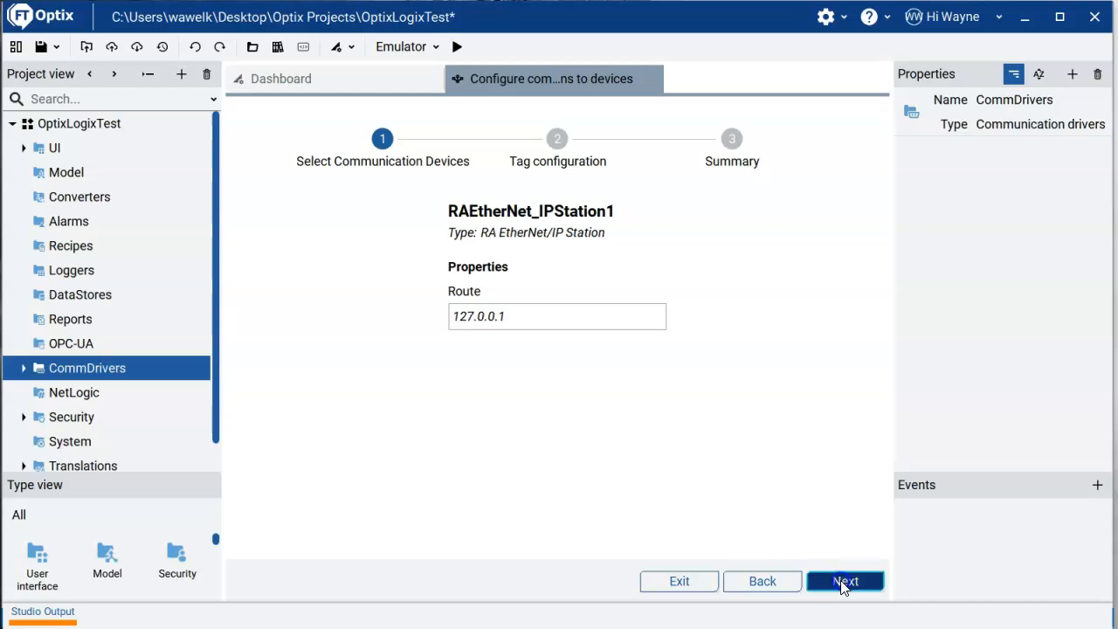
{"action": "left_click", "coordinate": [848, 580]}
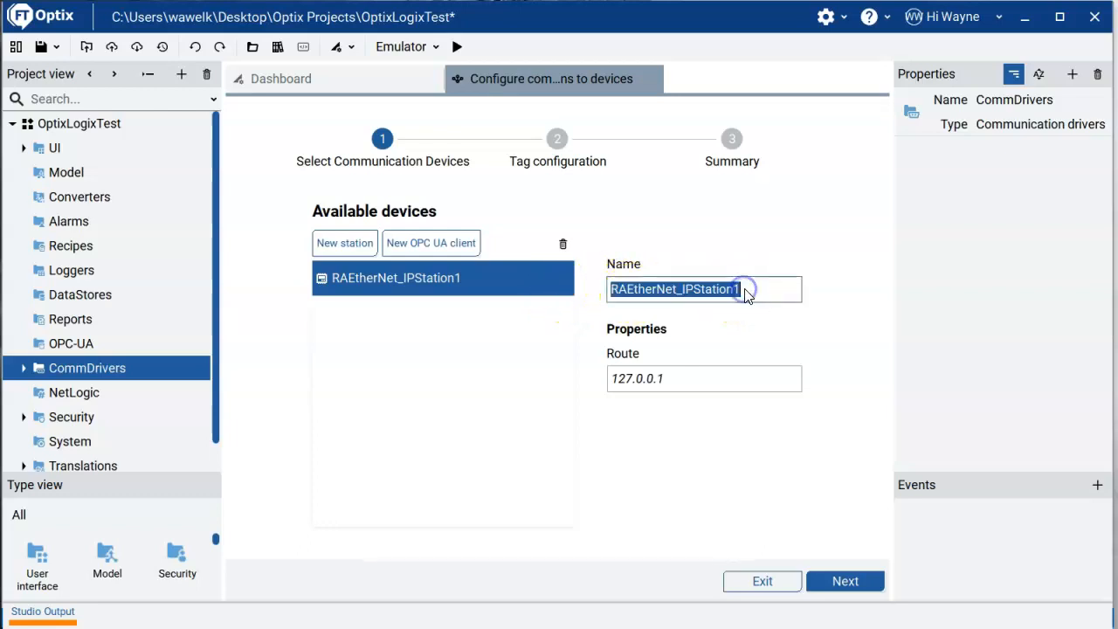
Rename the station EchoCPU and advance to tag configuration
{"action": "type", "text": "EchoC{"}
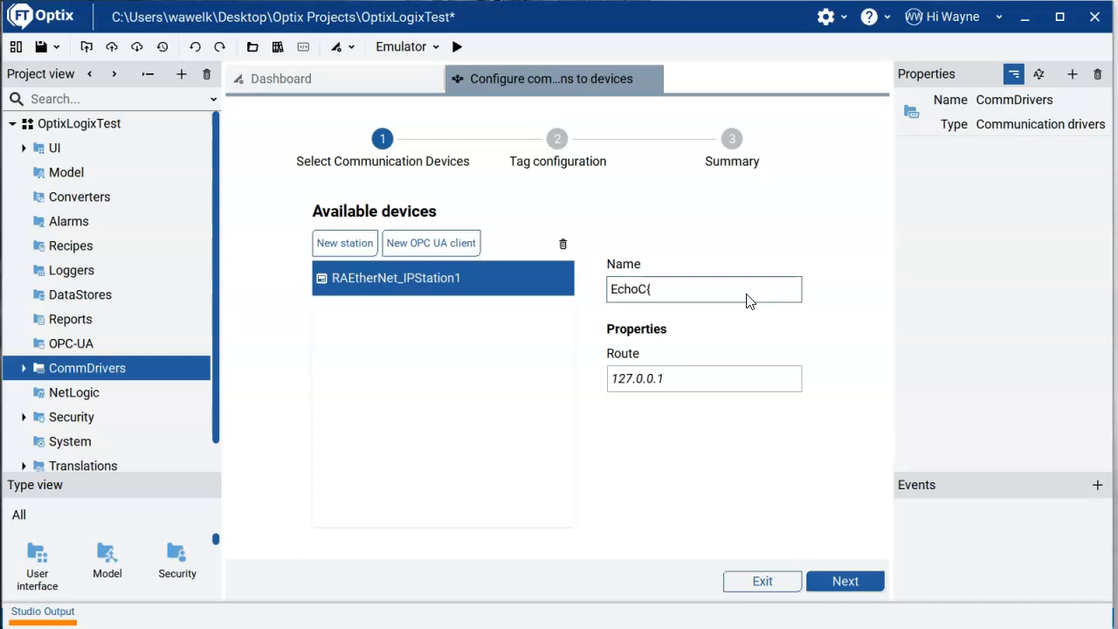
{"action": "key", "text": "Backspace"}
{"action": "type", "text": "PU"}
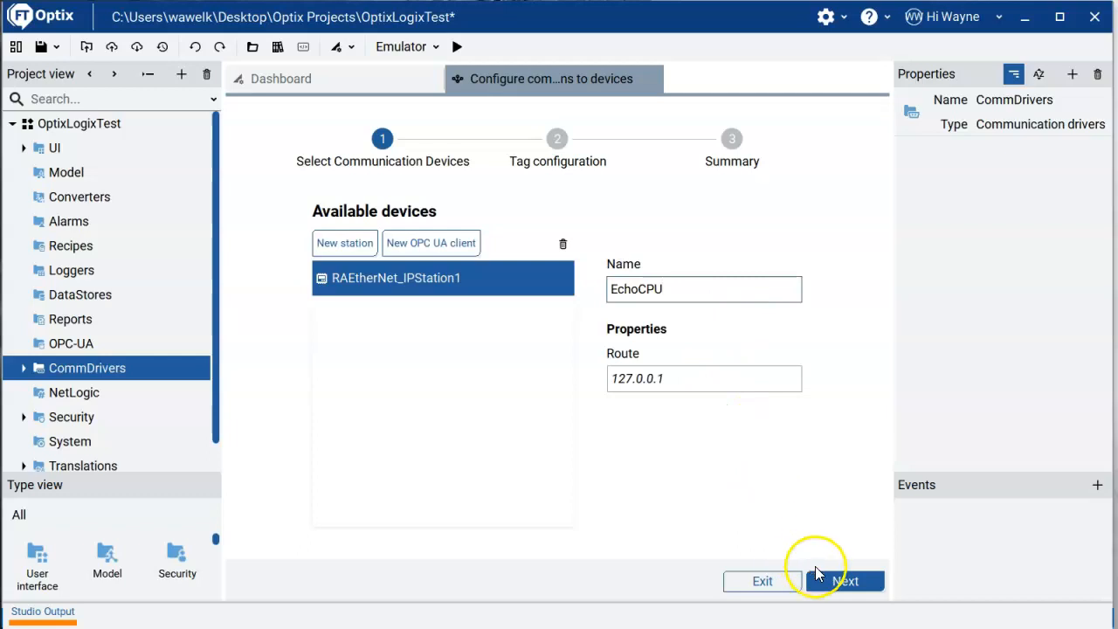
{"action": "left_click", "coordinate": [849, 579]}
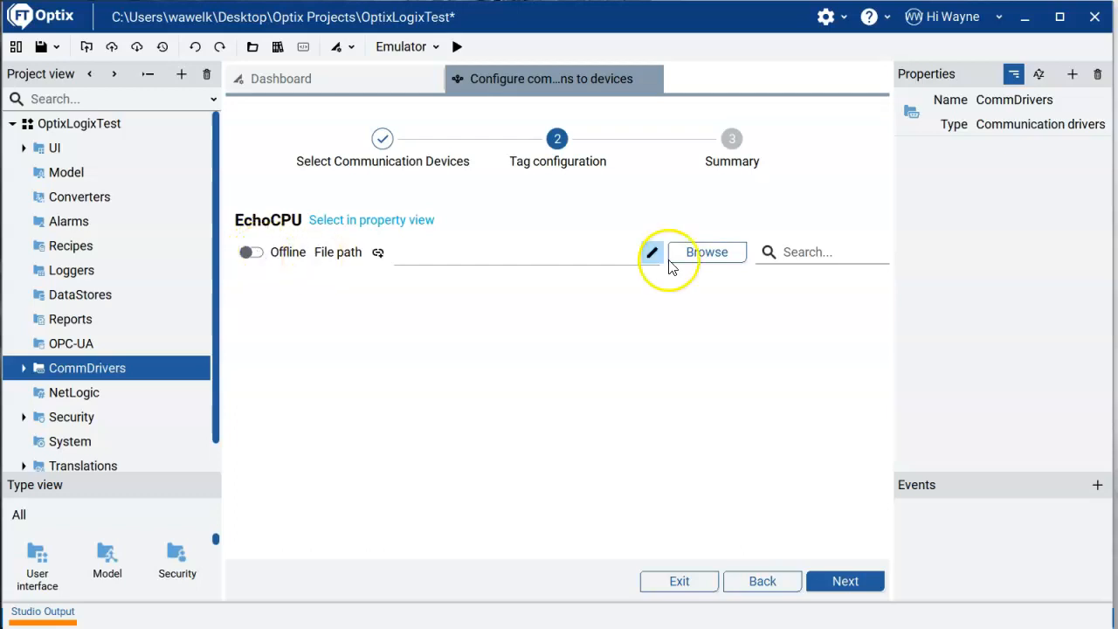
Browse to the Optix_Test.ACD Logix project file on the Desktop
{"action": "left_click", "coordinate": [706, 251]}
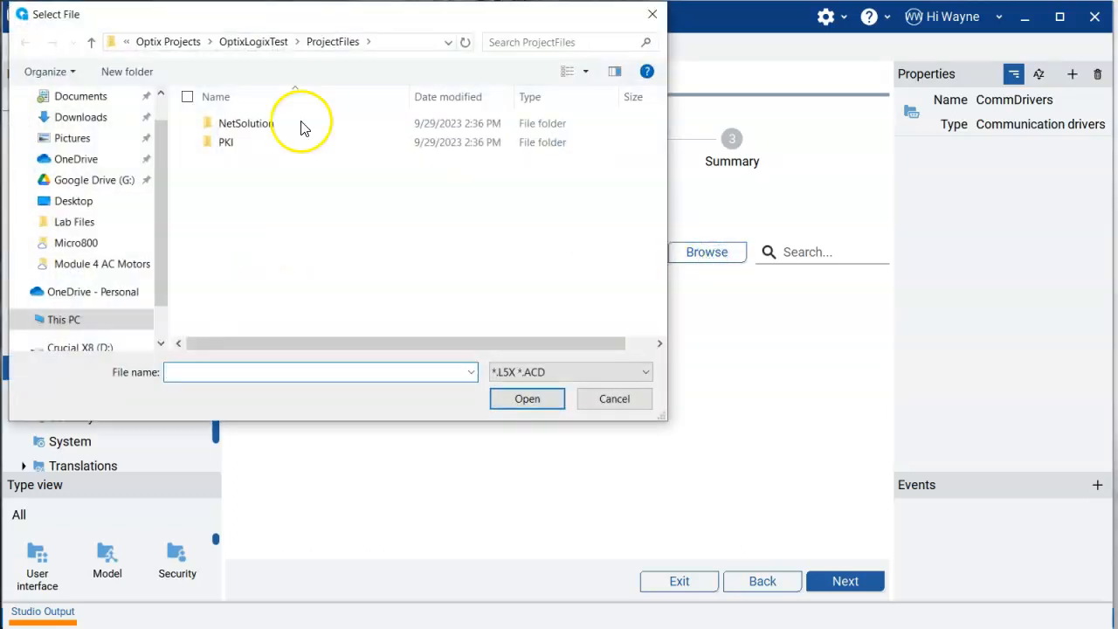
{"action": "left_click", "coordinate": [74, 144]}
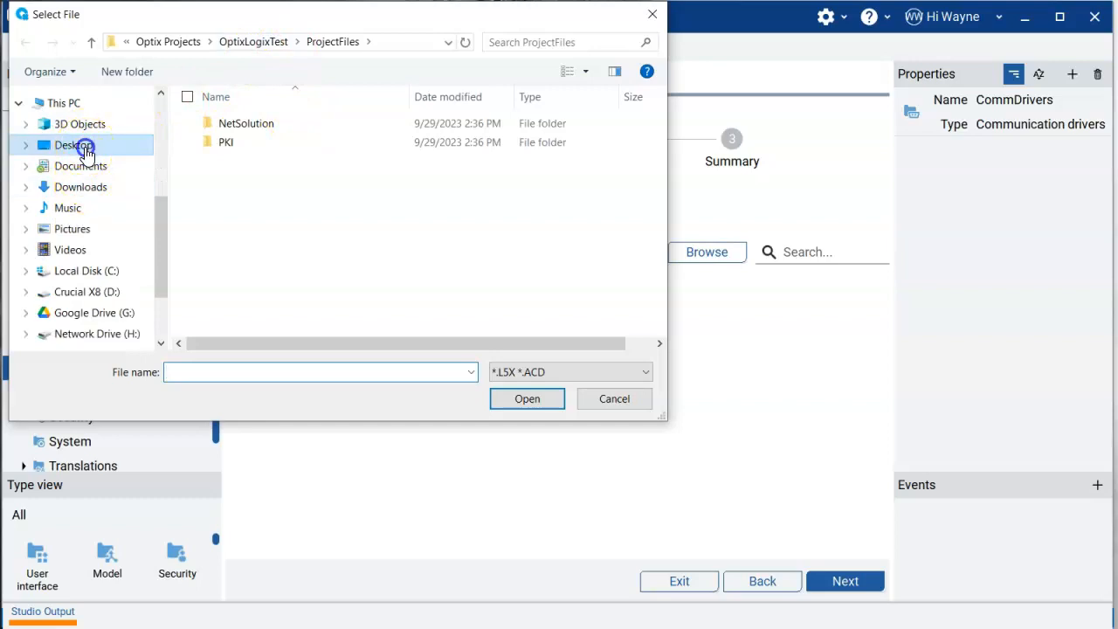
{"action": "left_click", "coordinate": [74, 145]}
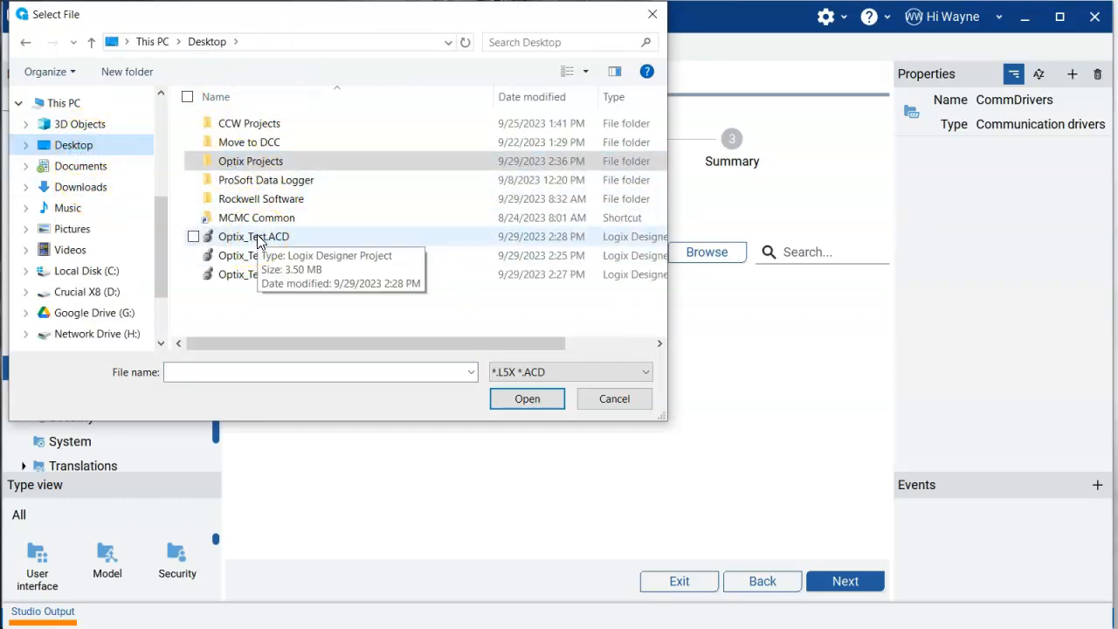
{"action": "mouse_move", "coordinate": [632, 409]}
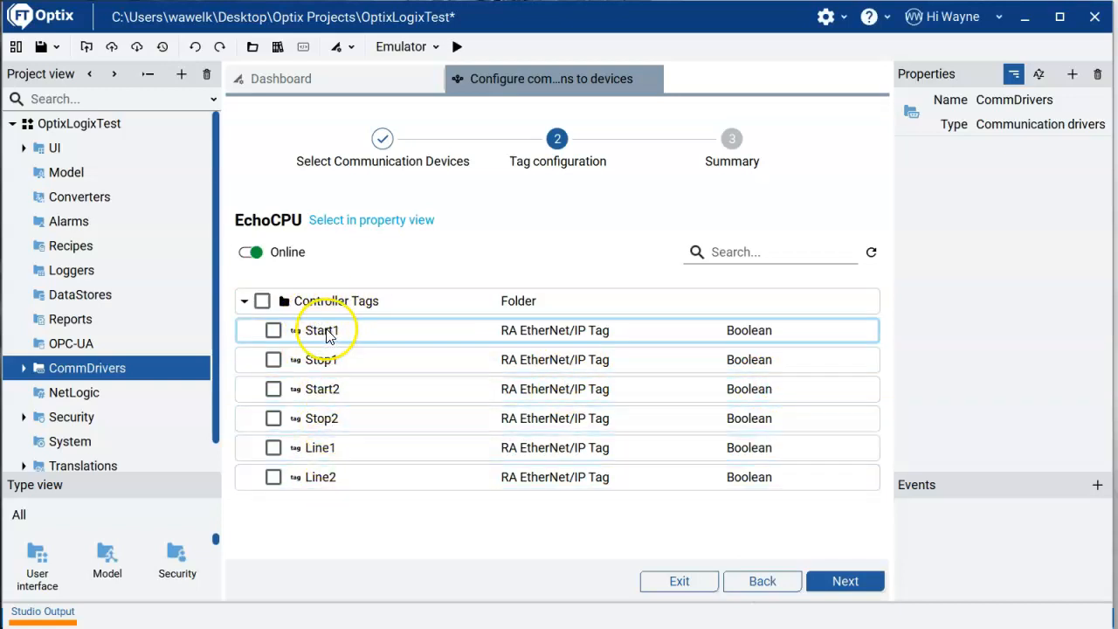
Import all Controller Tags into EchoCPU and exit the wizard at the Summary page
{"action": "left_click", "coordinate": [262, 300]}
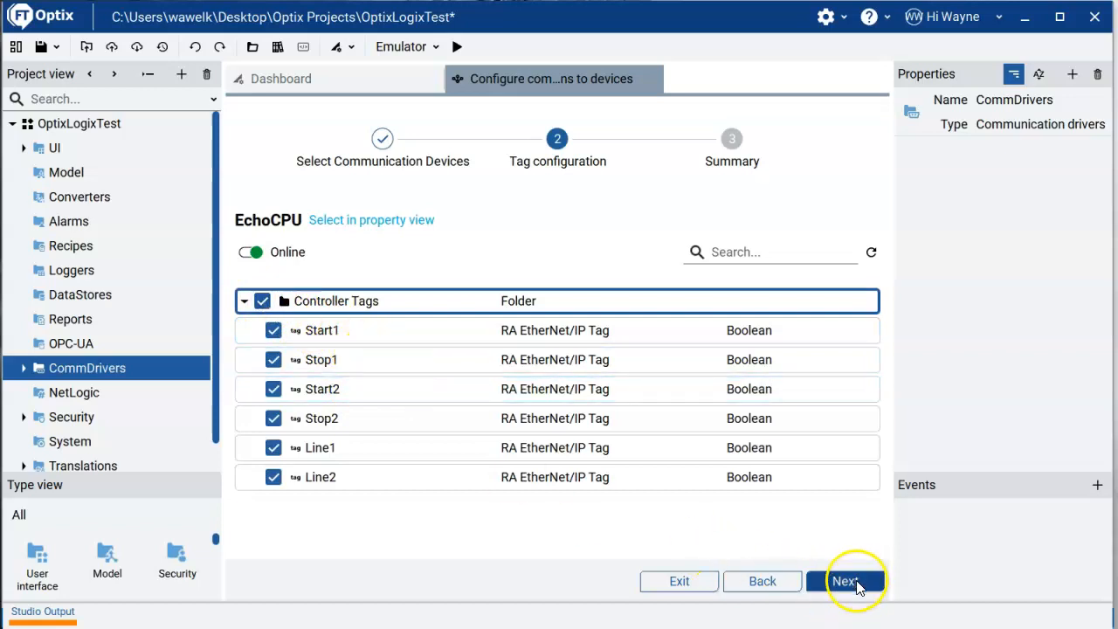
{"action": "left_click", "coordinate": [843, 580]}
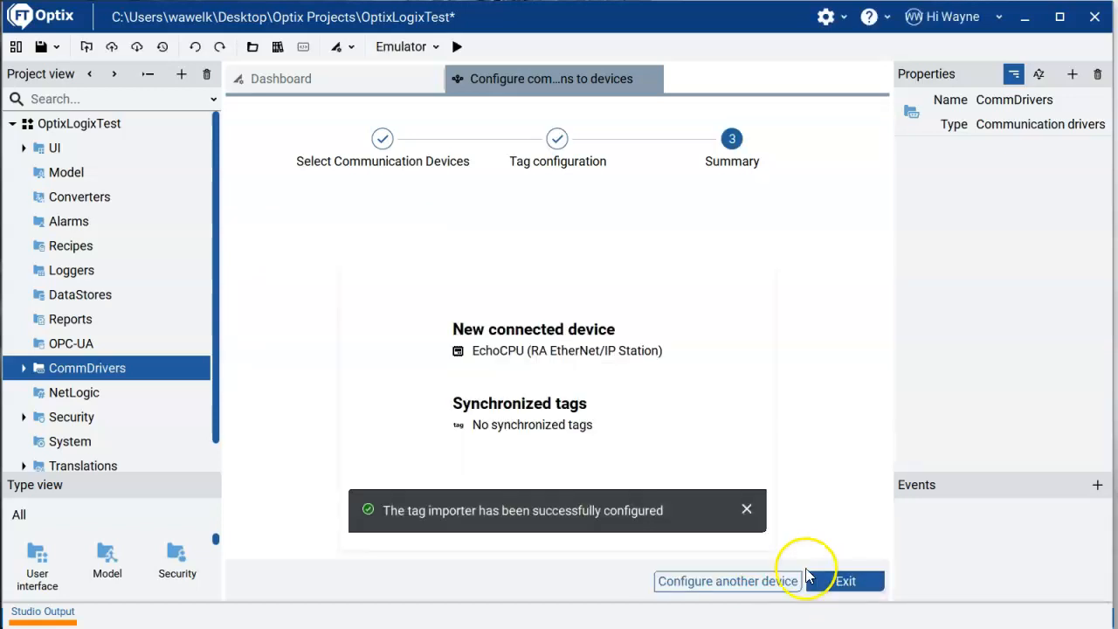
{"action": "left_click", "coordinate": [849, 580]}
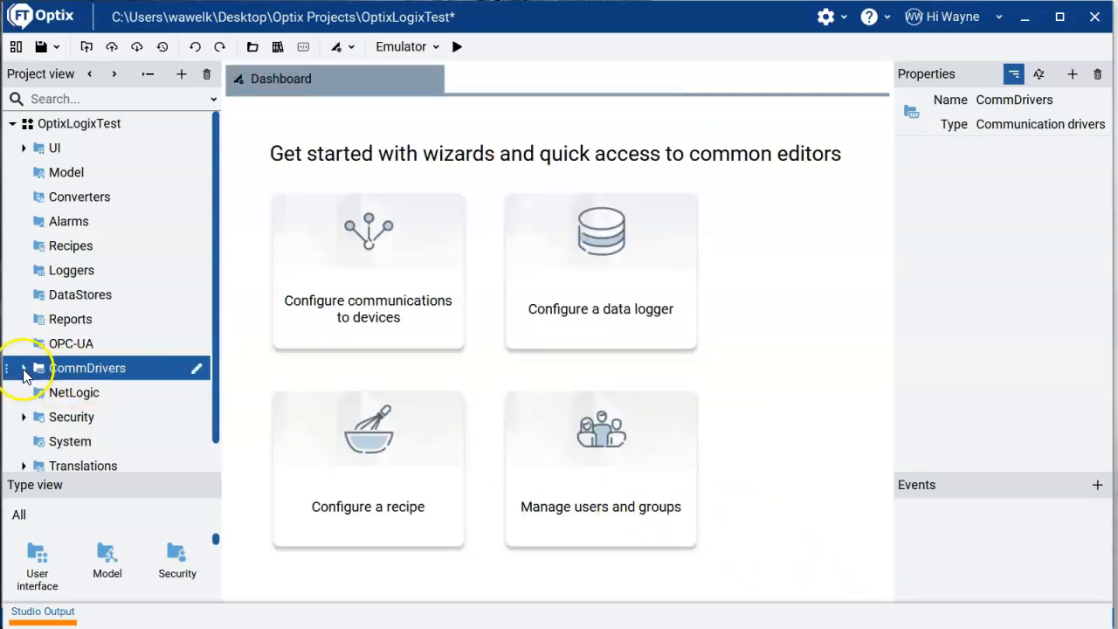
Expand CommDrivers > RAEtherNet_IPDriver1 > EchoCPU > Tags > Controller Tags
{"action": "left_click", "coordinate": [25, 367]}
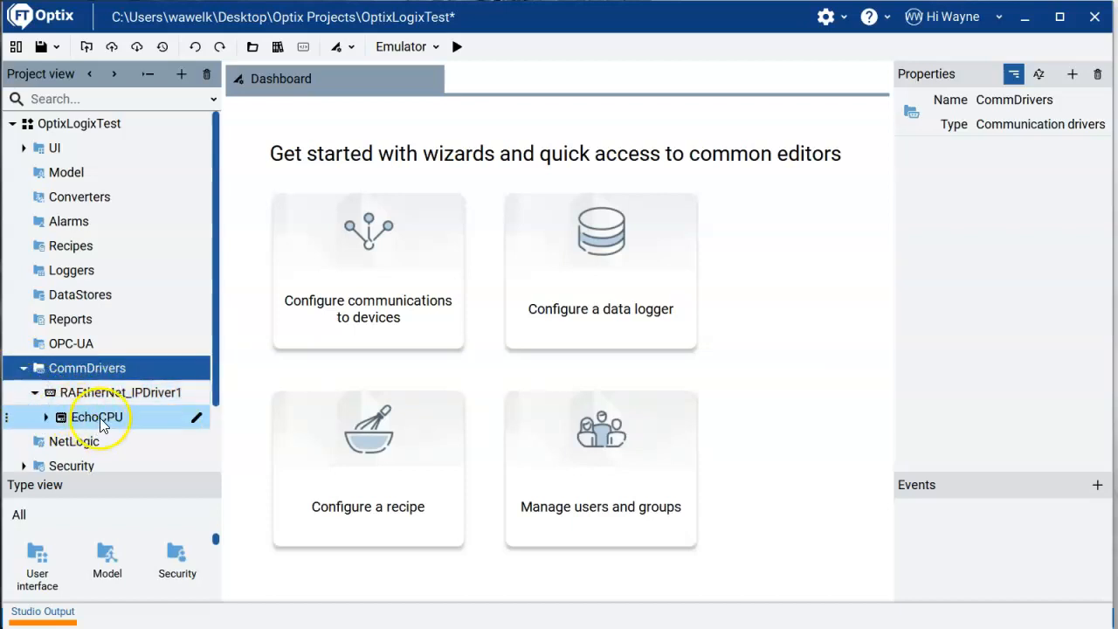
{"action": "mouse_move", "coordinate": [54, 425]}
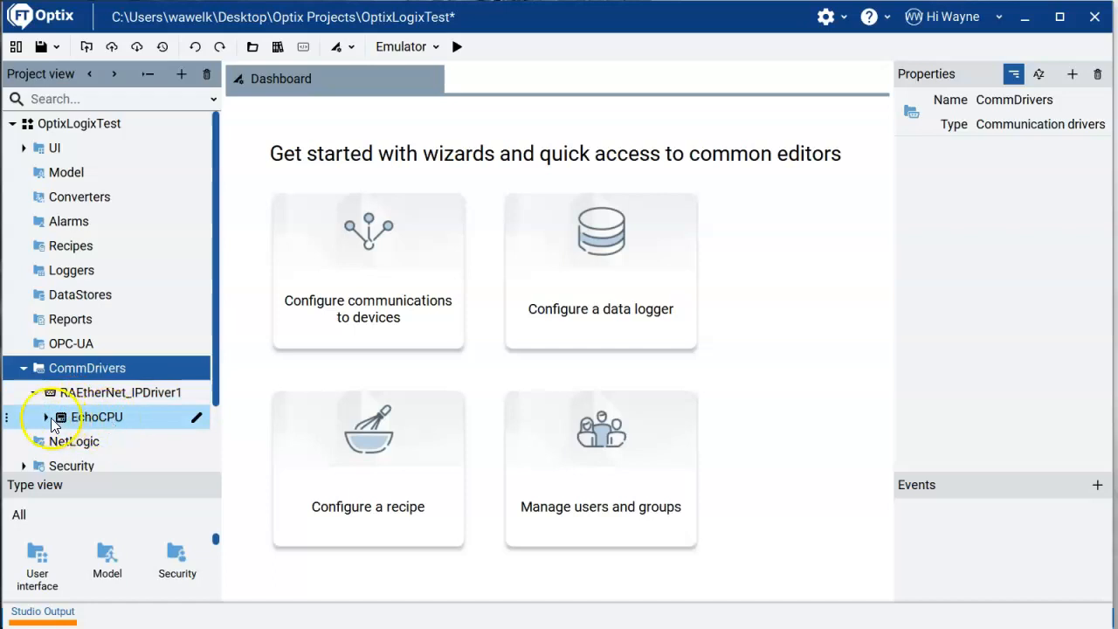
{"action": "left_click", "coordinate": [47, 418]}
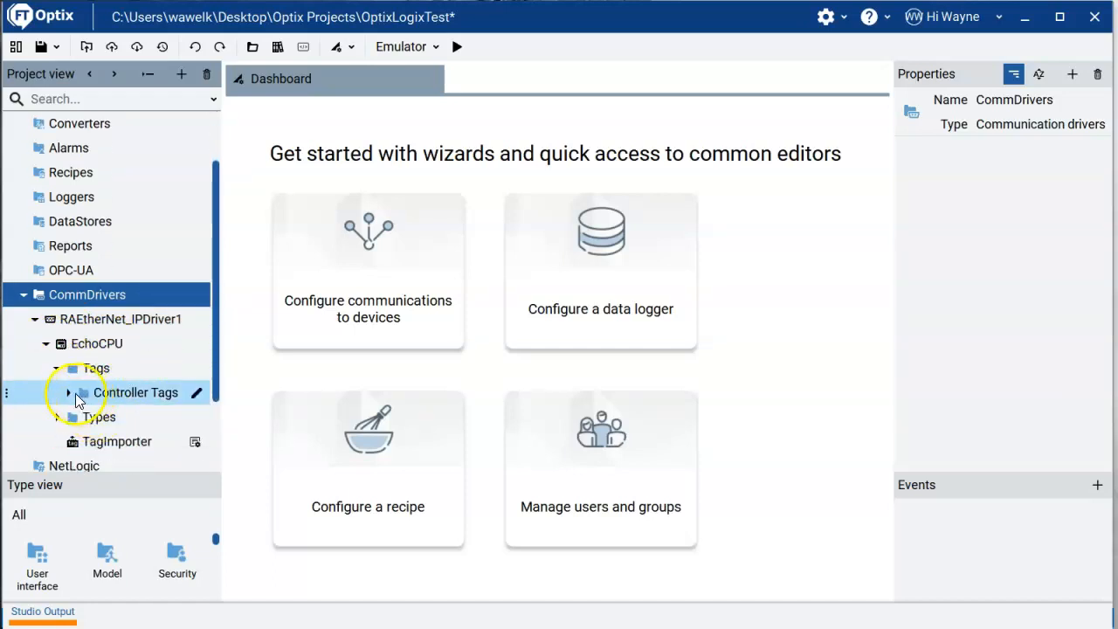
{"action": "left_click", "coordinate": [70, 391]}
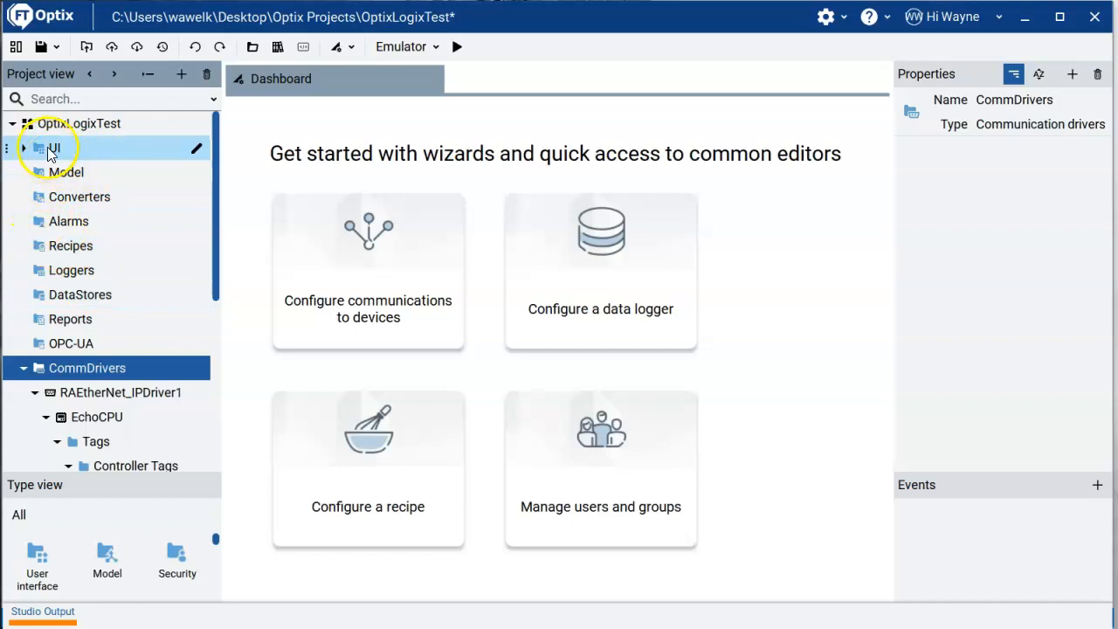
Expand the UI folder and open MainWindow (type) in the UI editor
{"action": "left_click", "coordinate": [25, 147]}
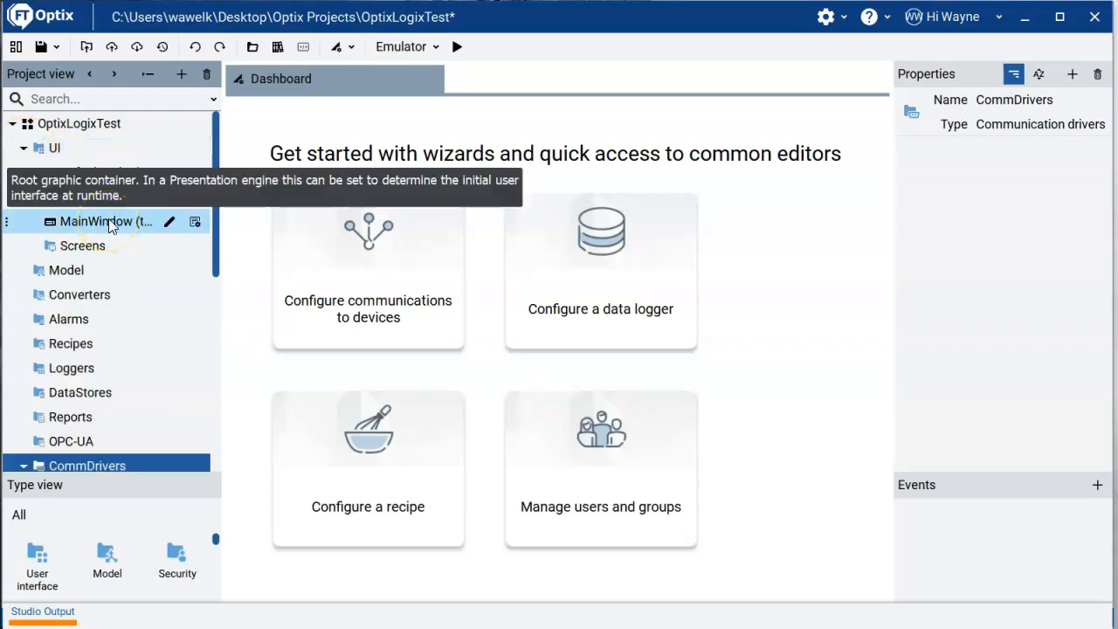
{"action": "double_click", "coordinate": [98, 220]}
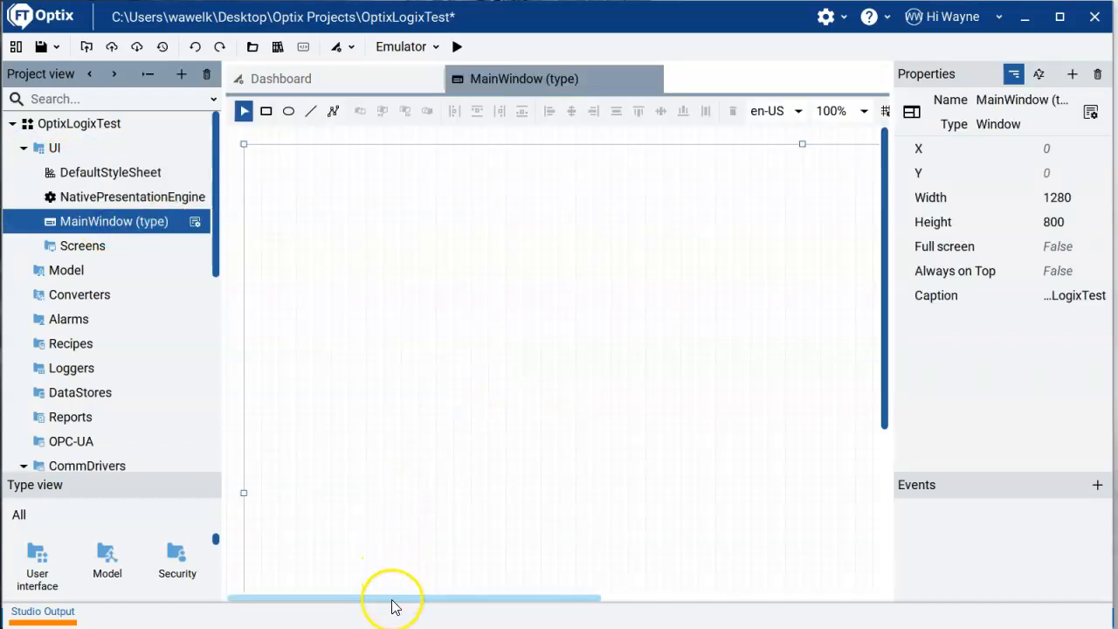
{"action": "left_click_drag", "start_coordinate": [391, 601], "coordinate": [409, 609]}
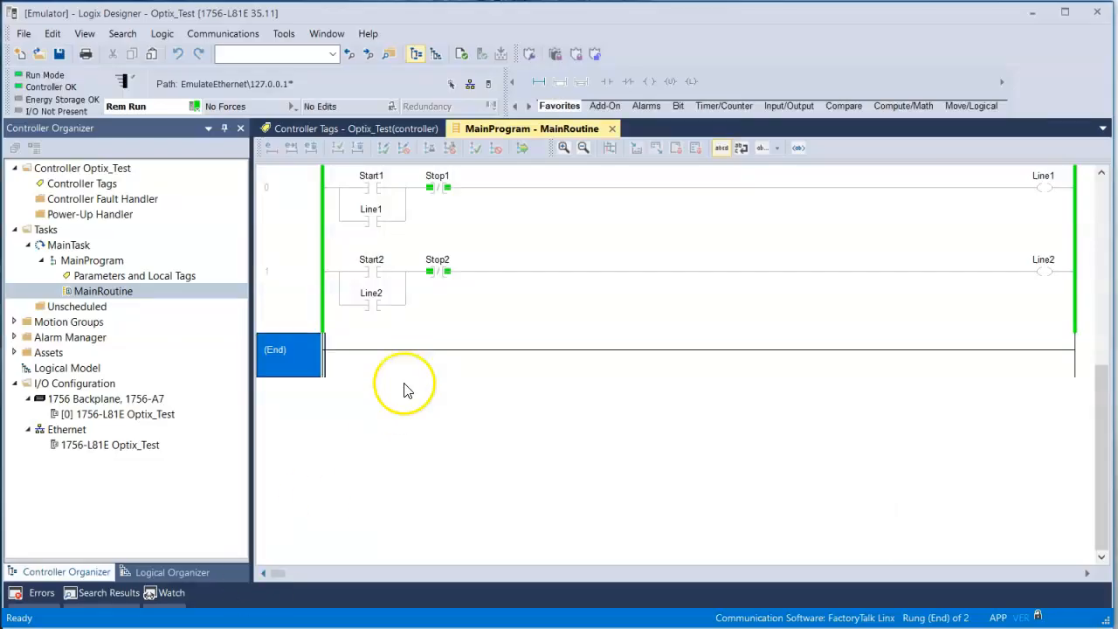
{"action": "mouse_move", "coordinate": [377, 188]}
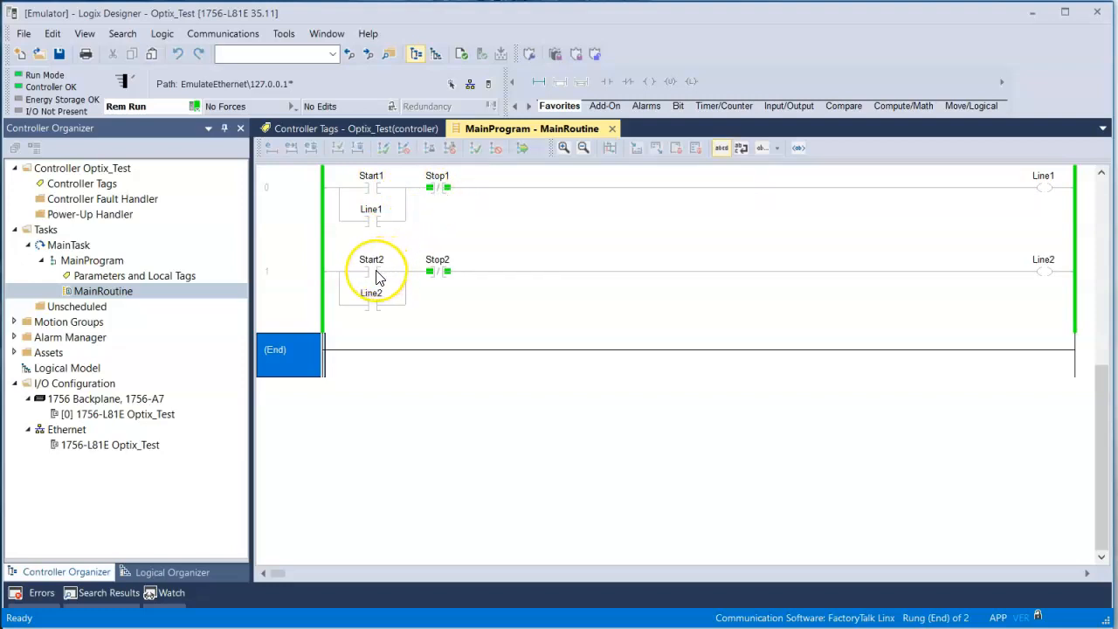
{"action": "mouse_move", "coordinate": [380, 277]}
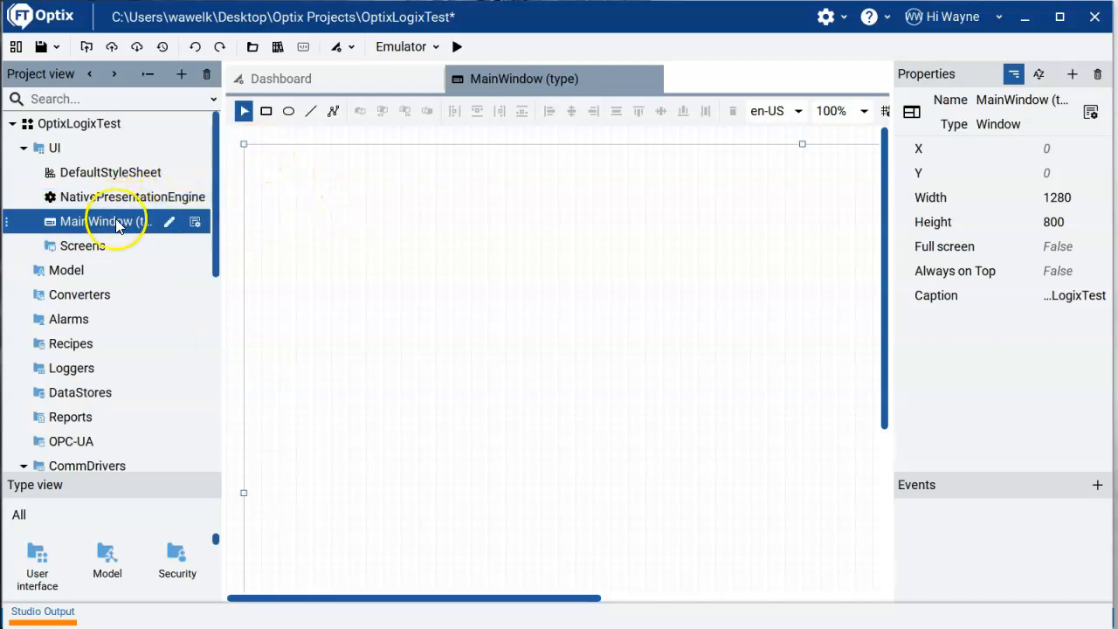
Bring up the MainWindow context menu to add a new Button control
{"action": "right_click", "coordinate": [113, 220]}
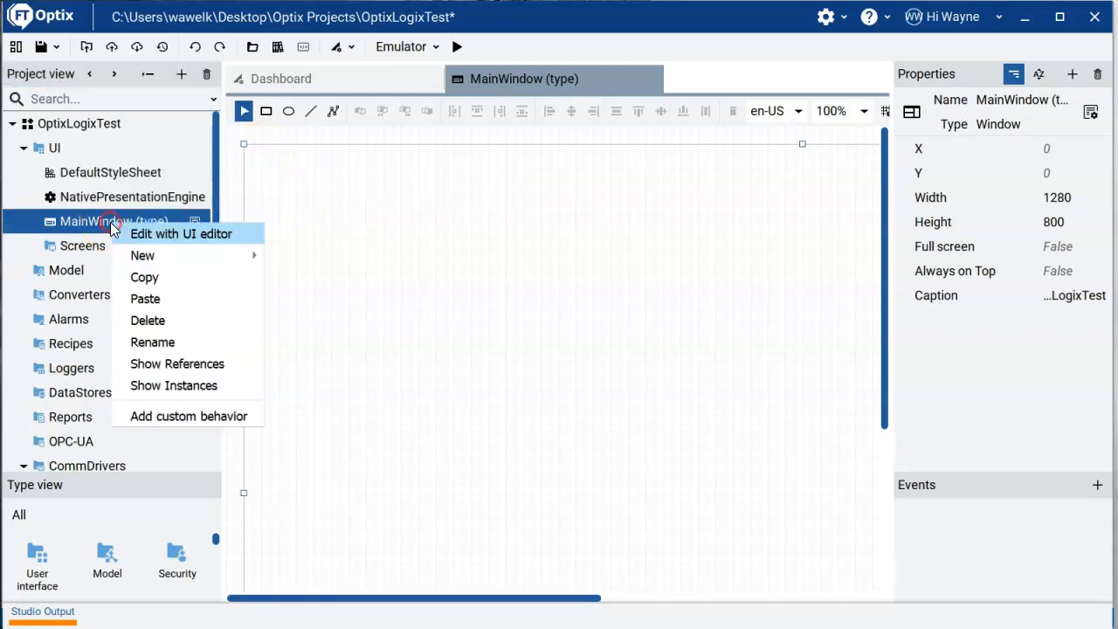
{"action": "mouse_move", "coordinate": [143, 255]}
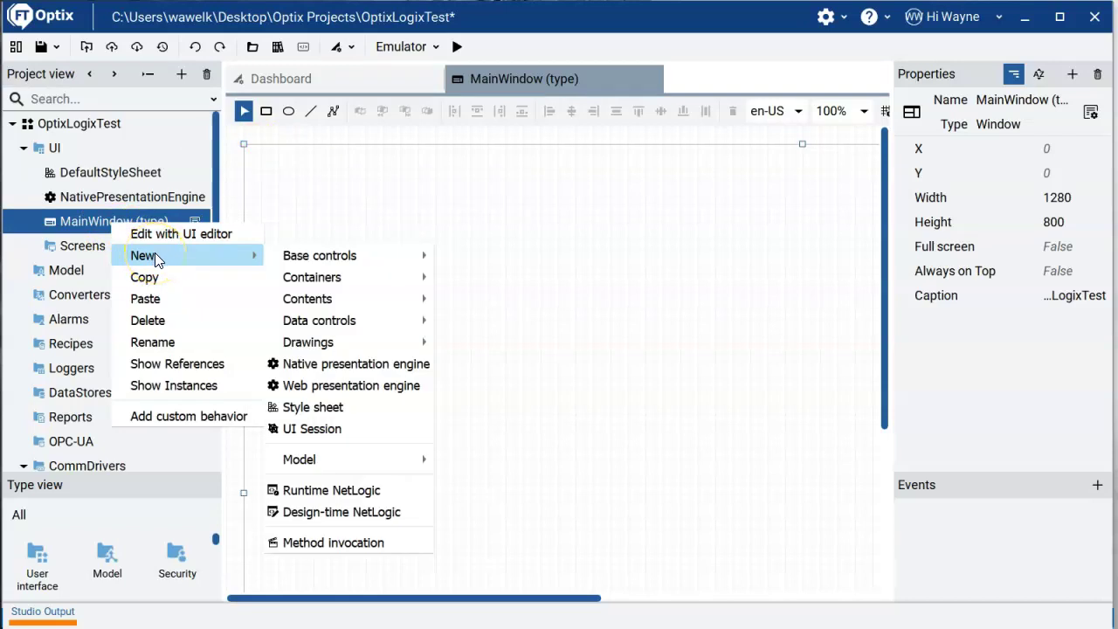
{"action": "mouse_move", "coordinate": [318, 255]}
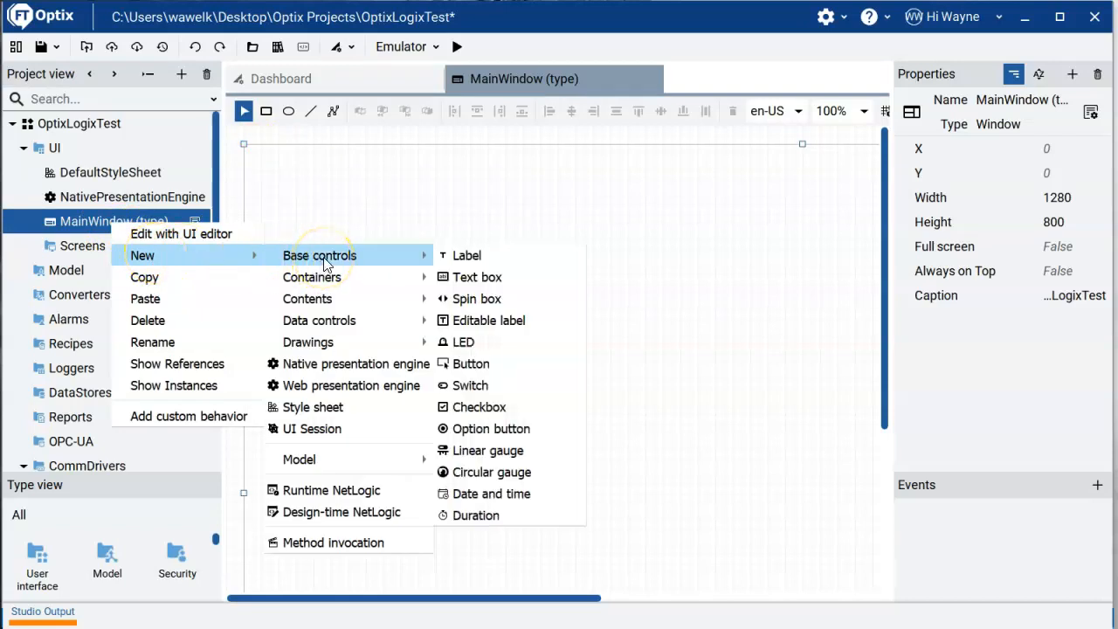
{"action": "mouse_move", "coordinate": [477, 299]}
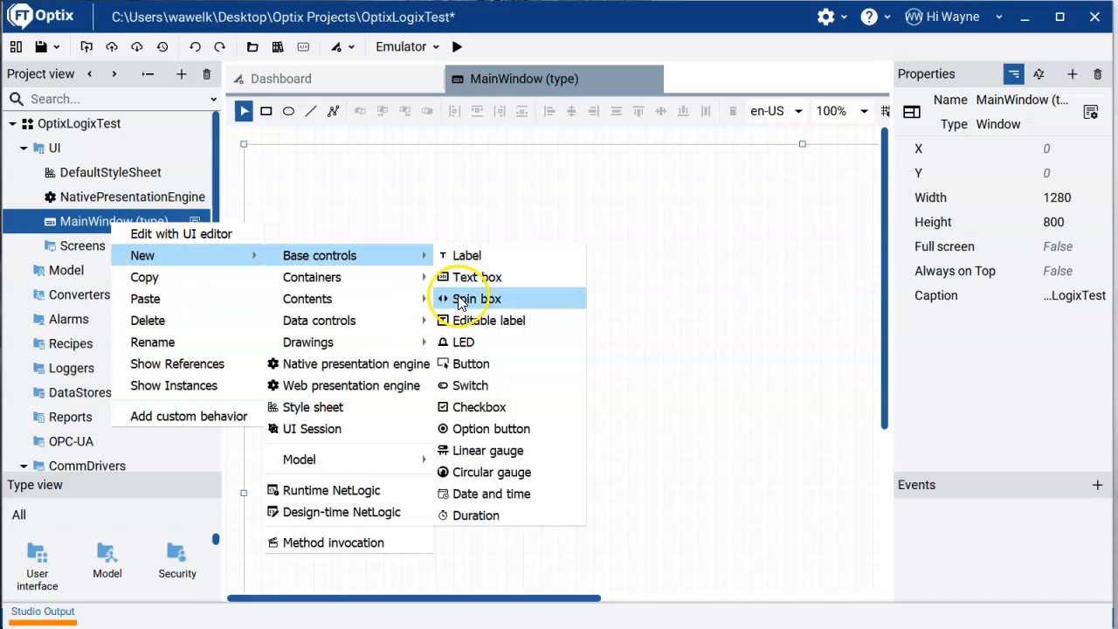
{"action": "mouse_move", "coordinate": [471, 364]}
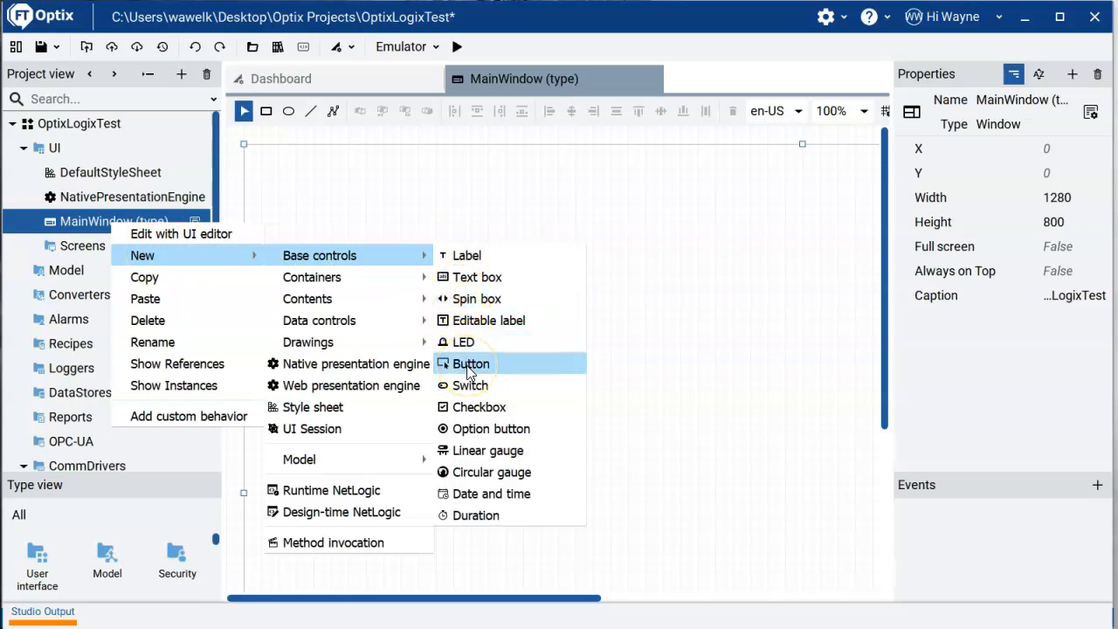
{"action": "mouse_move", "coordinate": [468, 340]}
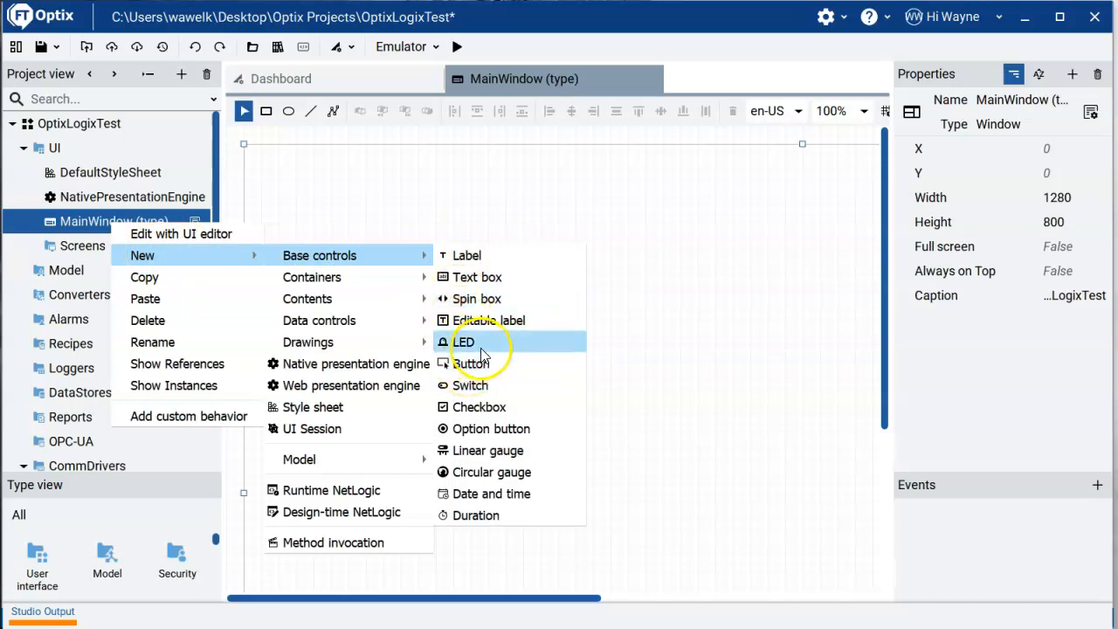
{"action": "mouse_move", "coordinate": [495, 299]}
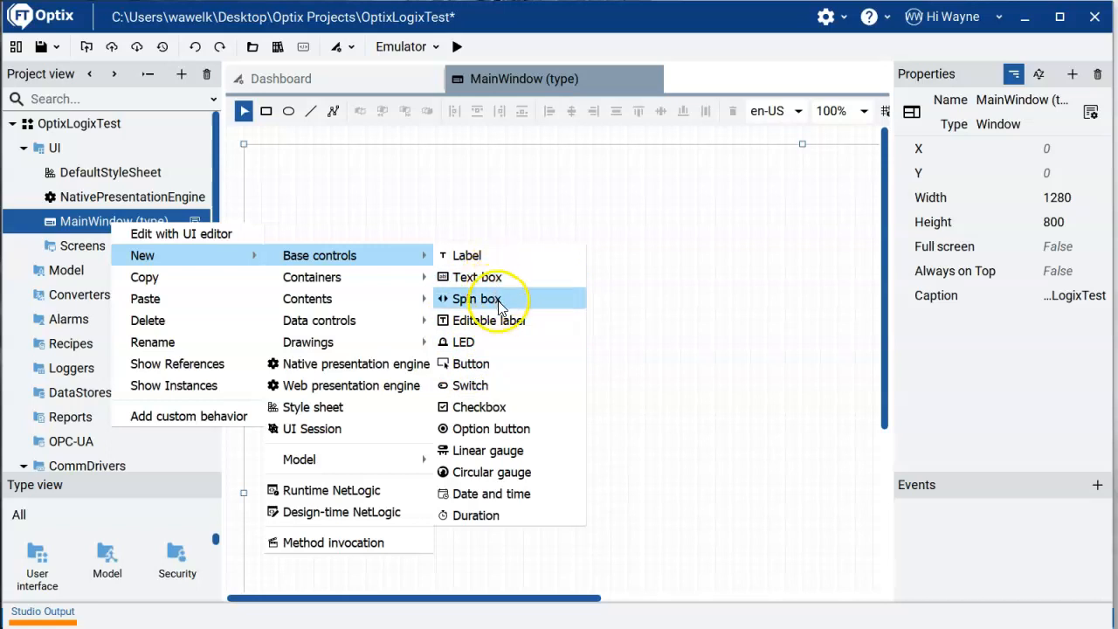
{"action": "mouse_move", "coordinate": [496, 379]}
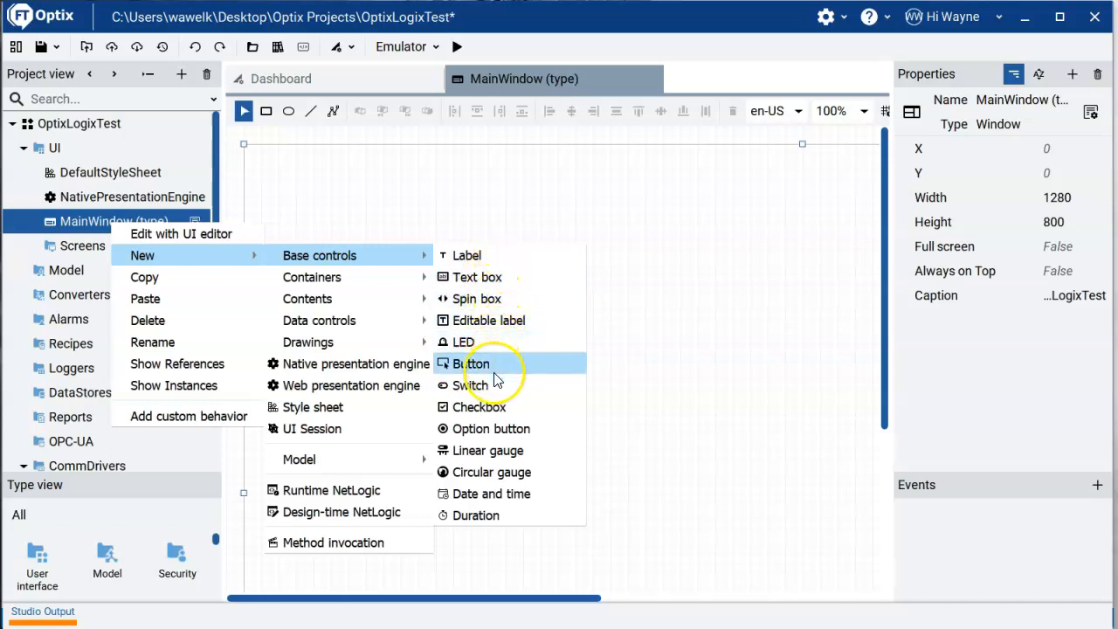
{"action": "mouse_move", "coordinate": [504, 430]}
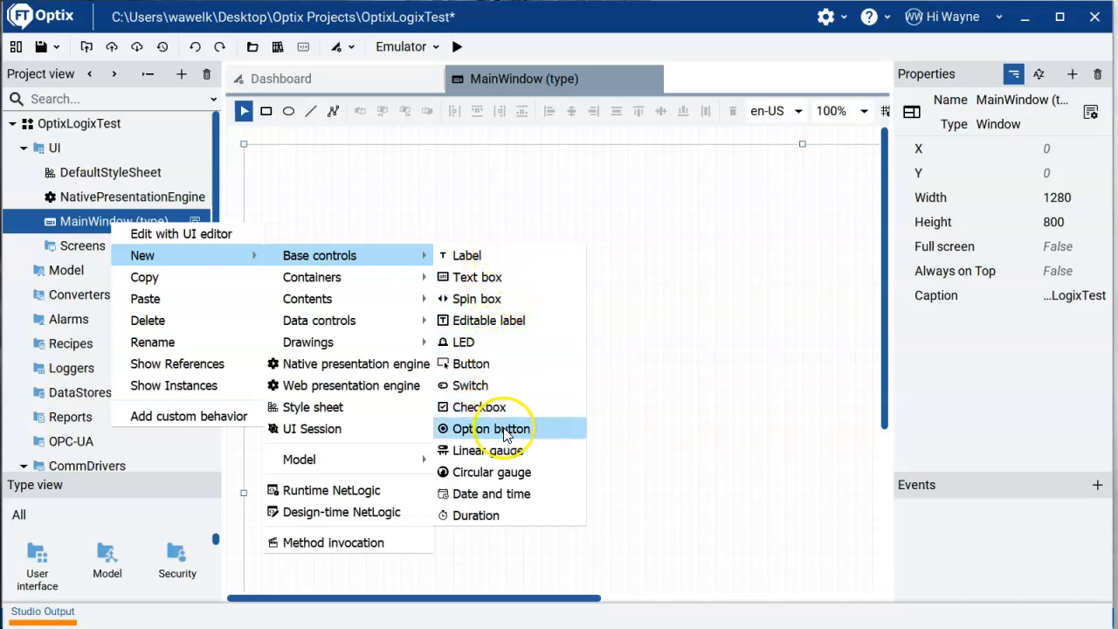
{"action": "mouse_move", "coordinate": [513, 471]}
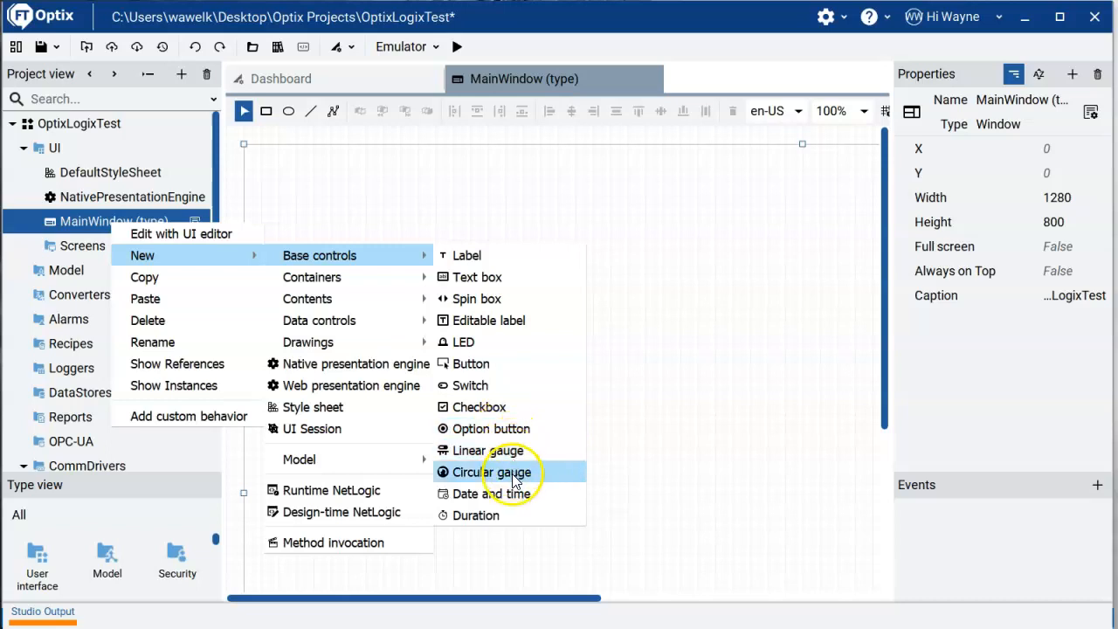
{"action": "mouse_move", "coordinate": [510, 450]}
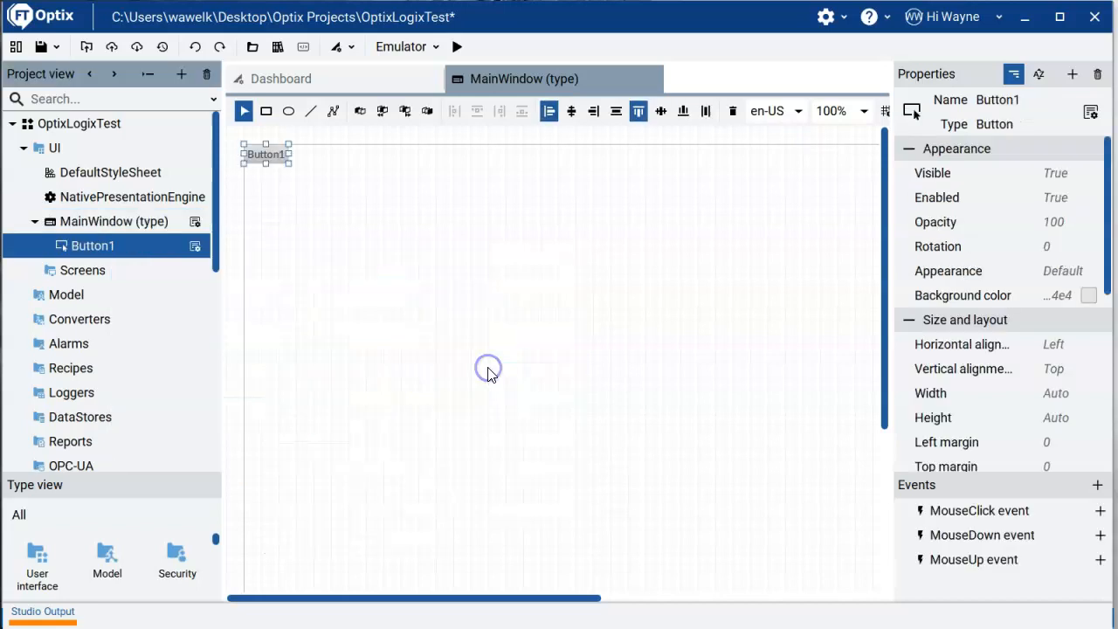
Move Button1 into the canvas and resize it to 171 by 80
{"action": "left_click_drag", "start_coordinate": [265, 154], "coordinate": [325, 251]}
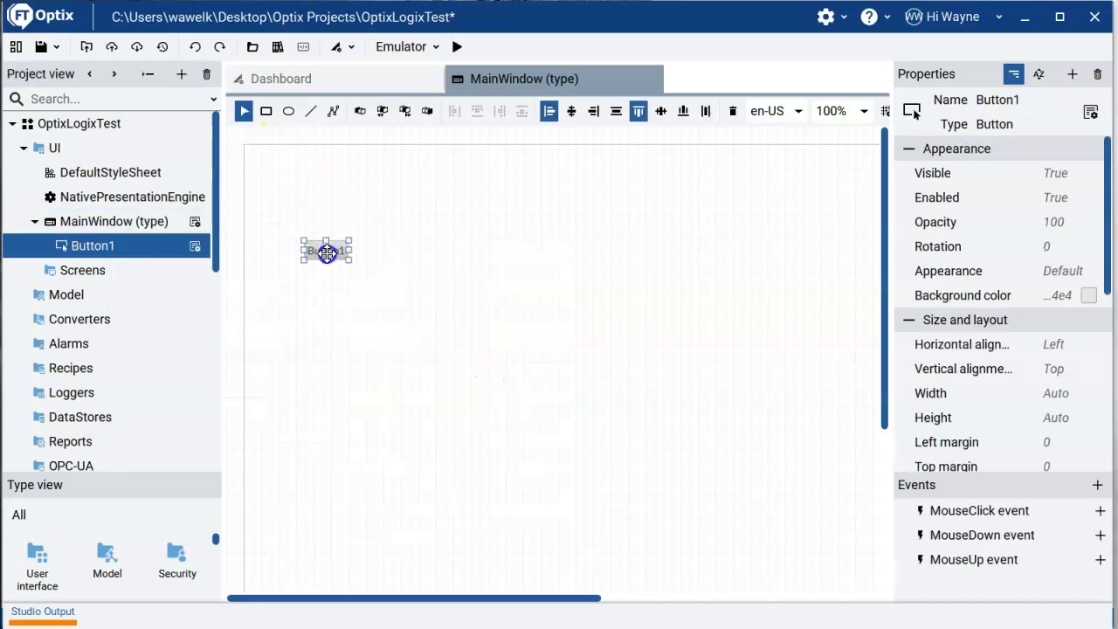
{"action": "left_click_drag", "start_coordinate": [325, 251], "coordinate": [447, 308]}
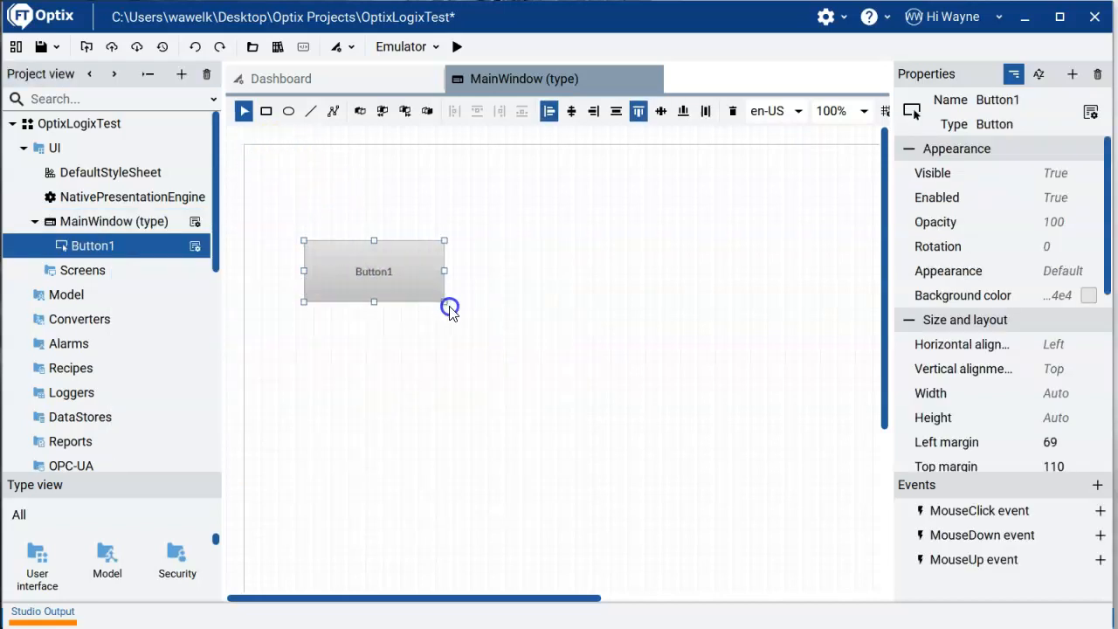
{"action": "left_click_drag", "start_coordinate": [451, 307], "coordinate": [454, 309]}
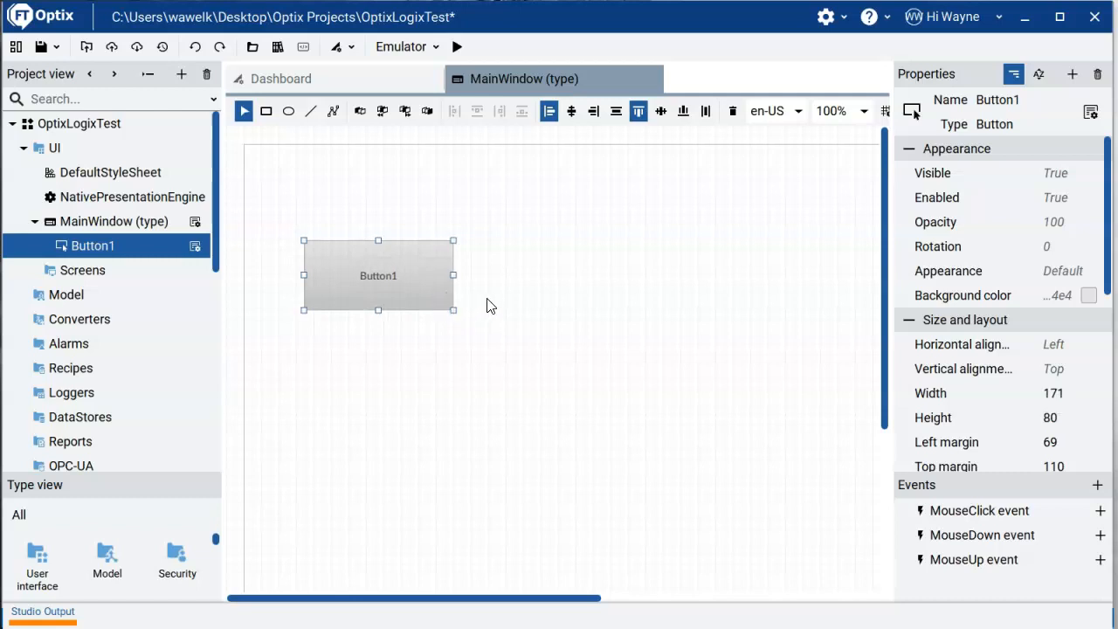
{"action": "mouse_move", "coordinate": [109, 244]}
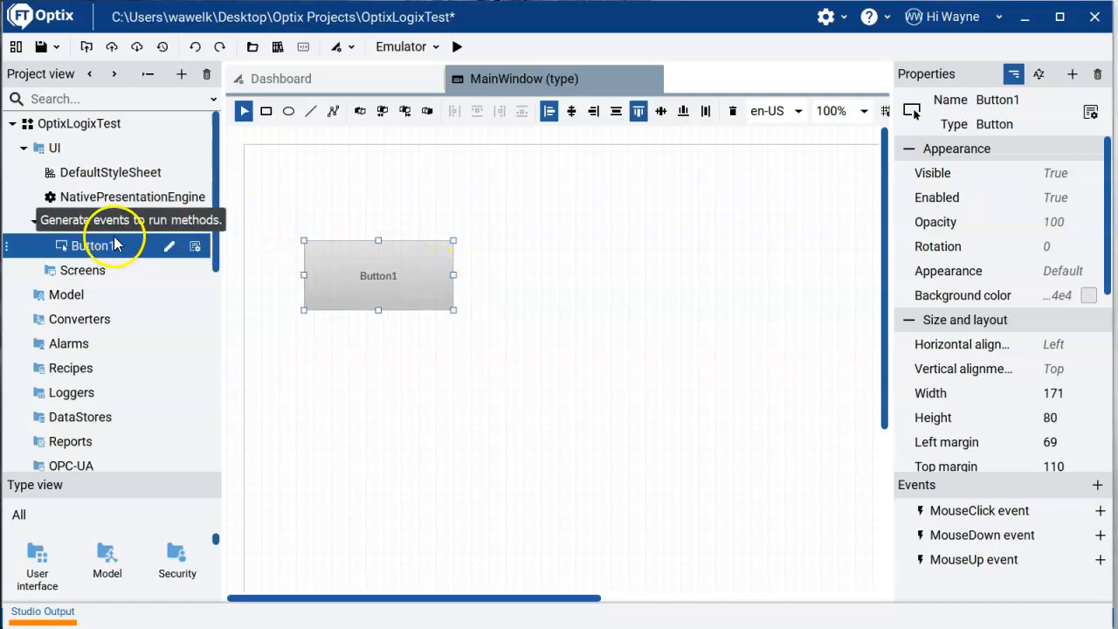
Add Label1 above the button with text beginning 'Mouse Click'
{"action": "right_click", "coordinate": [101, 220]}
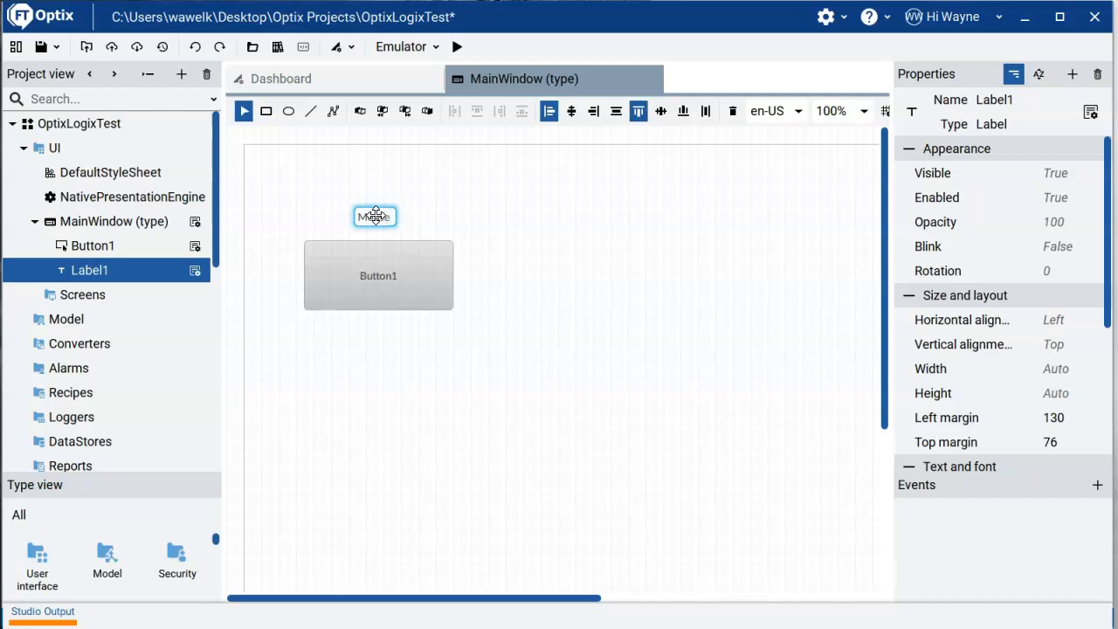
{"action": "type", "text": "Mouse Click - To"}
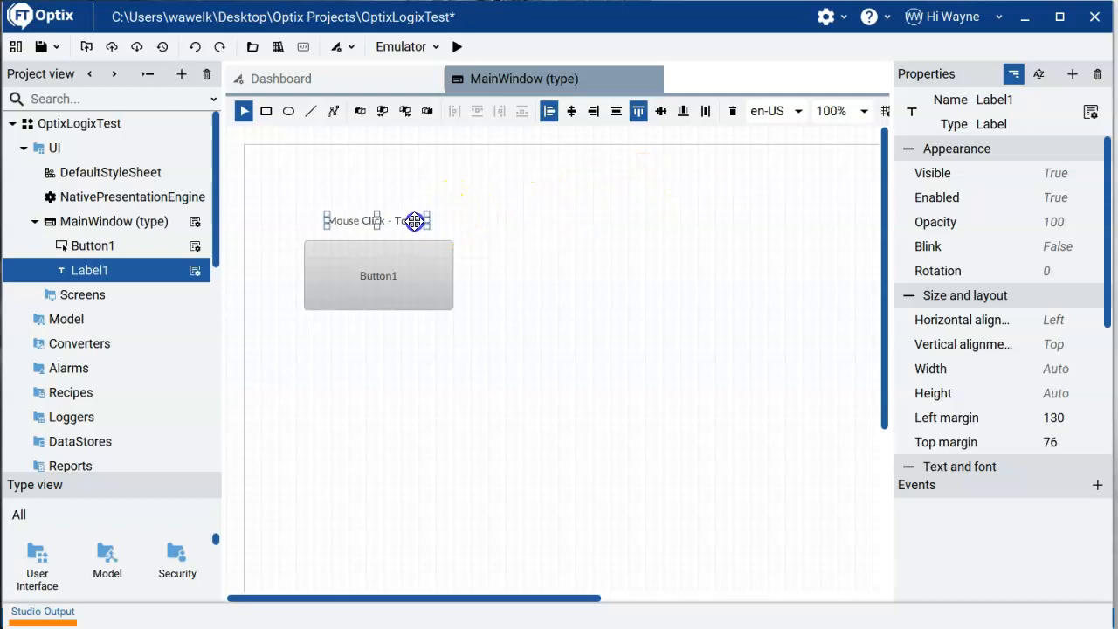
Set Label1 'Mouse Click - Toggle' font weight to Bold
{"action": "left_click_drag", "start_coordinate": [415, 220], "coordinate": [412, 213]}
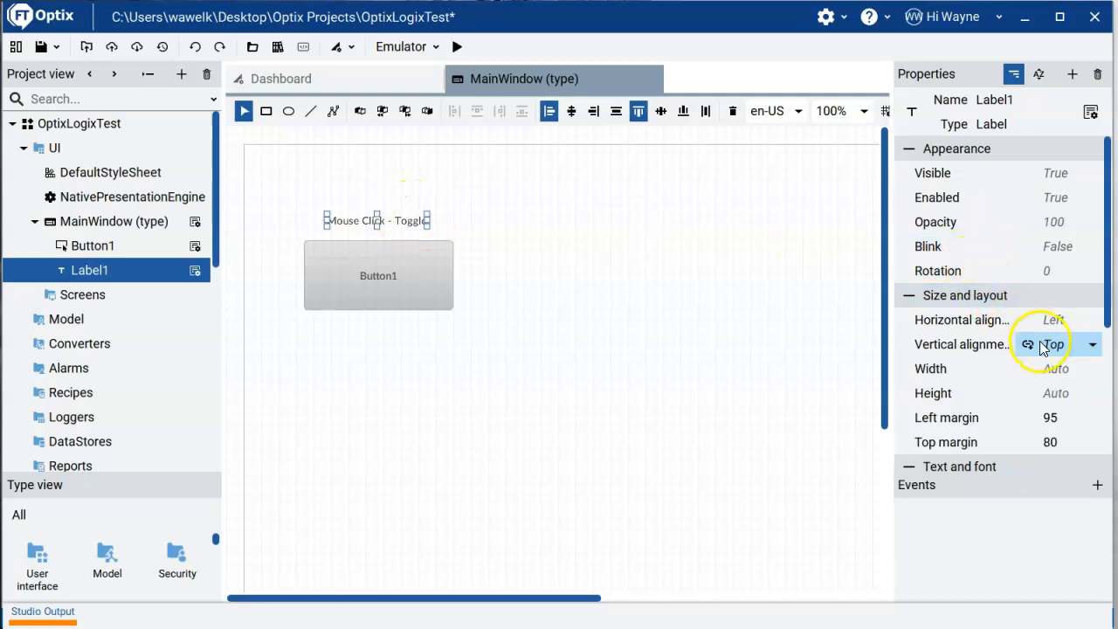
{"action": "scroll", "scroll_direction": "down", "scroll_amount": 3}
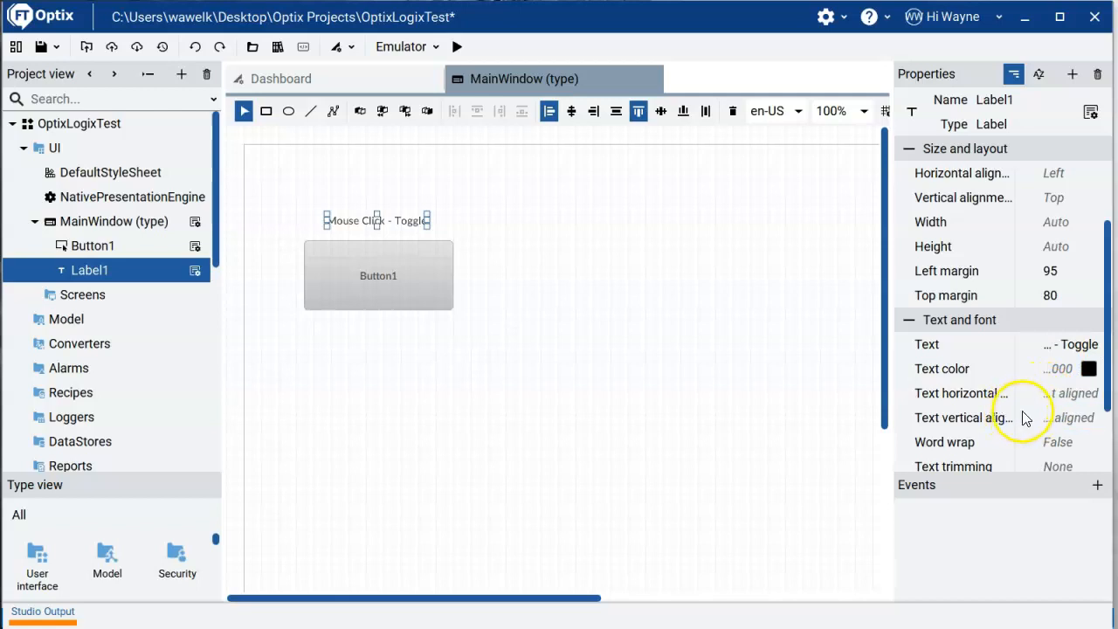
{"action": "scroll", "scroll_direction": "down", "scroll_amount": 3}
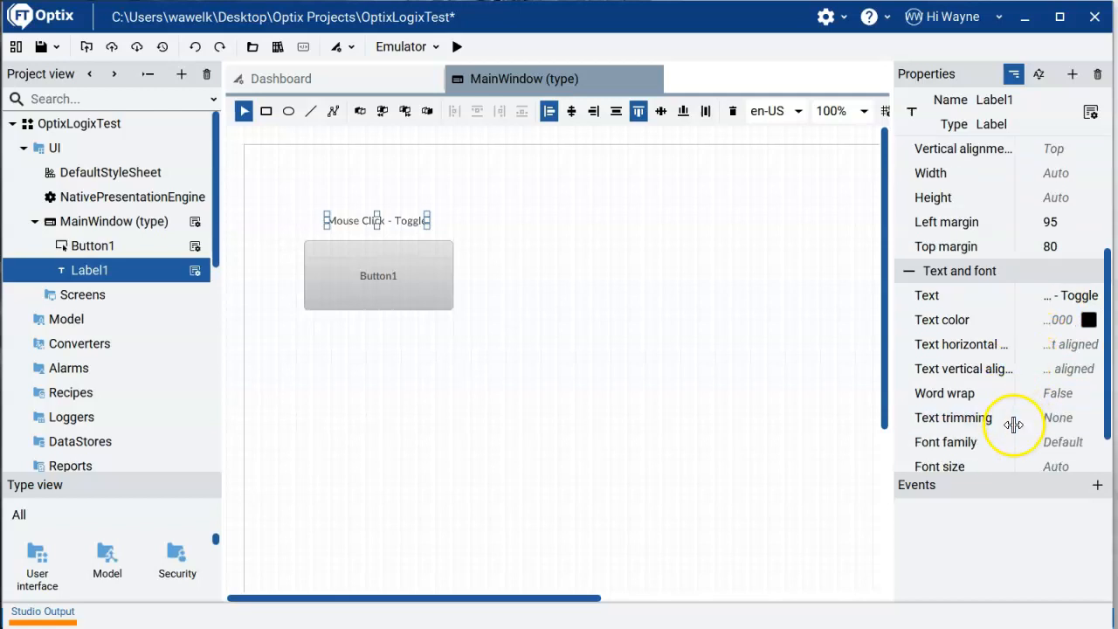
{"action": "scroll", "scroll_direction": "down", "scroll_amount": 3}
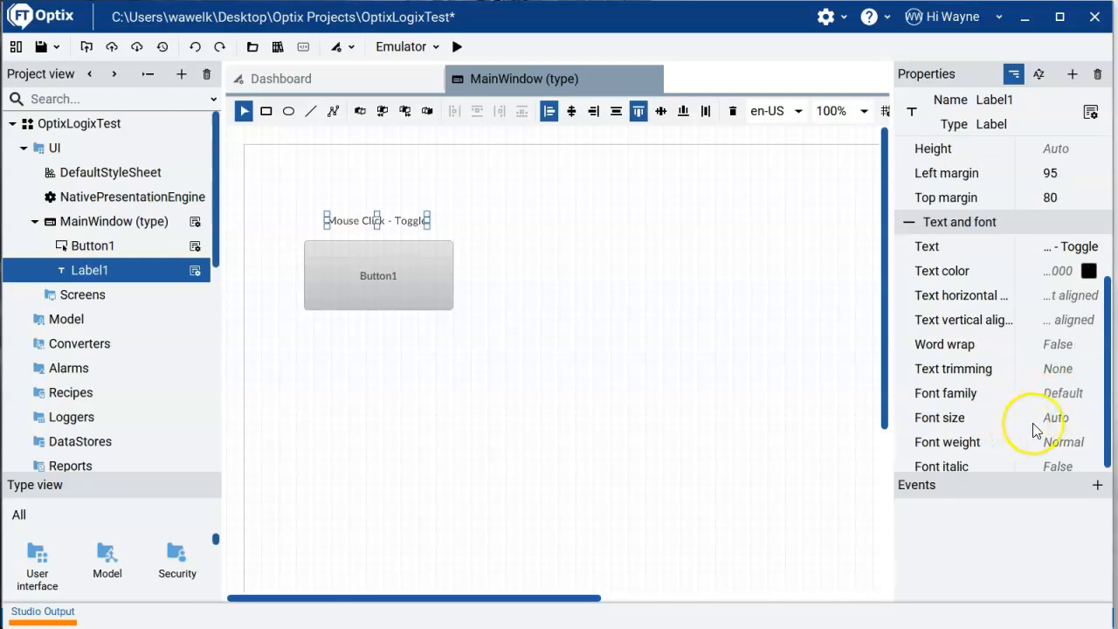
{"action": "left_click", "coordinate": [1090, 441]}
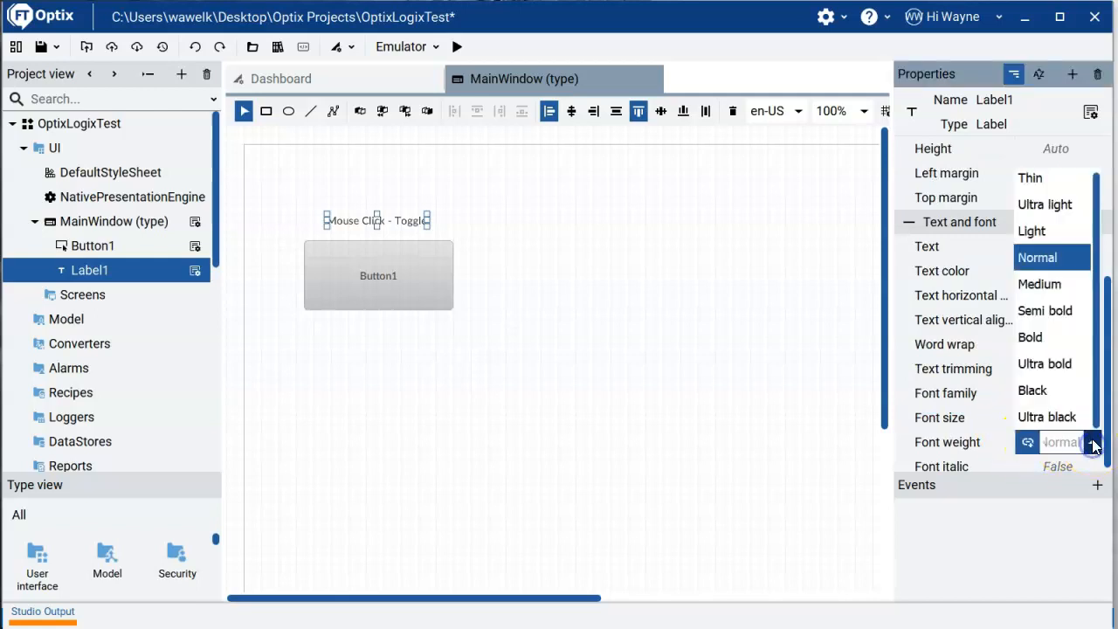
{"action": "left_click", "coordinate": [708, 297]}
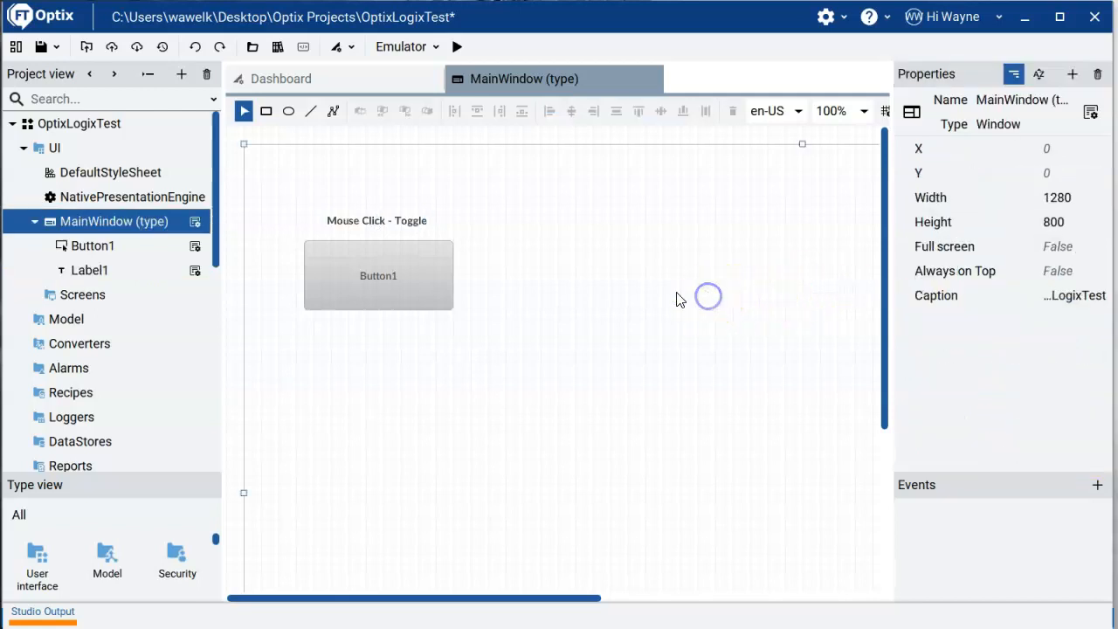
{"action": "left_click", "coordinate": [377, 276]}
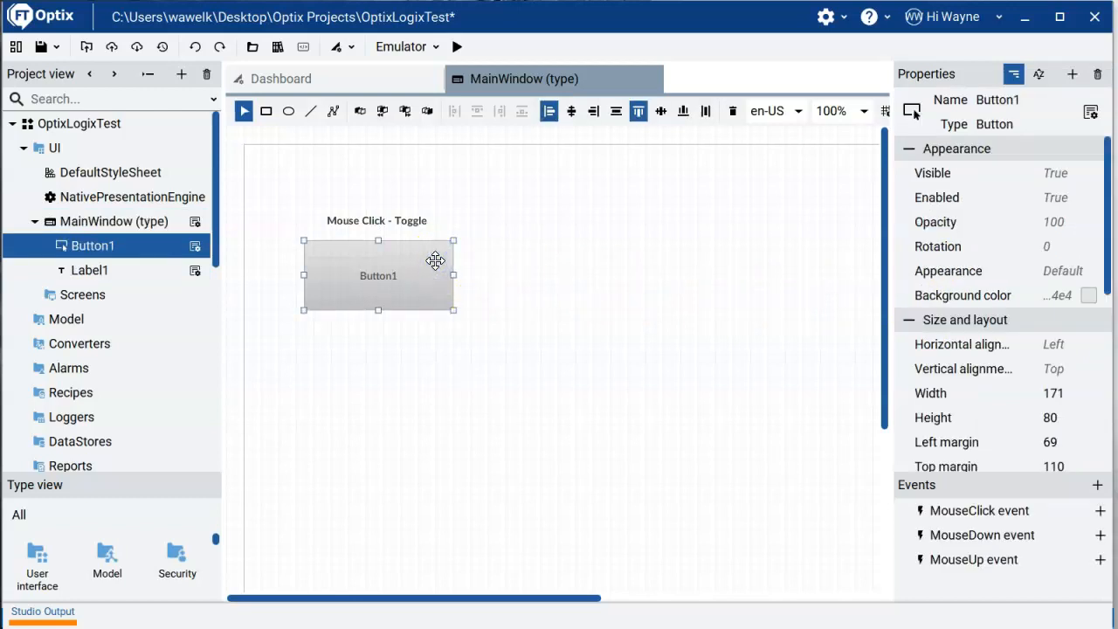
Set Button1's text to 'Start Line 1'
{"action": "left_click", "coordinate": [393, 224]}
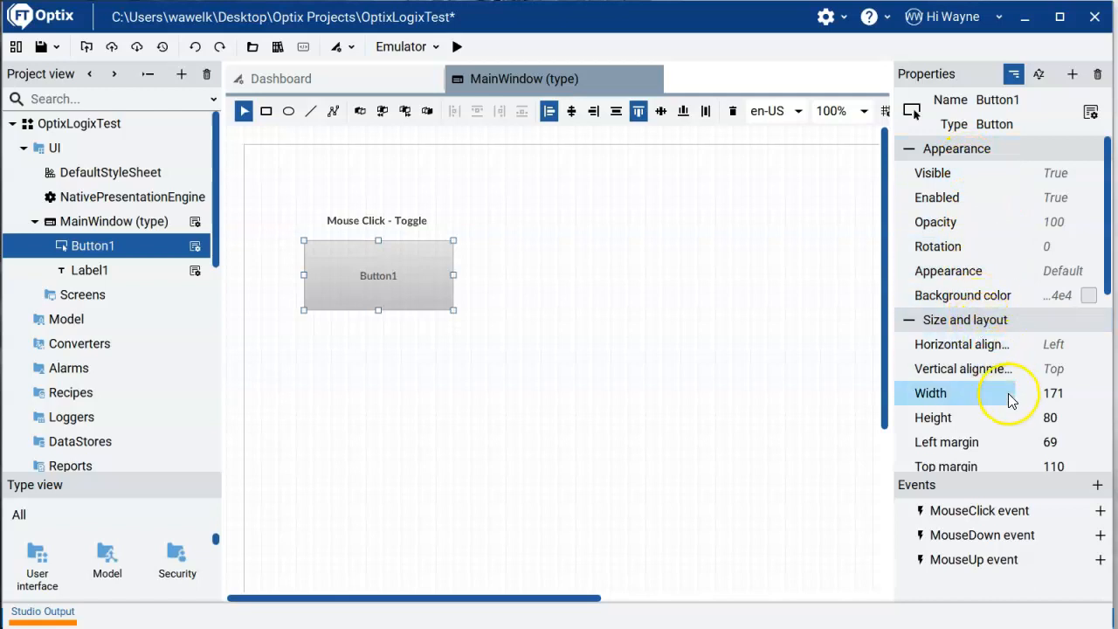
{"action": "scroll", "scroll_direction": "down", "scroll_amount": 3}
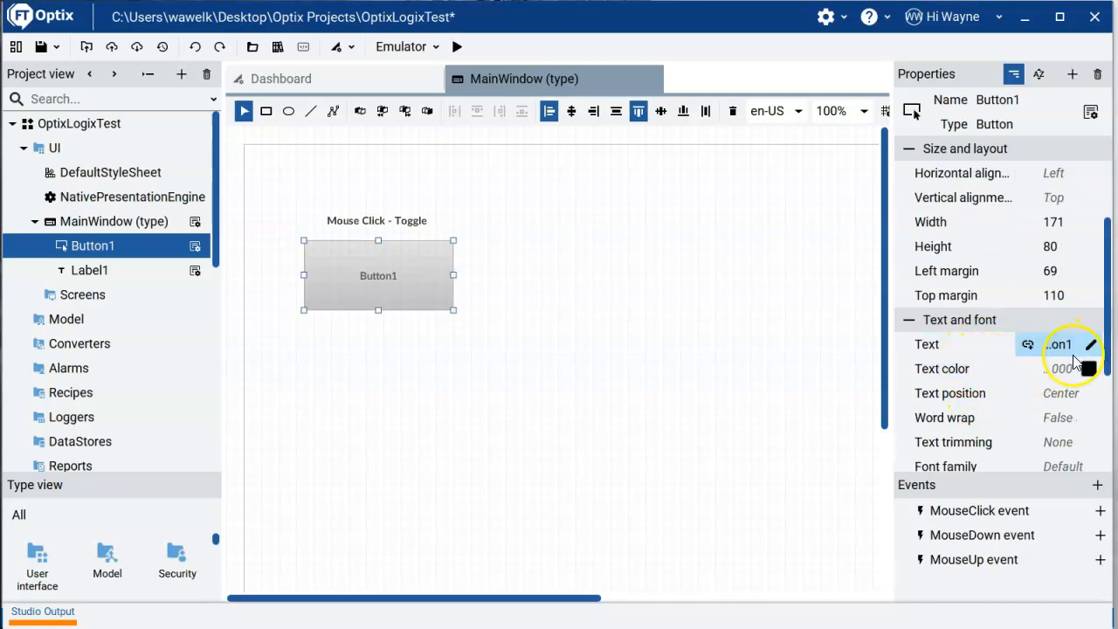
{"action": "left_click", "coordinate": [1069, 344]}
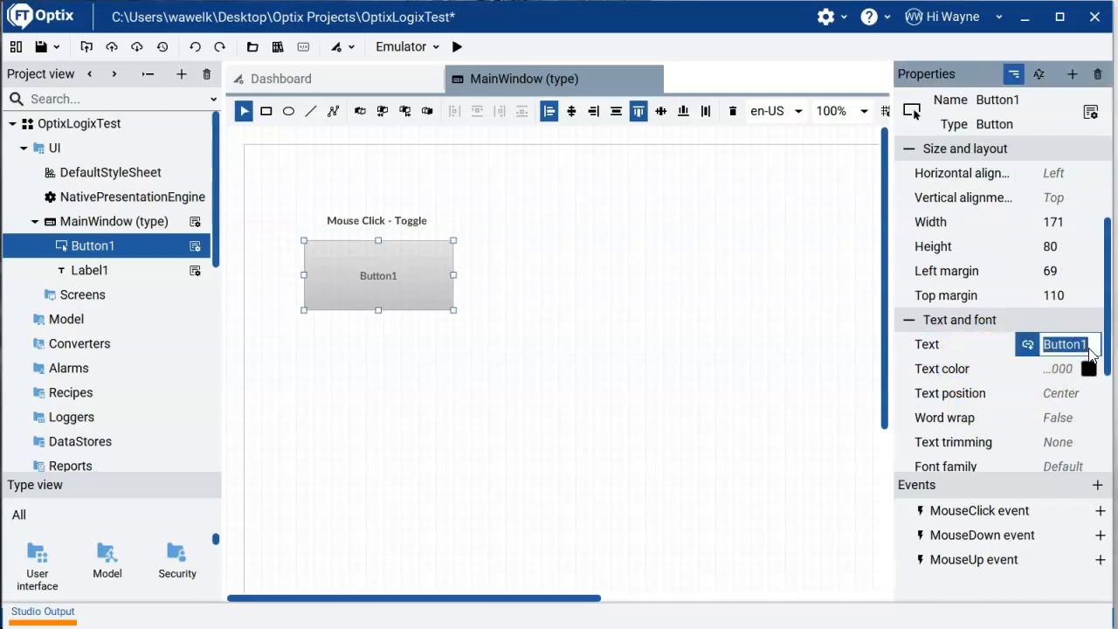
{"action": "type", "text": "Start Line"}
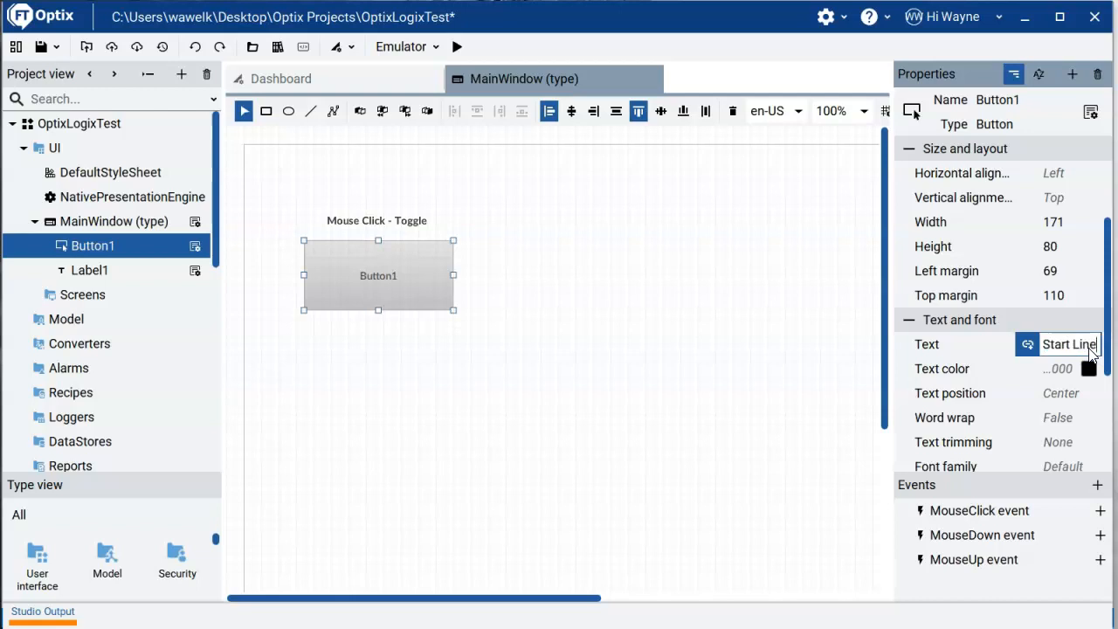
{"action": "type", "text": "Start Line 1"}
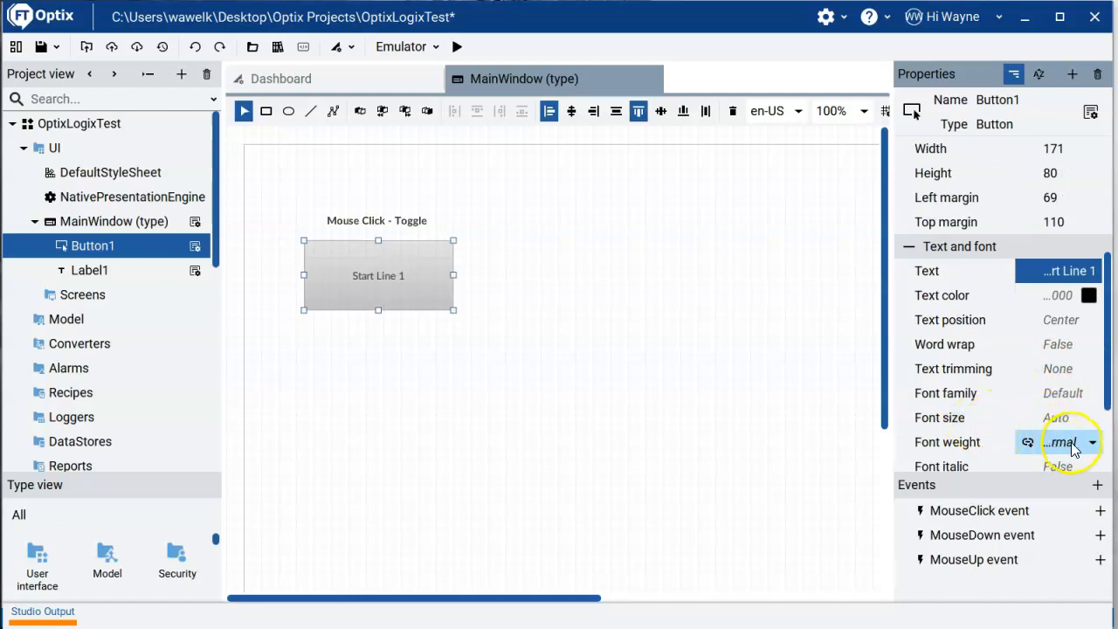
Make the Start Line 1 button text Bold
{"action": "left_click", "coordinate": [1090, 442]}
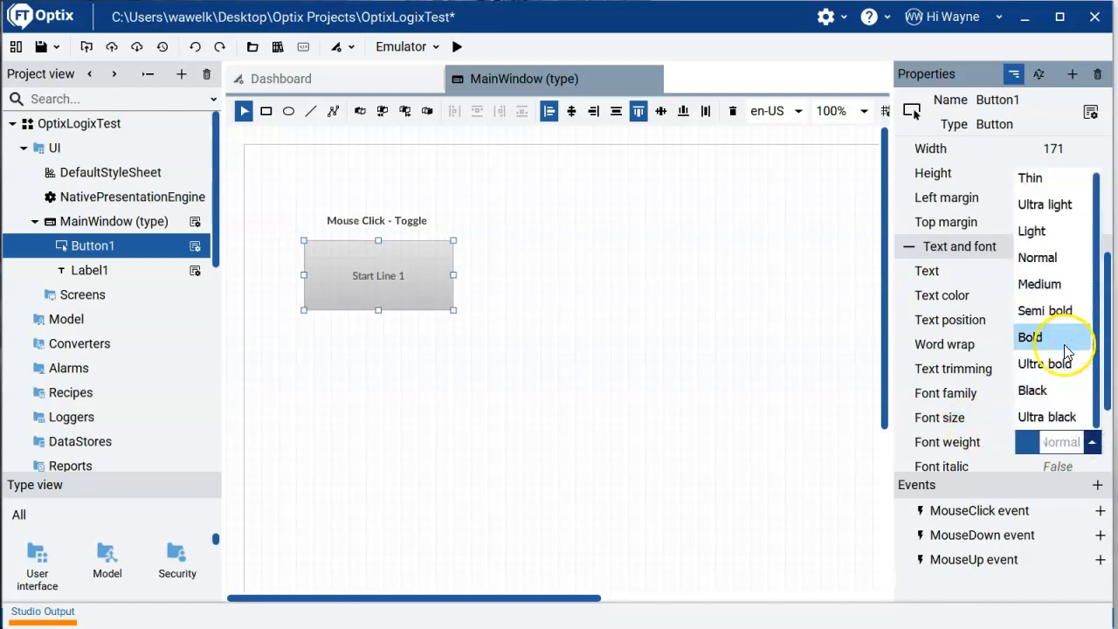
{"action": "left_click", "coordinate": [1033, 337]}
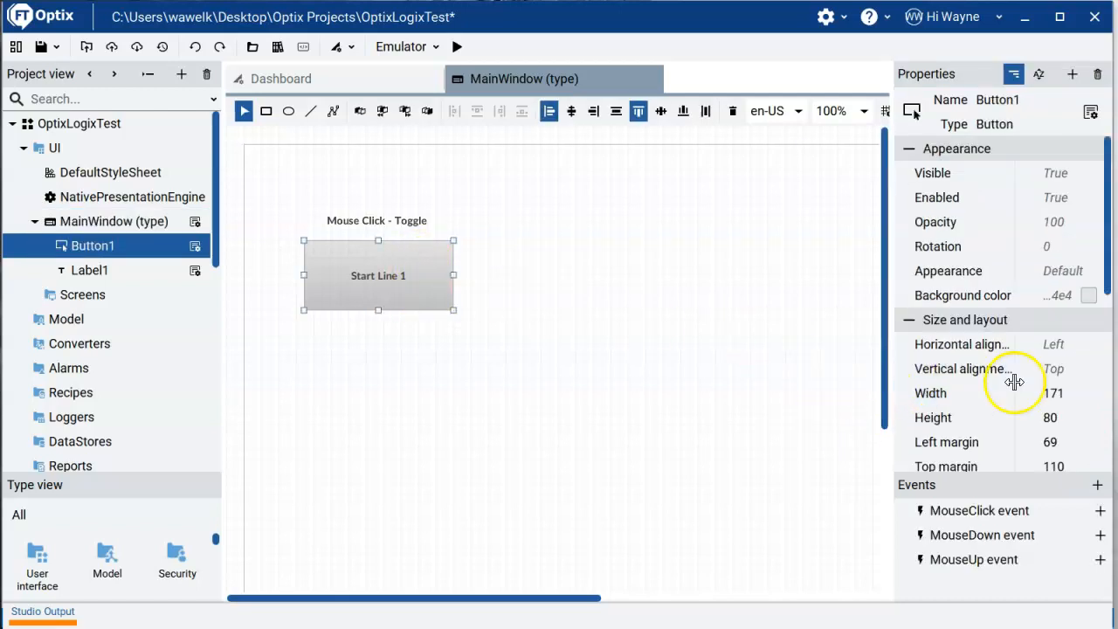
{"action": "scroll", "scroll_direction": "down", "scroll_amount": 3}
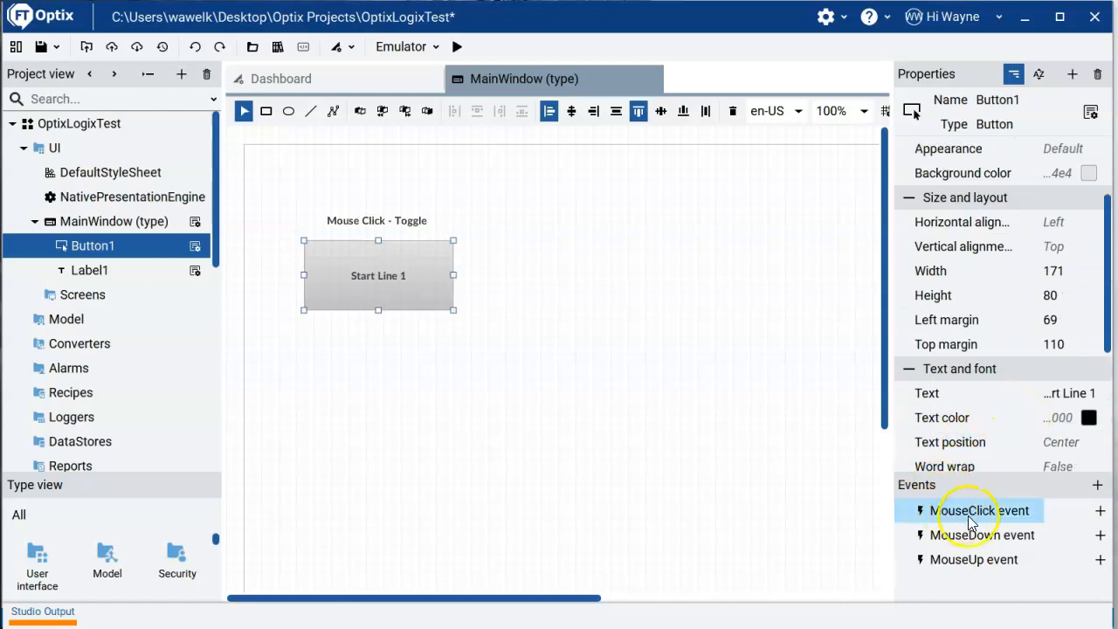
{"action": "mouse_move", "coordinate": [1010, 513]}
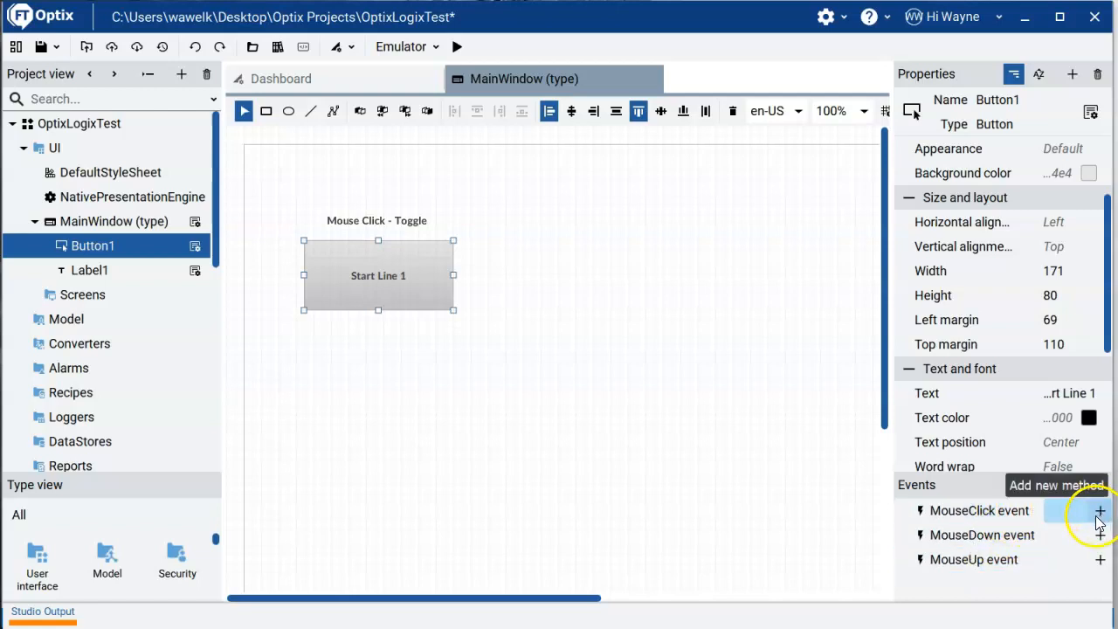
Add a method to Button1's MouseClick event and pick Variable commands > Toggle
{"action": "left_click", "coordinate": [1101, 510]}
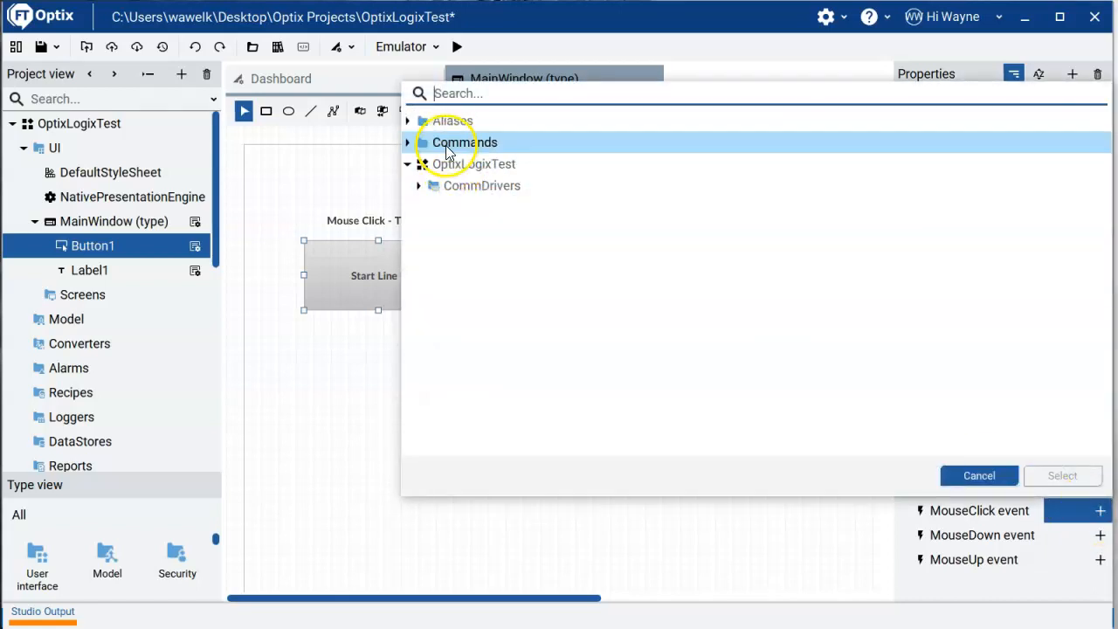
{"action": "left_click", "coordinate": [408, 143]}
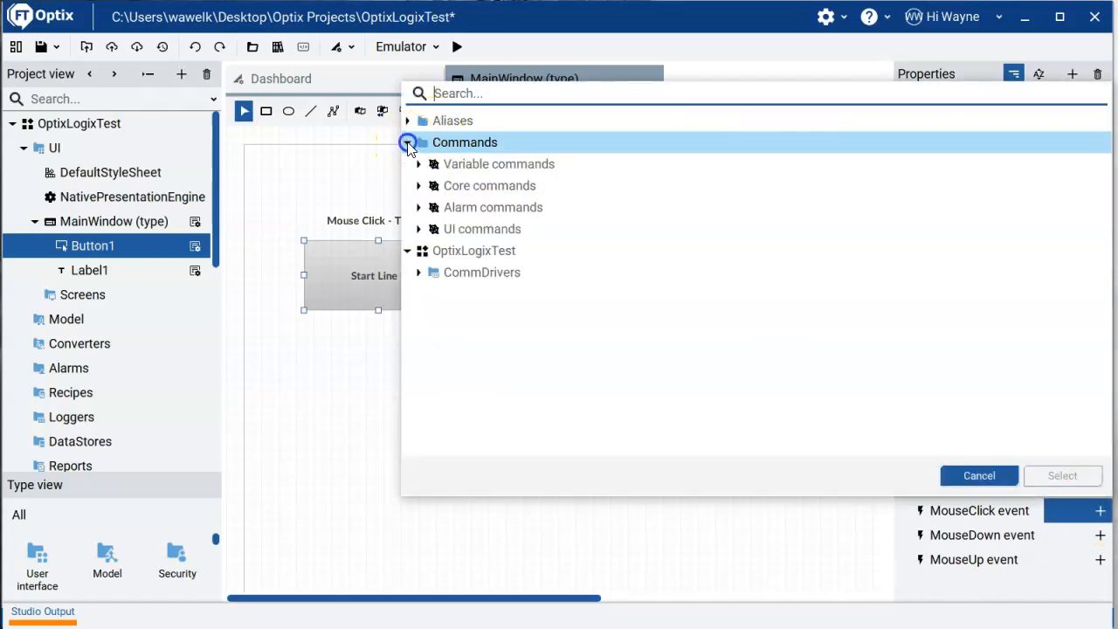
{"action": "left_click", "coordinate": [419, 164]}
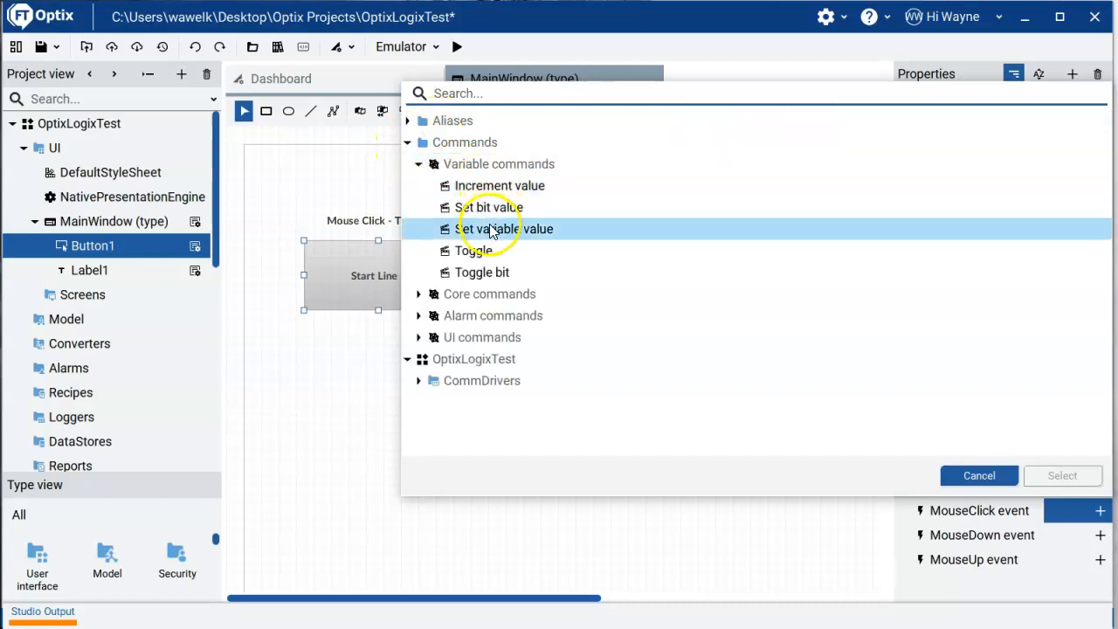
{"action": "mouse_move", "coordinate": [486, 253]}
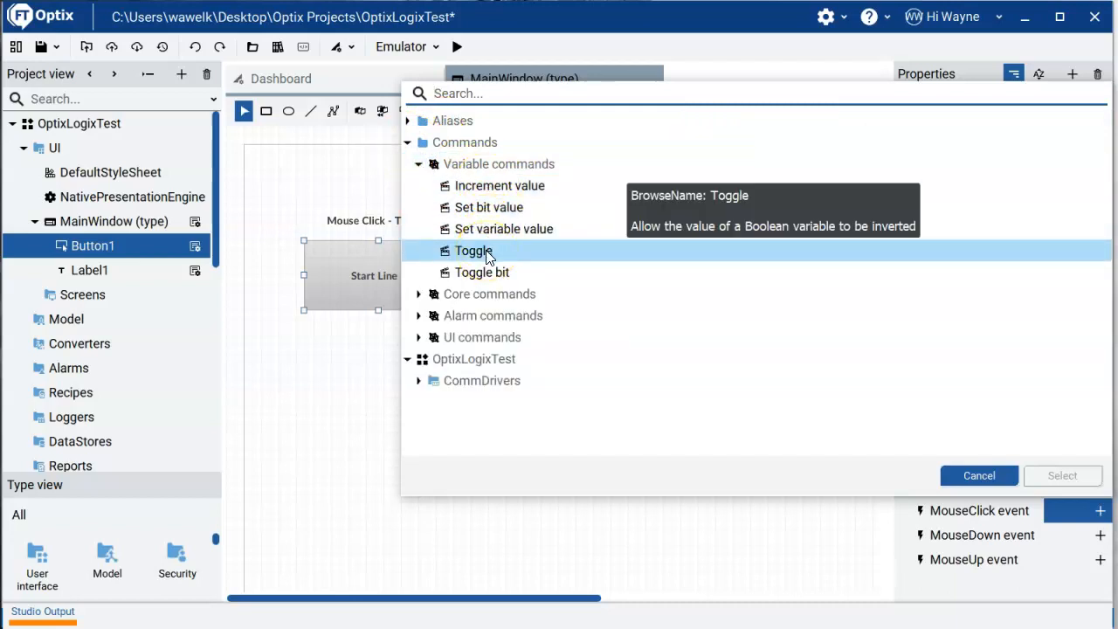
{"action": "mouse_move", "coordinate": [528, 206]}
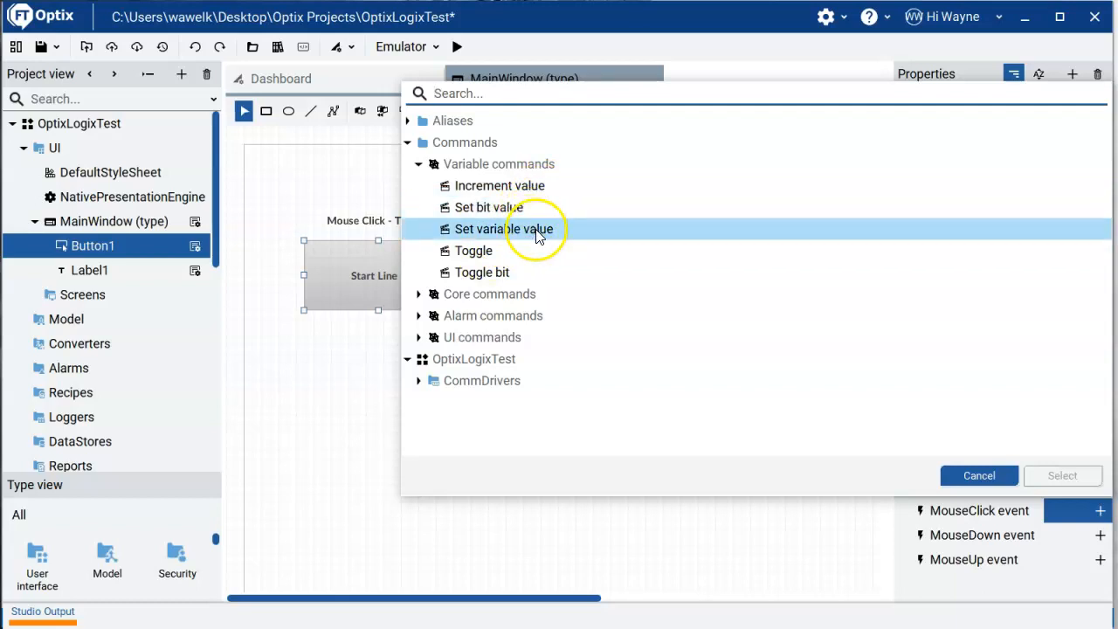
{"action": "mouse_move", "coordinate": [489, 259]}
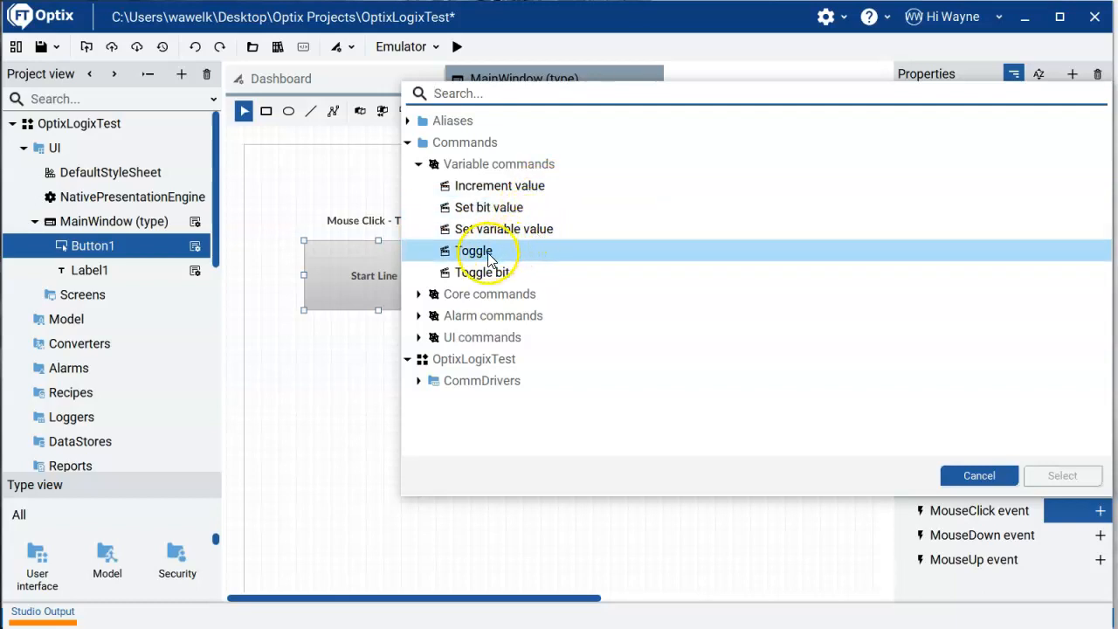
{"action": "mouse_move", "coordinate": [493, 278]}
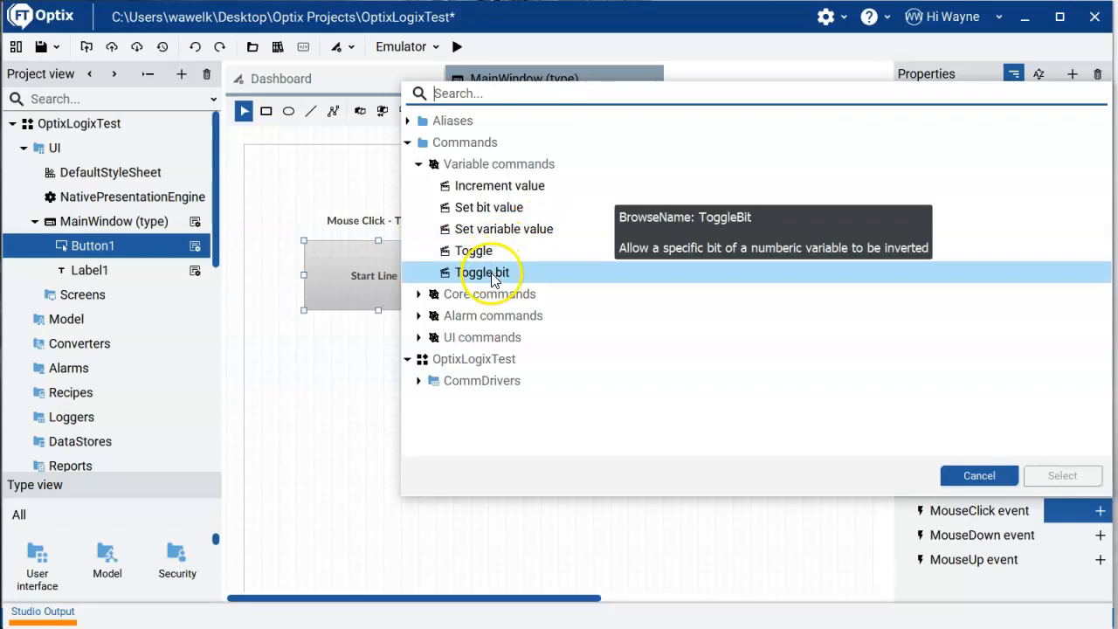
{"action": "mouse_move", "coordinate": [500, 278]}
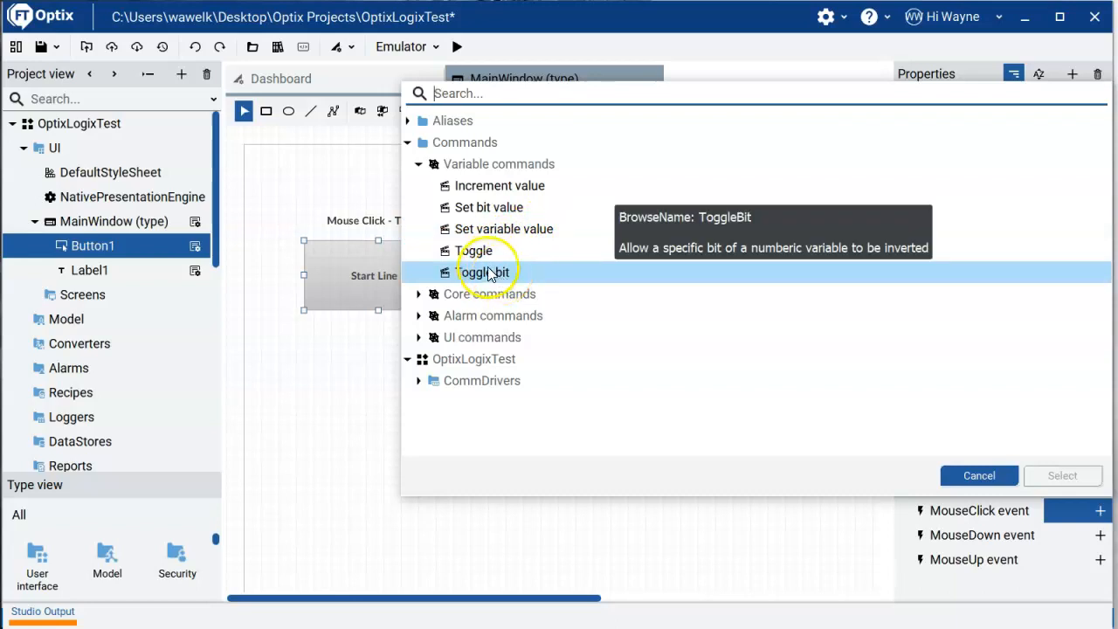
{"action": "left_click", "coordinate": [472, 251]}
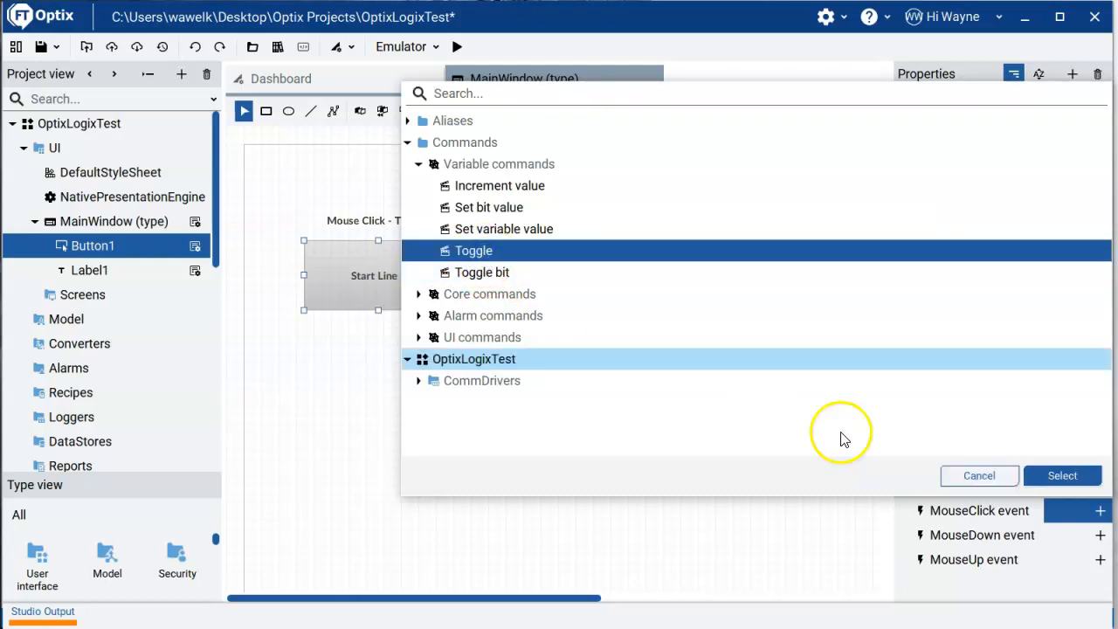
Confirm Toggle as the click action and start linking its VariableToModify argument
{"action": "left_click", "coordinate": [1062, 475]}
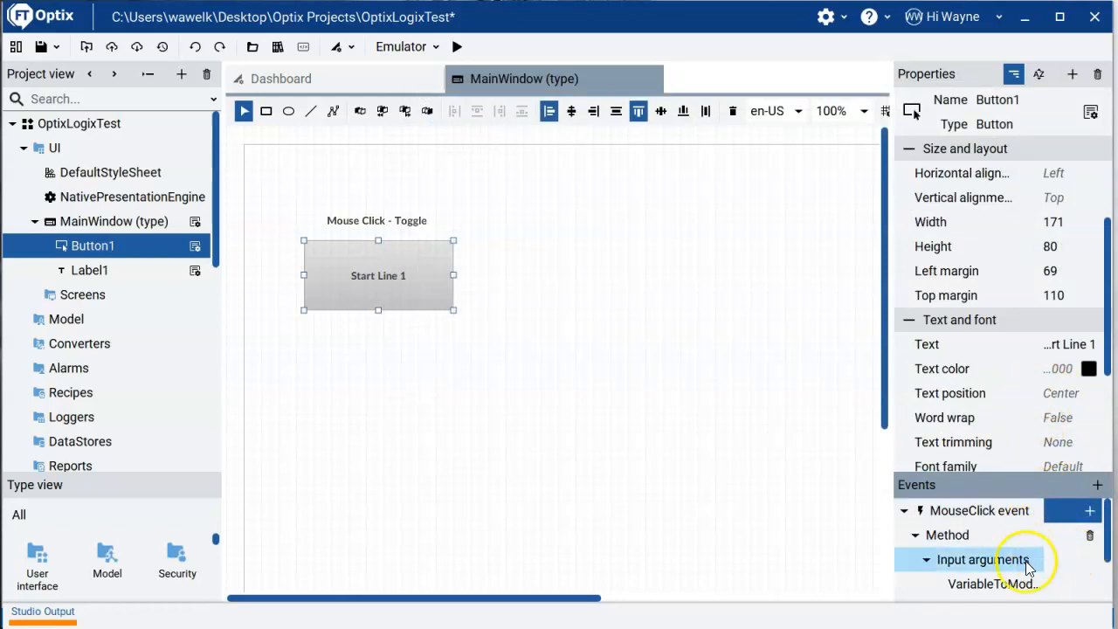
{"action": "left_click", "coordinate": [985, 558]}
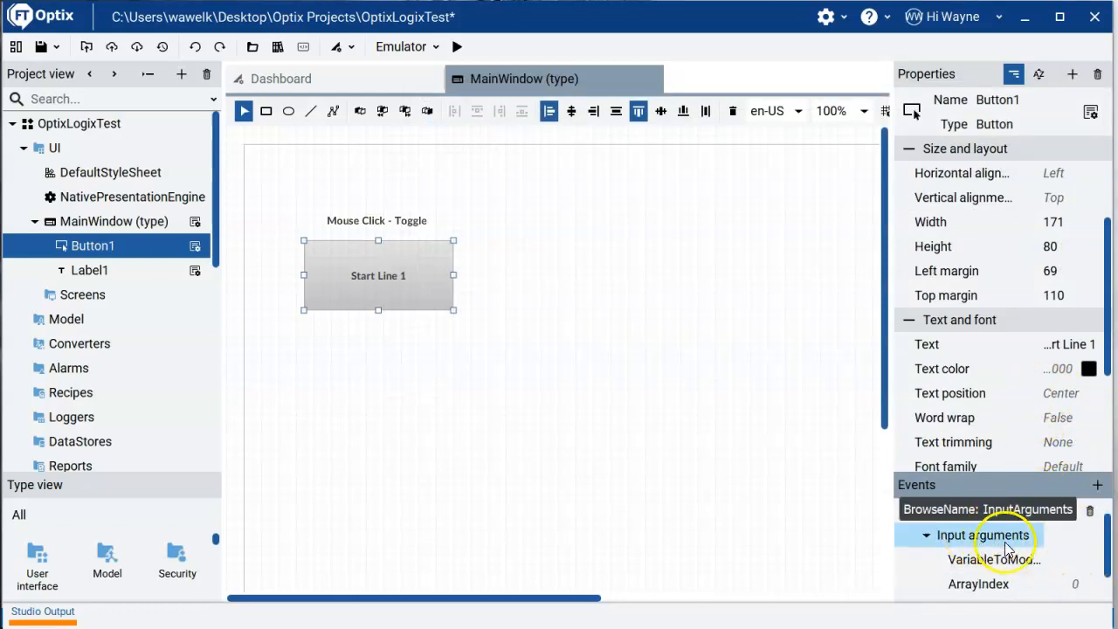
{"action": "mouse_move", "coordinate": [1015, 559]}
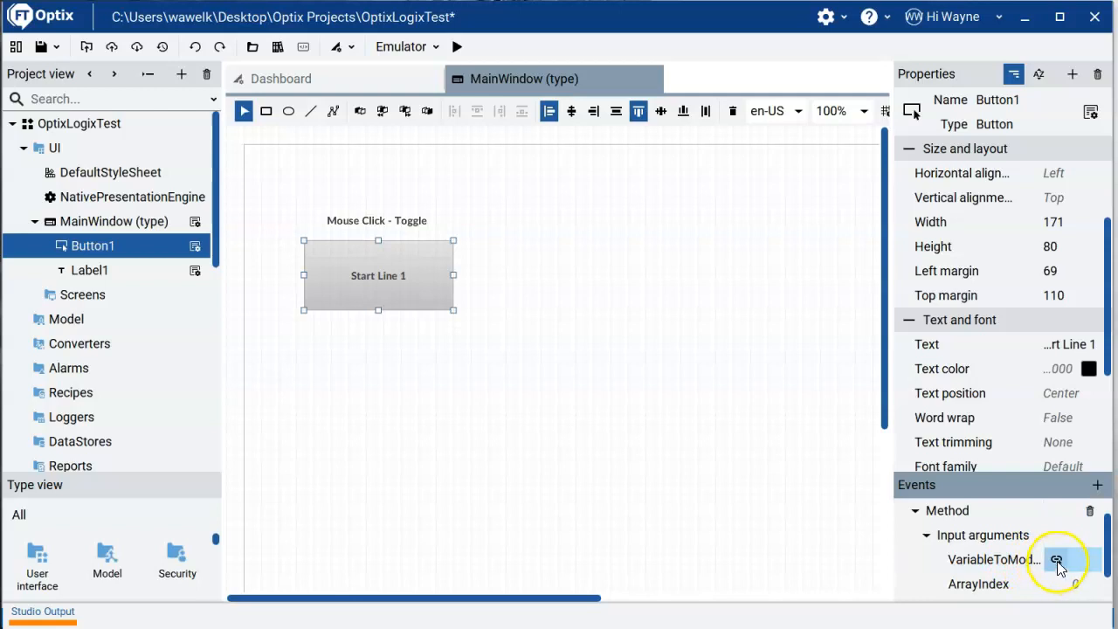
{"action": "mouse_move", "coordinate": [1057, 561]}
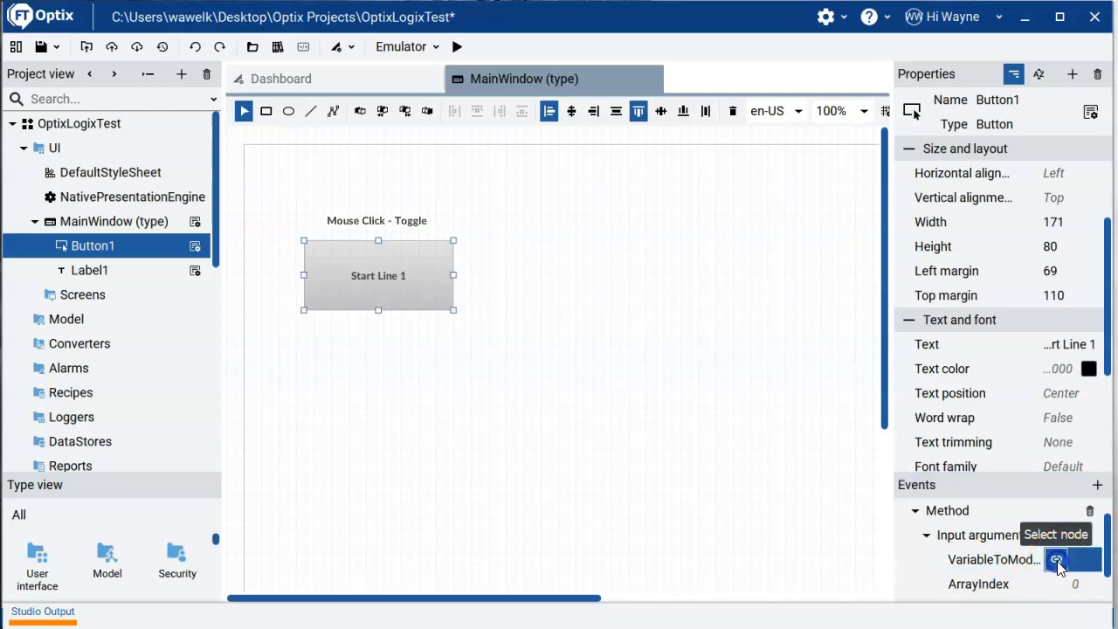
{"action": "left_click", "coordinate": [1055, 560]}
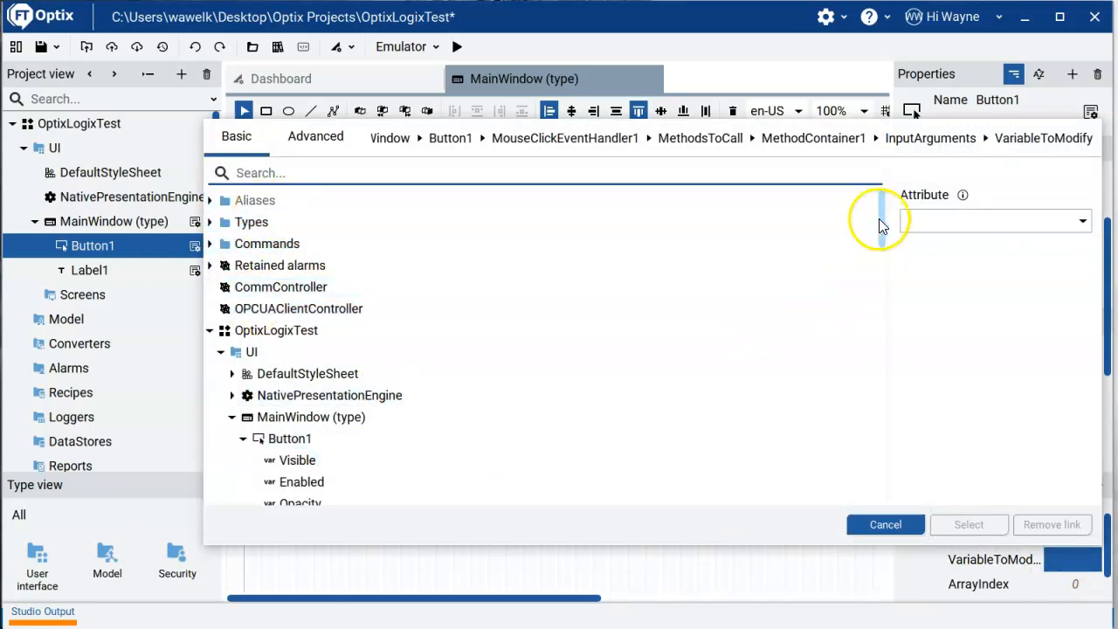
Link VariableToModify to EchoCPU > Tags > Controller Tags > Start1
{"action": "scroll", "scroll_direction": "down", "scroll_amount": 3}
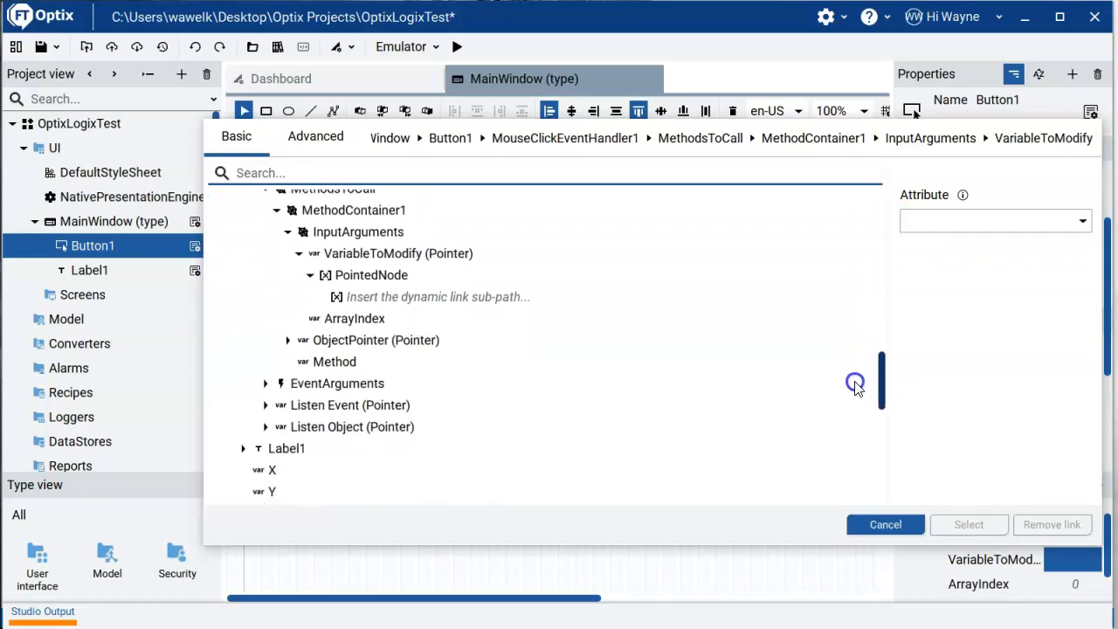
{"action": "scroll", "scroll_direction": "down", "scroll_amount": 3}
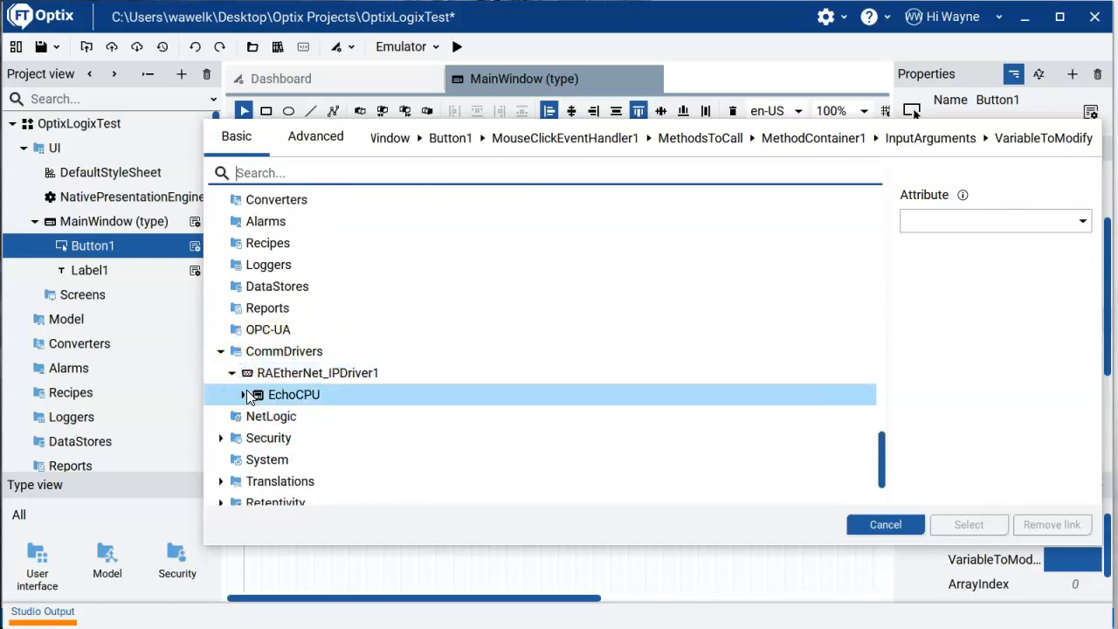
{"action": "left_click", "coordinate": [244, 395]}
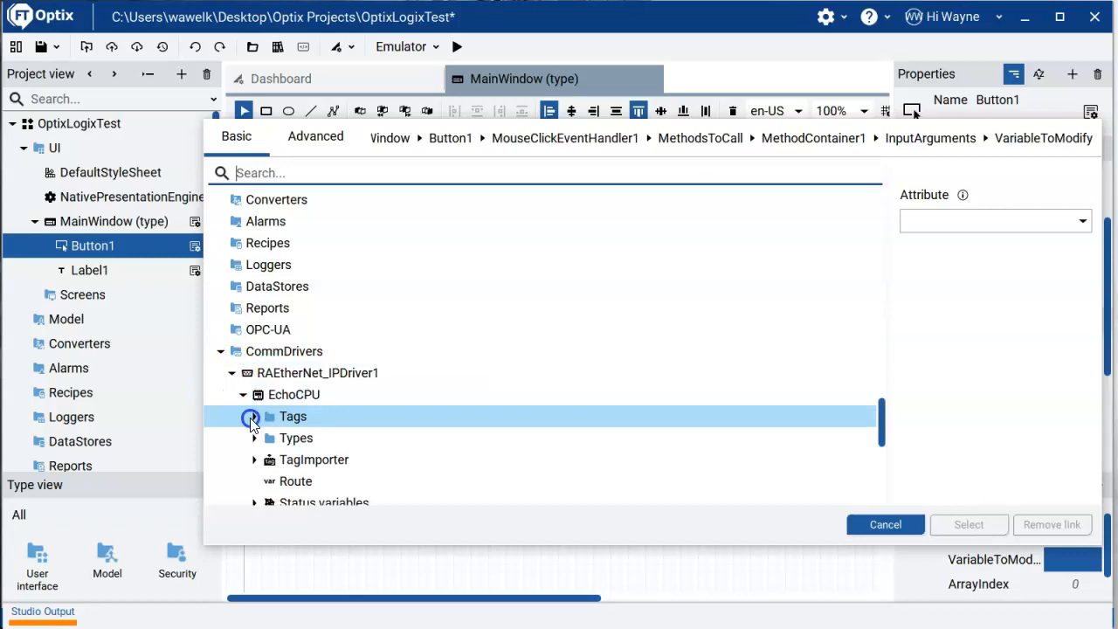
{"action": "left_click", "coordinate": [252, 416]}
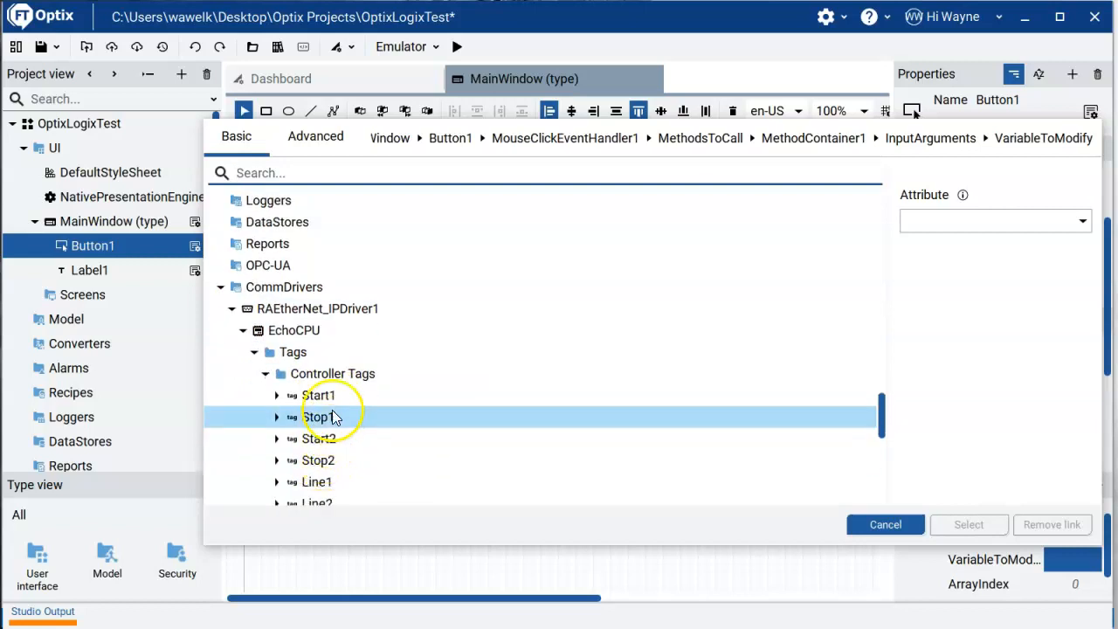
{"action": "left_click", "coordinate": [318, 395]}
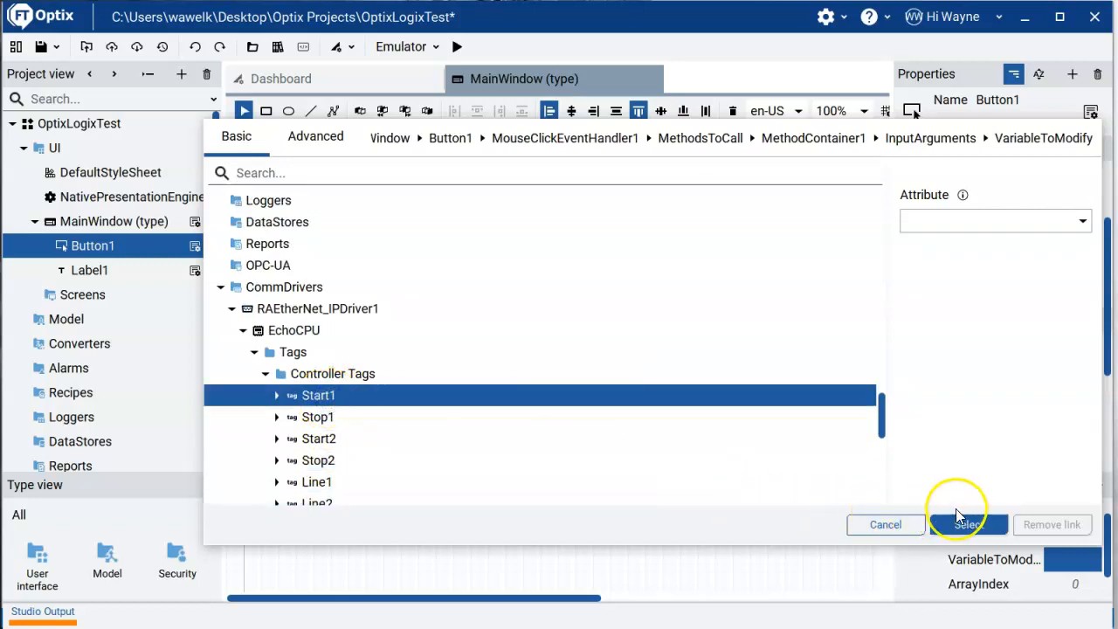
{"action": "left_click", "coordinate": [967, 524]}
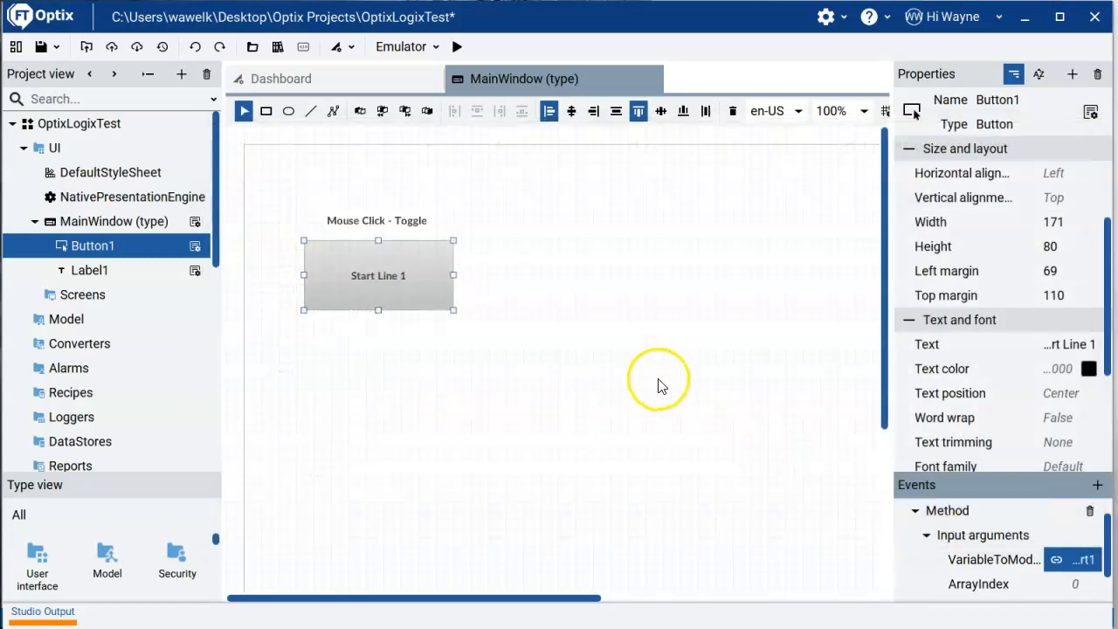
{"action": "mouse_move", "coordinate": [433, 272]}
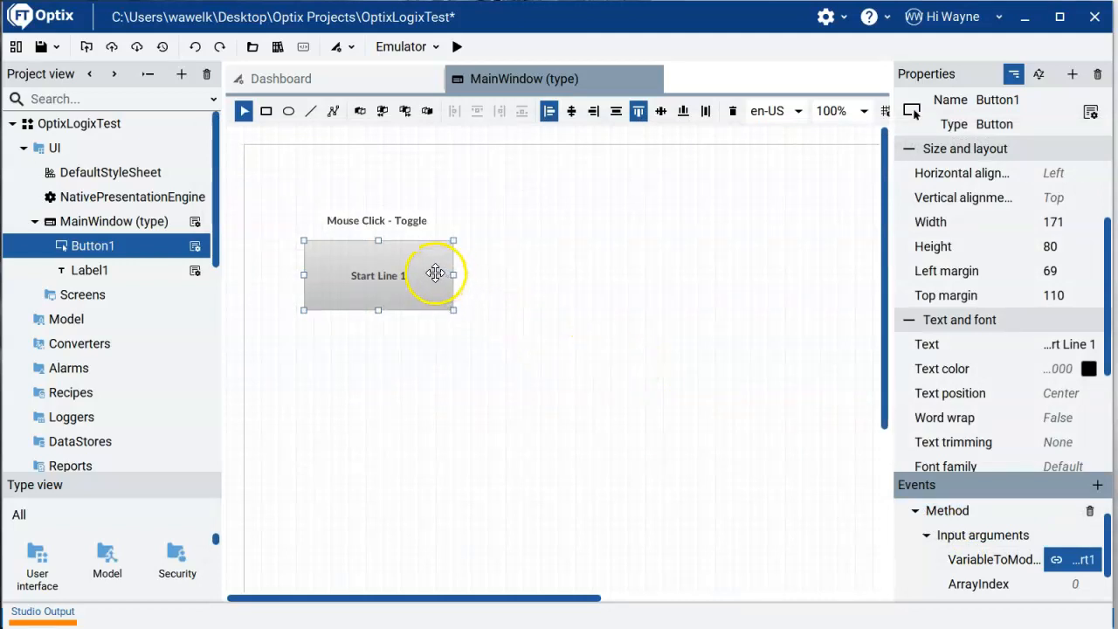
Duplicate the Start Line 1 button and place the copy below it
{"action": "right_click", "coordinate": [435, 276]}
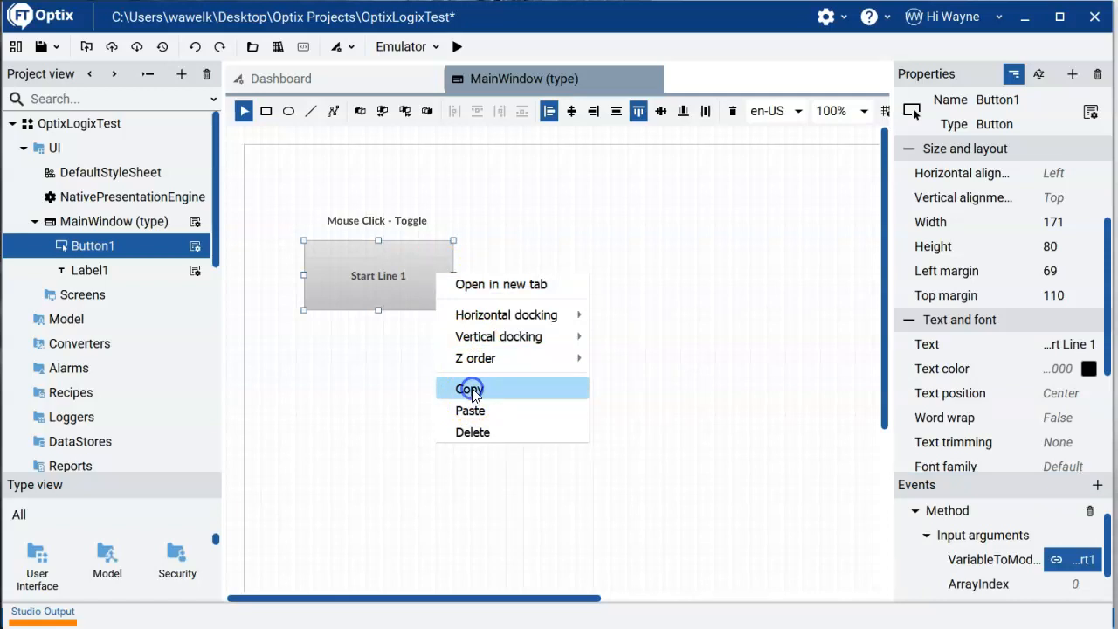
{"action": "left_click", "coordinate": [468, 388]}
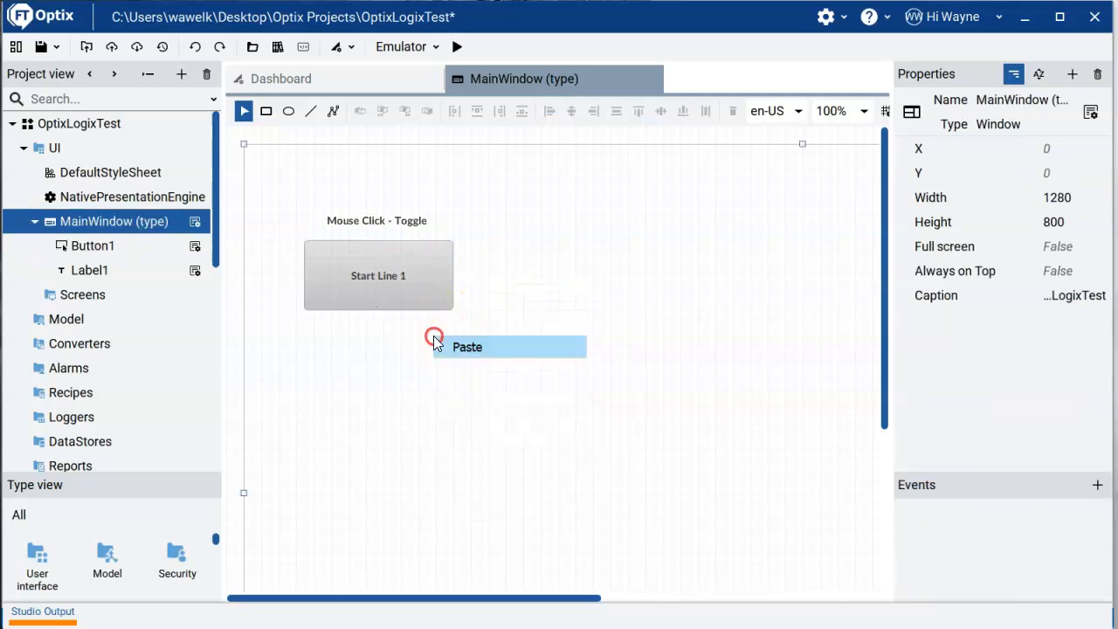
{"action": "left_click", "coordinate": [468, 346]}
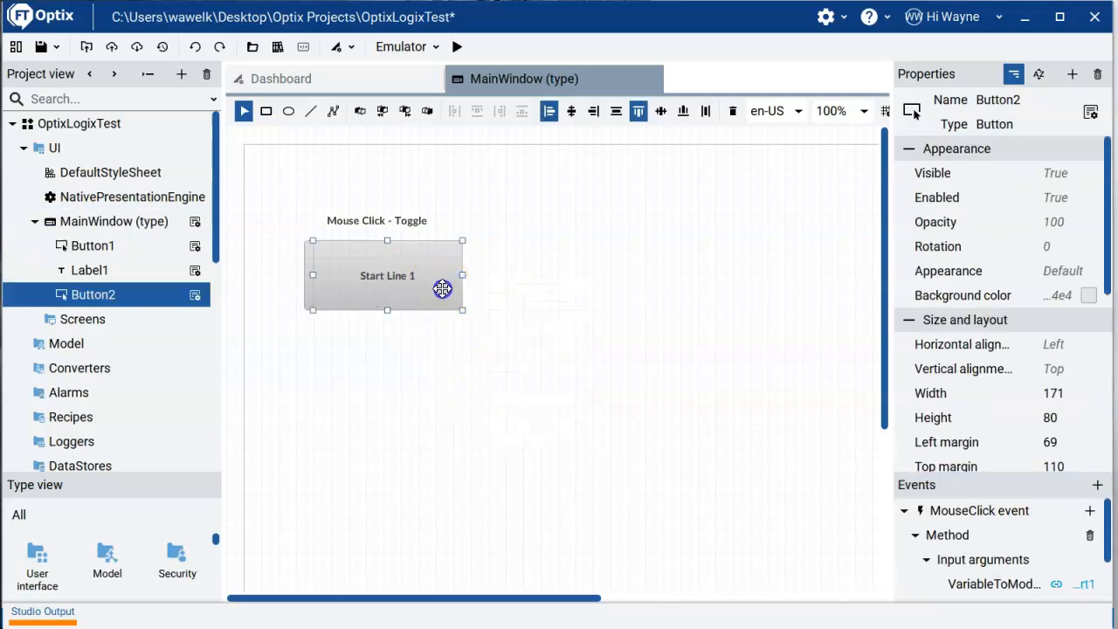
{"action": "left_click_drag", "start_coordinate": [440, 288], "coordinate": [423, 360]}
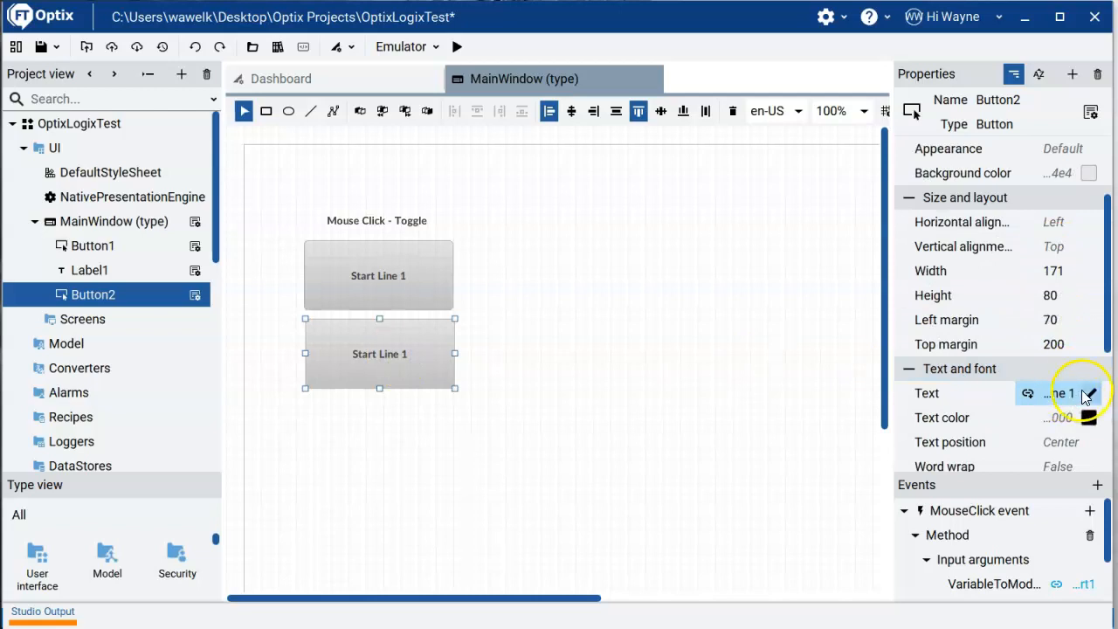
Label the copy 'Stop Line 1' and link its Toggle variable to Stop1
{"action": "left_click", "coordinate": [1062, 393]}
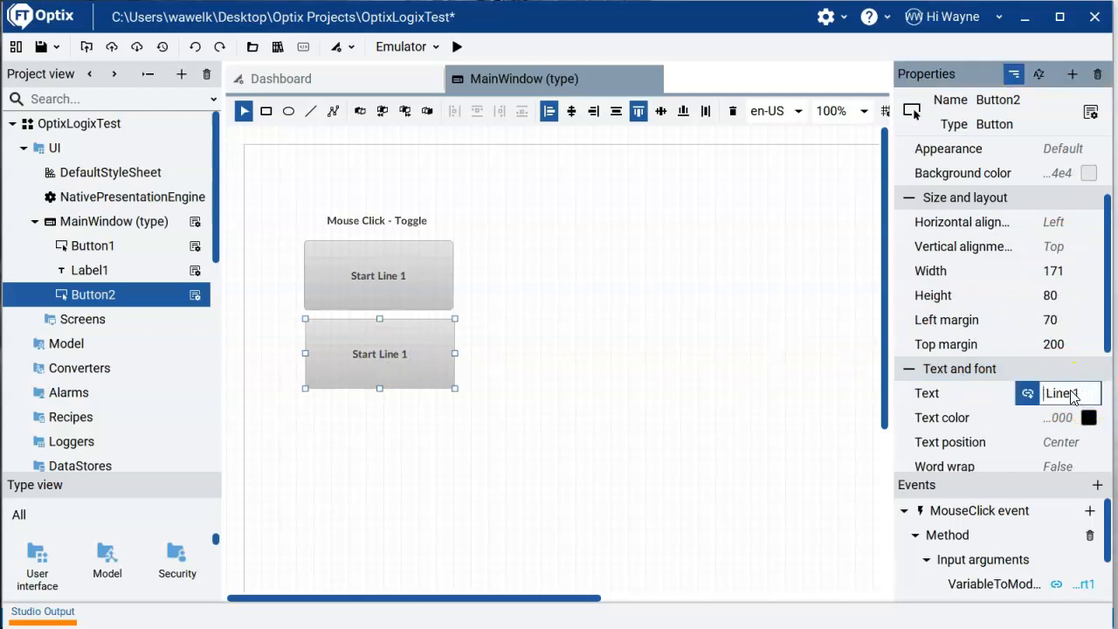
{"action": "type", "text": "StopLine"}
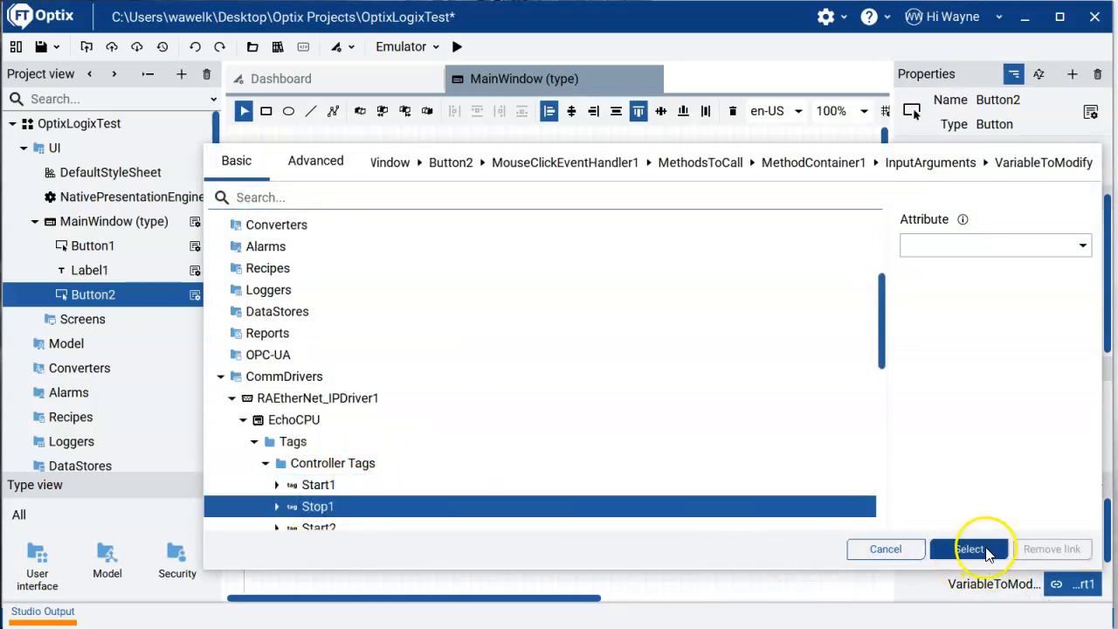
{"action": "left_click", "coordinate": [971, 549]}
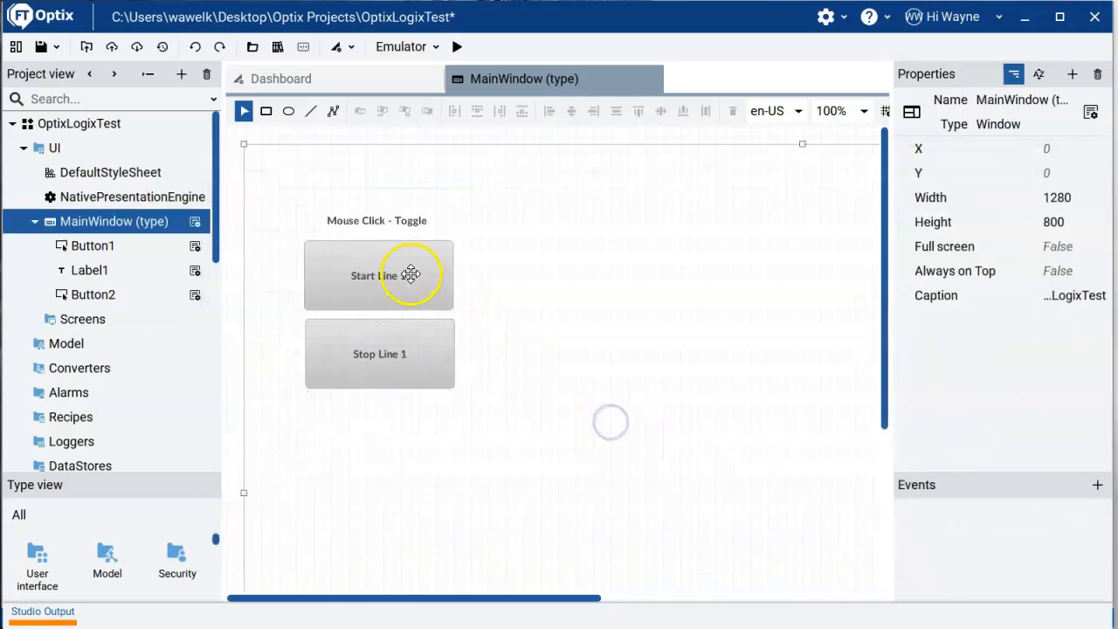
{"action": "mouse_move", "coordinate": [397, 352]}
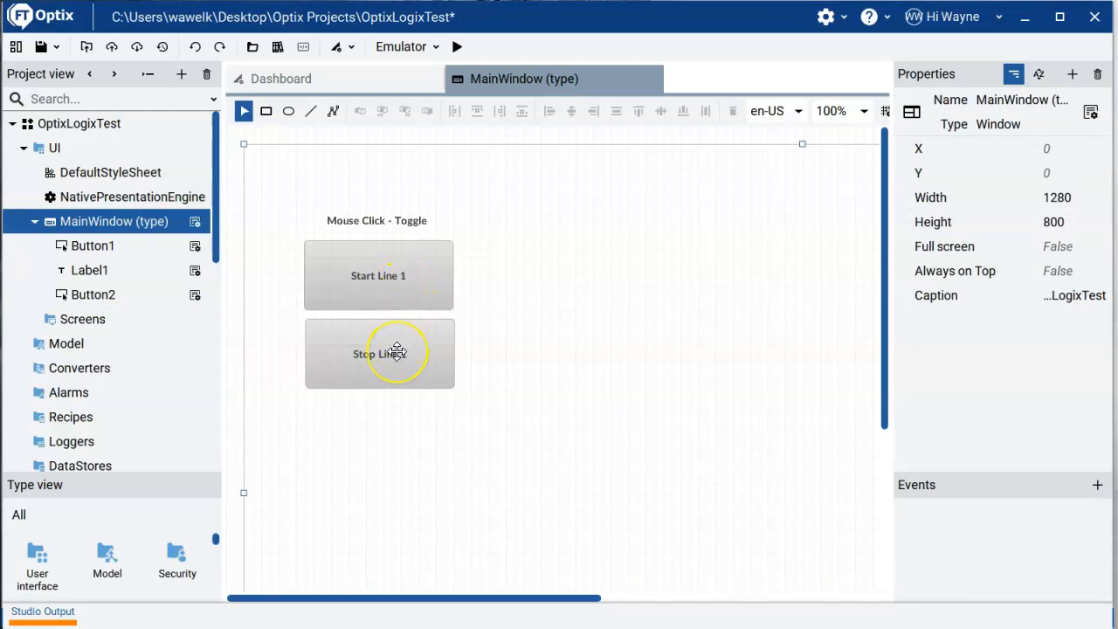
{"action": "mouse_move", "coordinate": [407, 342]}
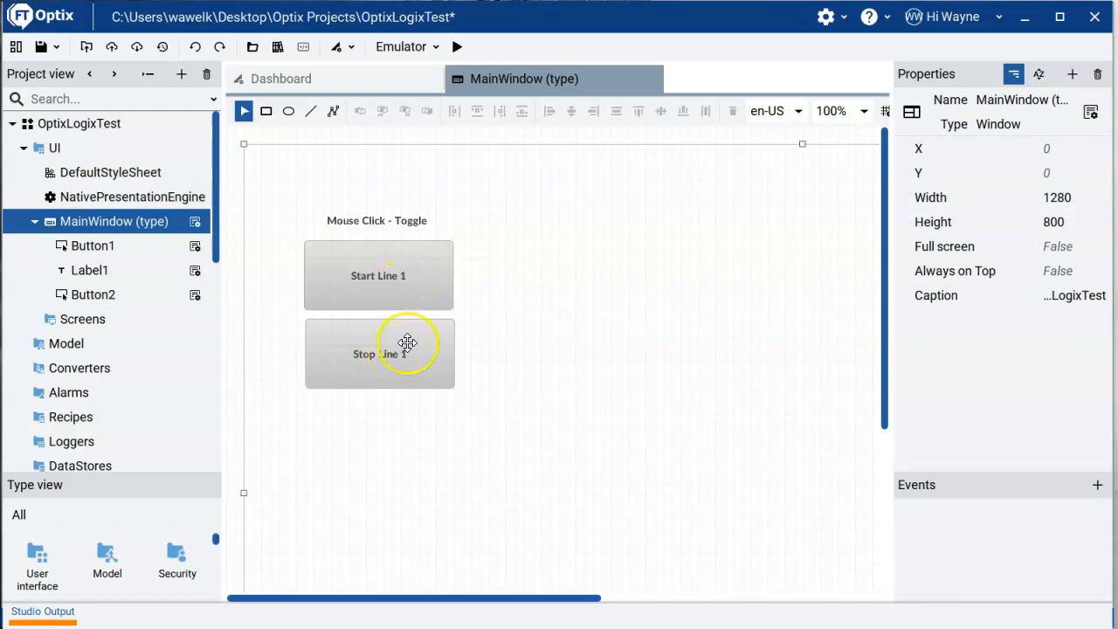
{"action": "mouse_move", "coordinate": [552, 161]}
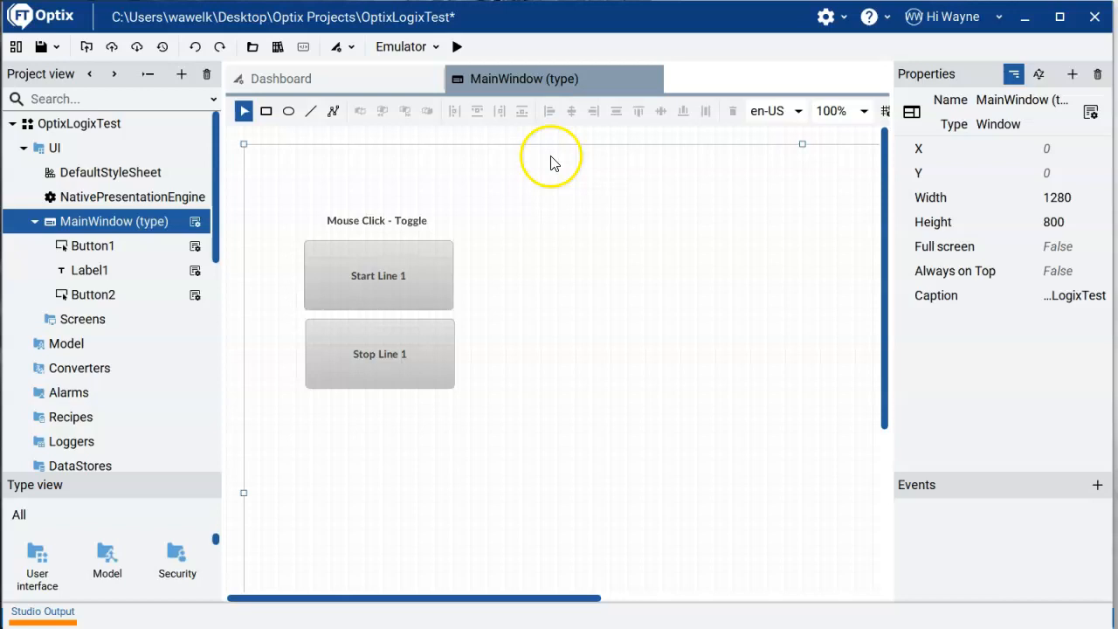
{"action": "mouse_move", "coordinate": [458, 46]}
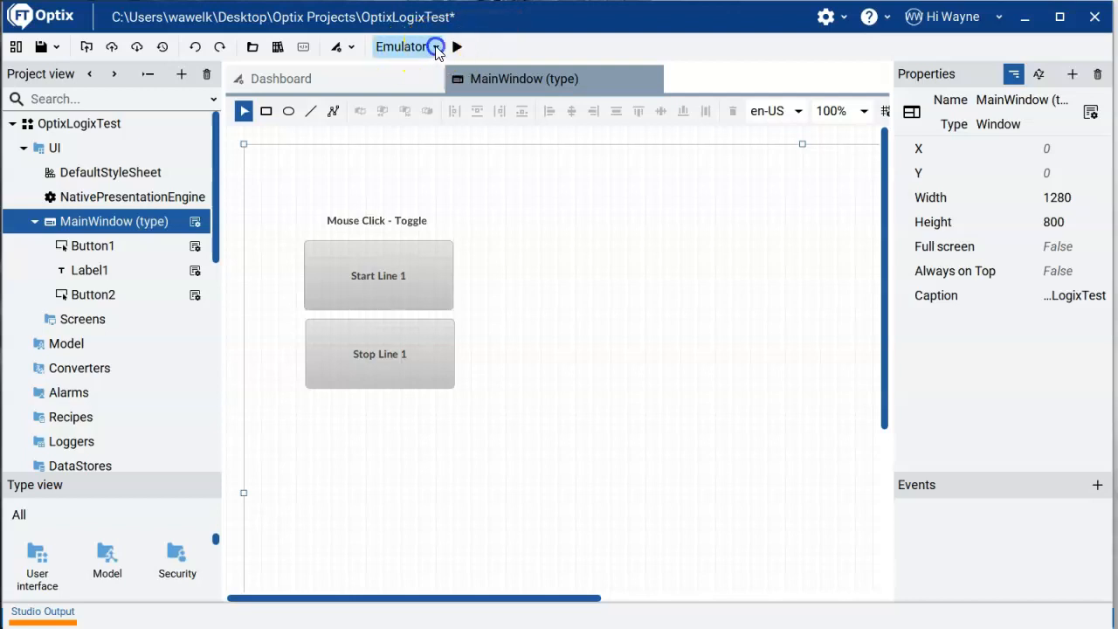
Select the Emulator target and run the project in it
{"action": "left_click", "coordinate": [435, 45]}
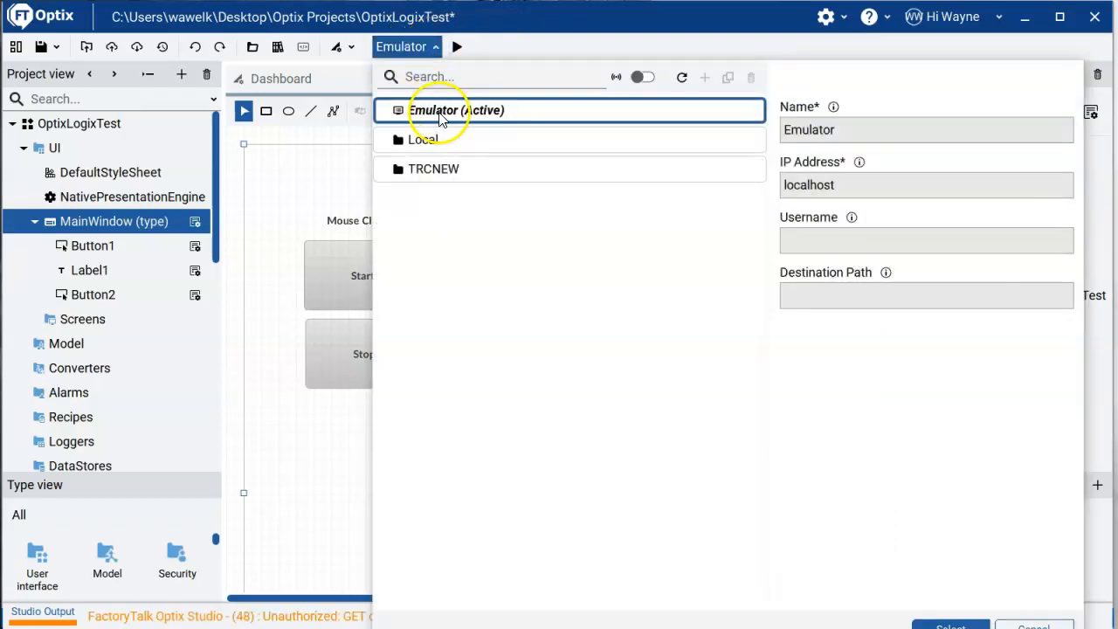
{"action": "mouse_move", "coordinate": [454, 115]}
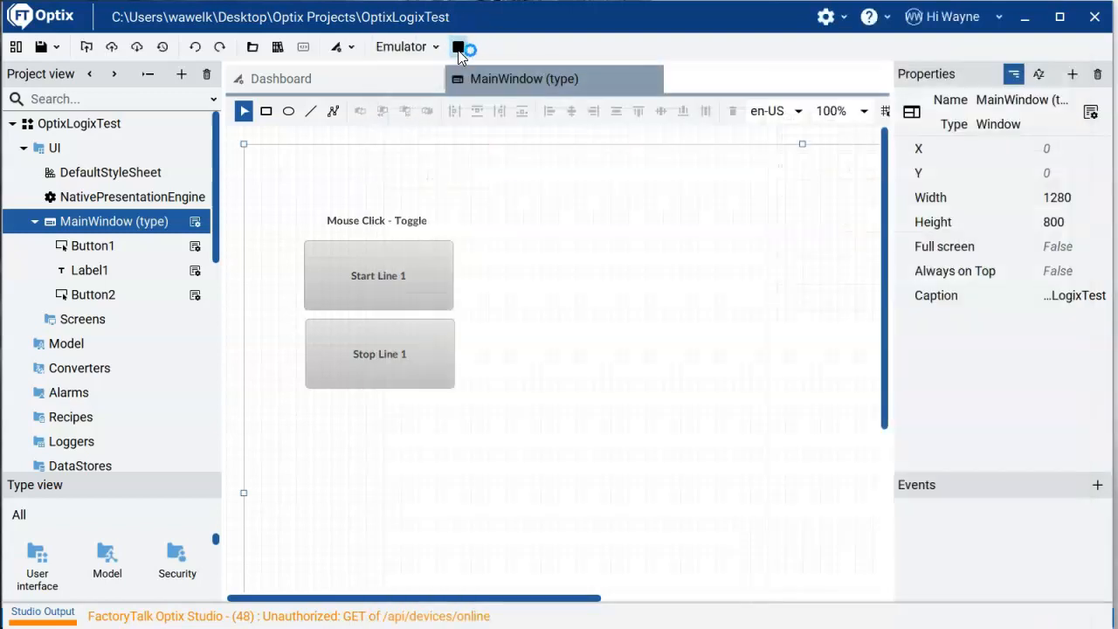
{"action": "left_click", "coordinate": [460, 45]}
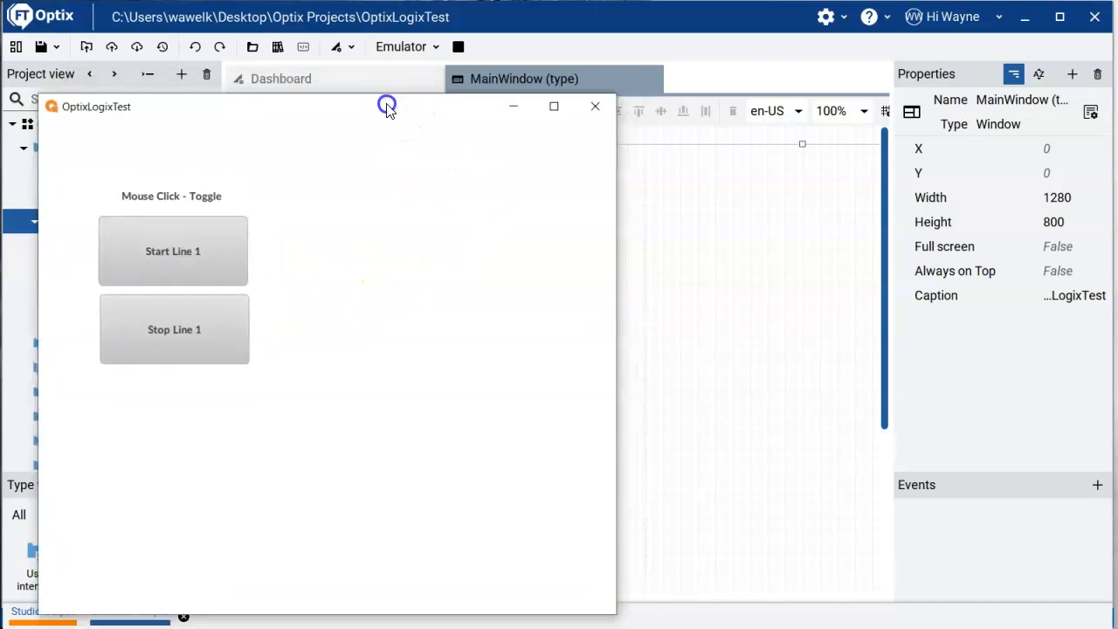
{"action": "mouse_move", "coordinate": [490, 561]}
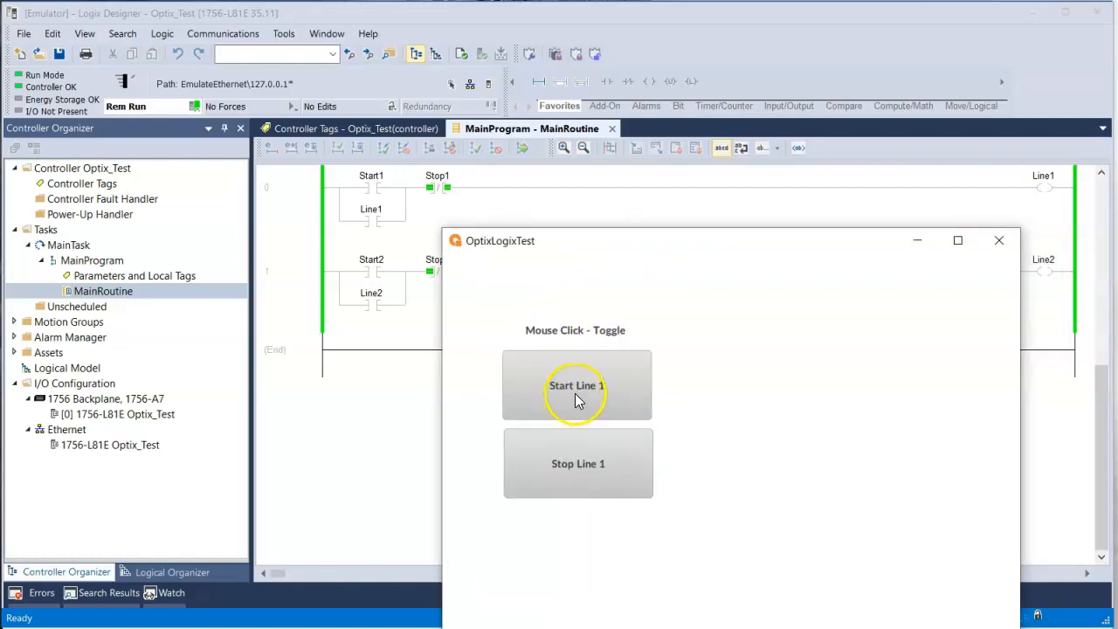
Test Start Line 1 and Stop Line 1 toggling in the emulator, then close it
{"action": "left_click", "coordinate": [576, 386]}
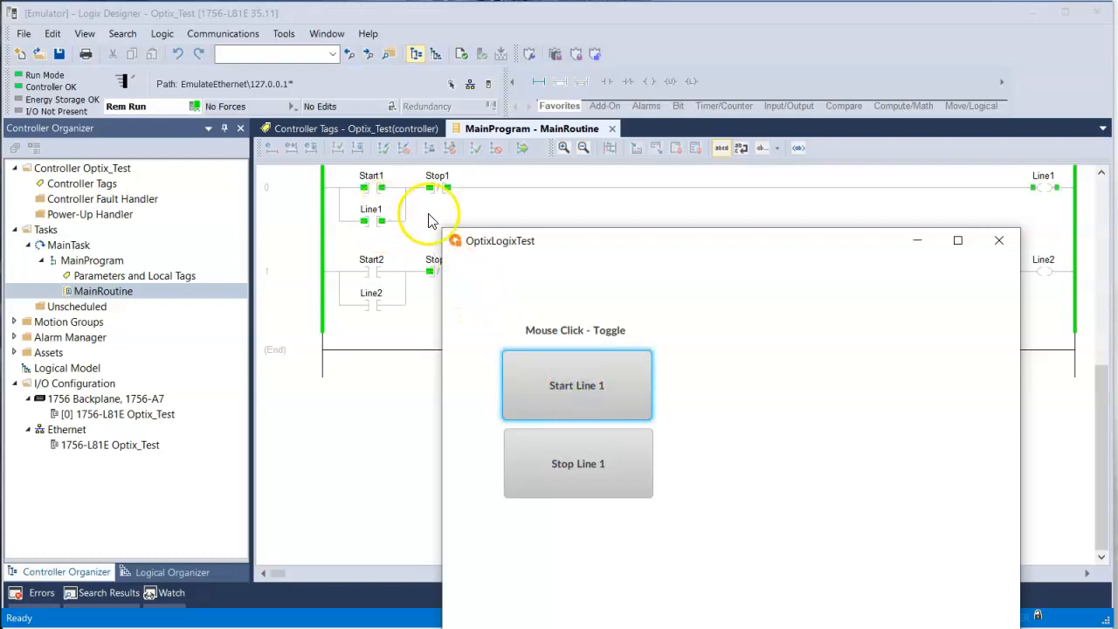
{"action": "mouse_move", "coordinate": [754, 384]}
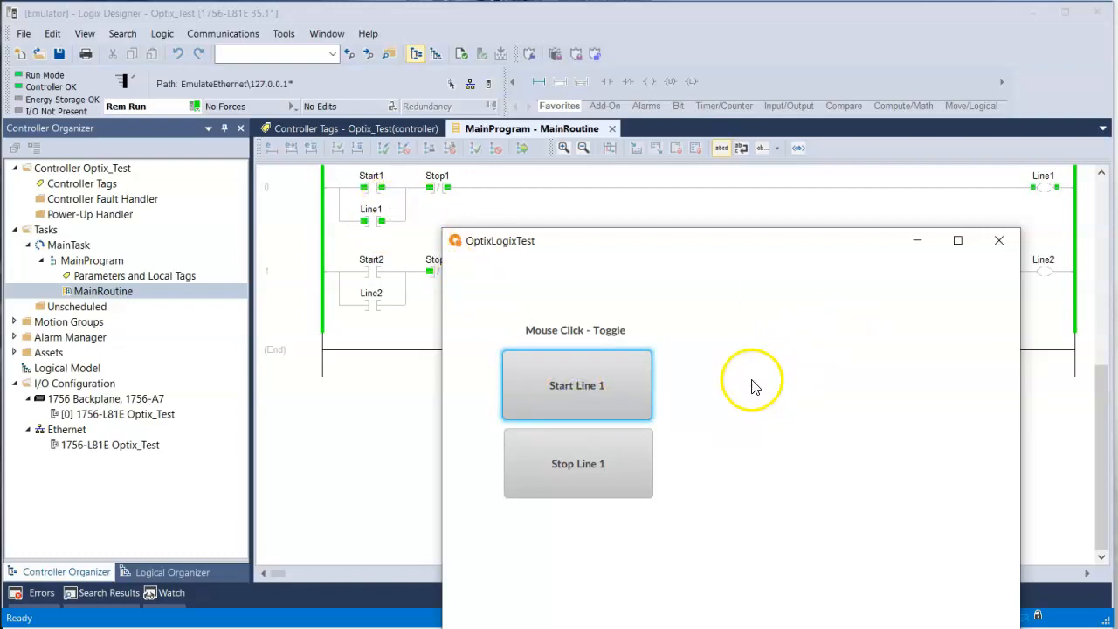
{"action": "mouse_move", "coordinate": [783, 388]}
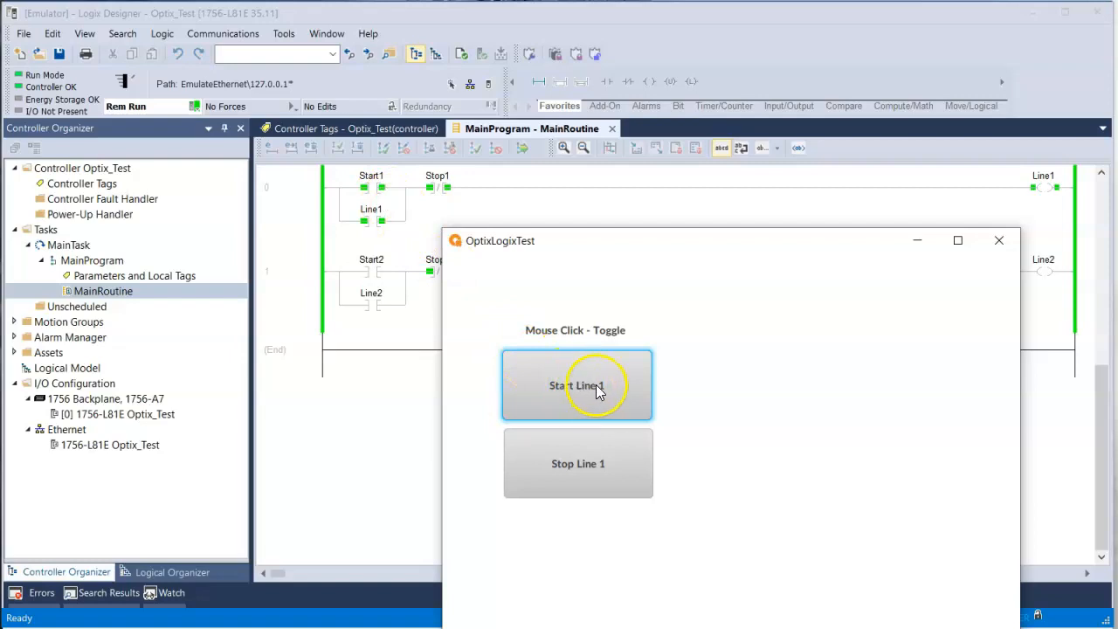
{"action": "left_click", "coordinate": [576, 386]}
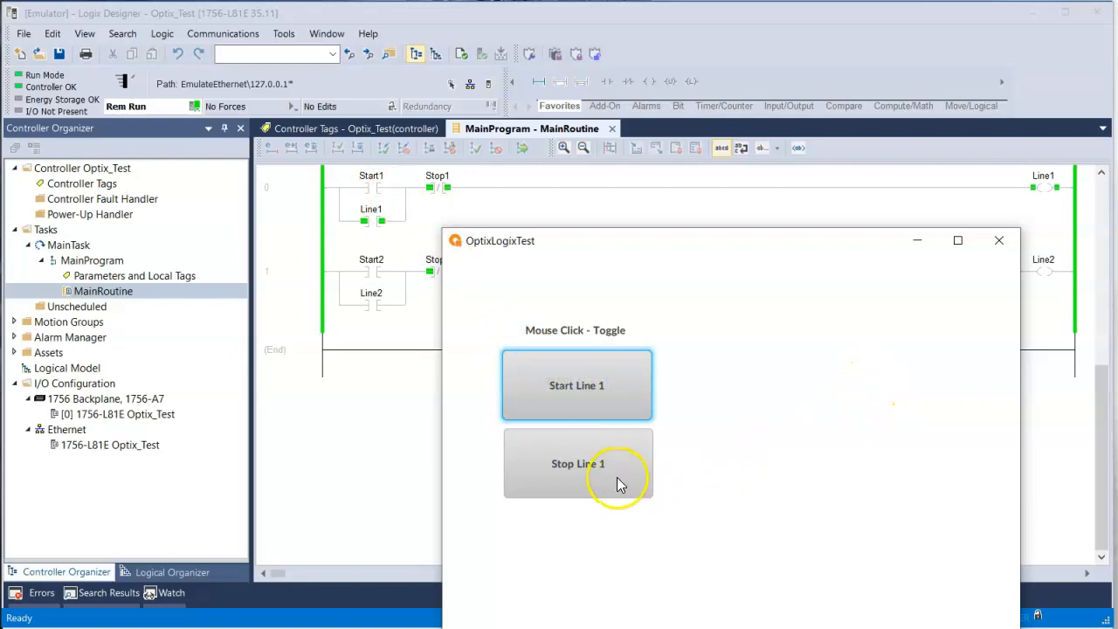
{"action": "mouse_move", "coordinate": [597, 440]}
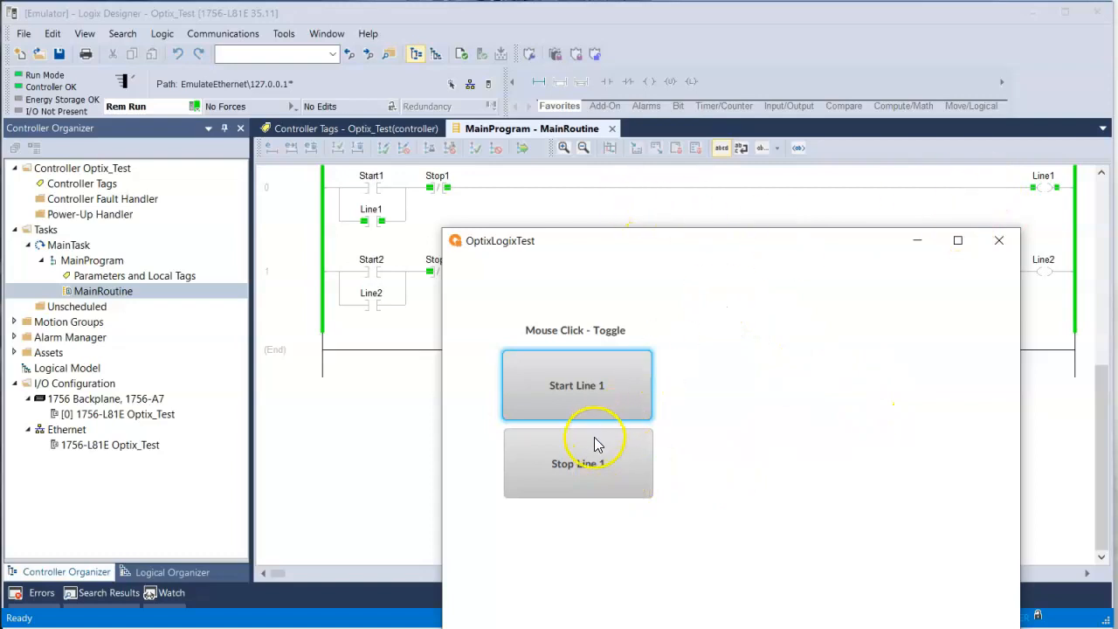
{"action": "left_click", "coordinate": [577, 463]}
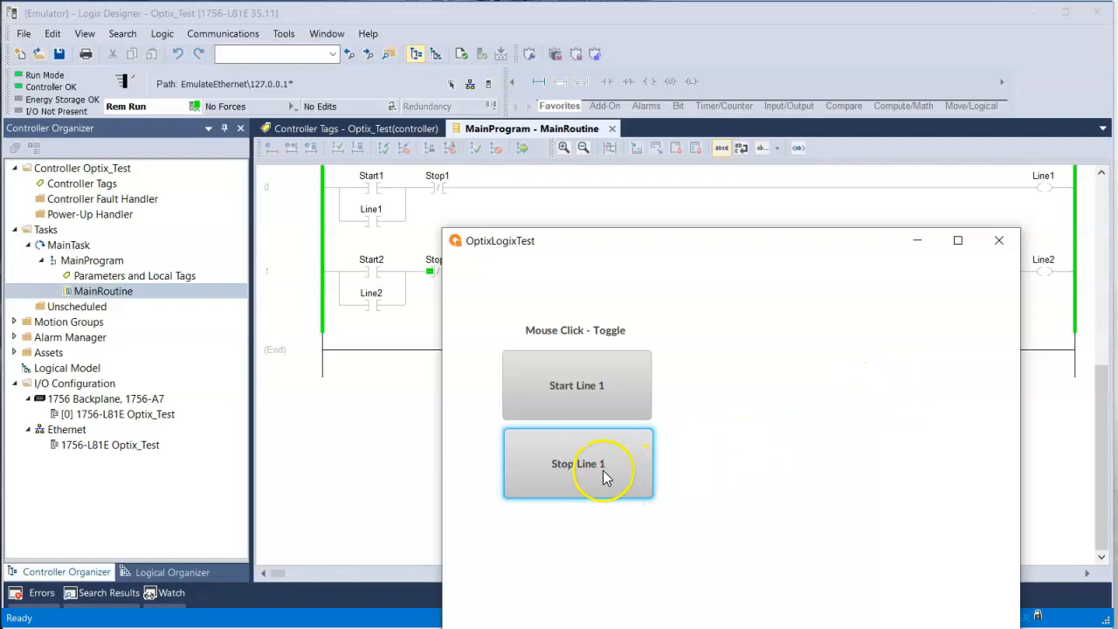
{"action": "left_click", "coordinate": [576, 463]}
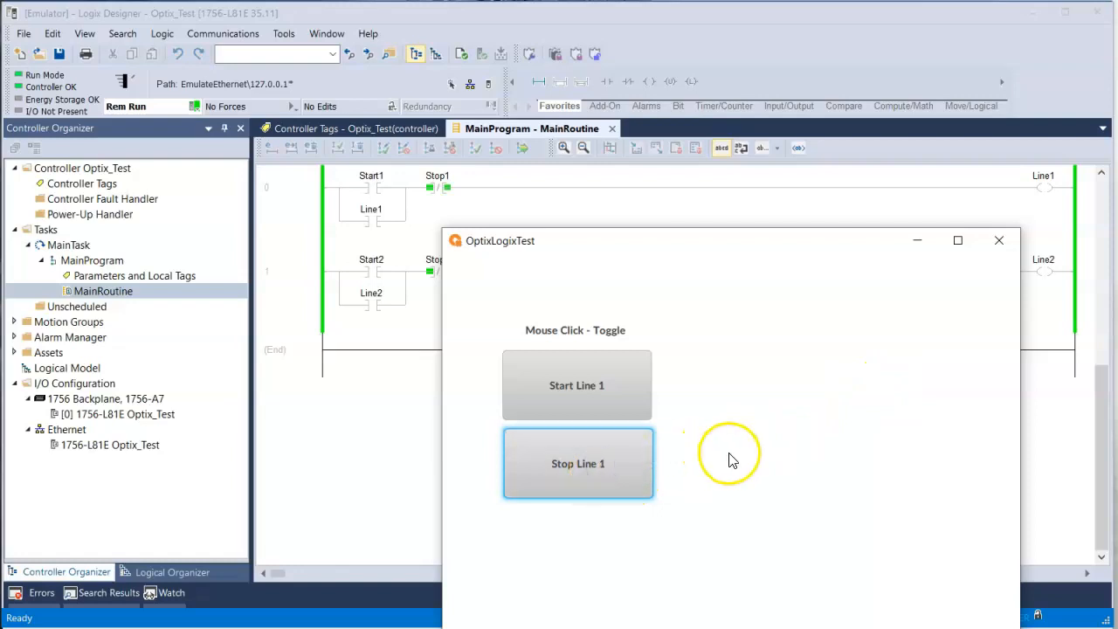
{"action": "mouse_move", "coordinate": [712, 456]}
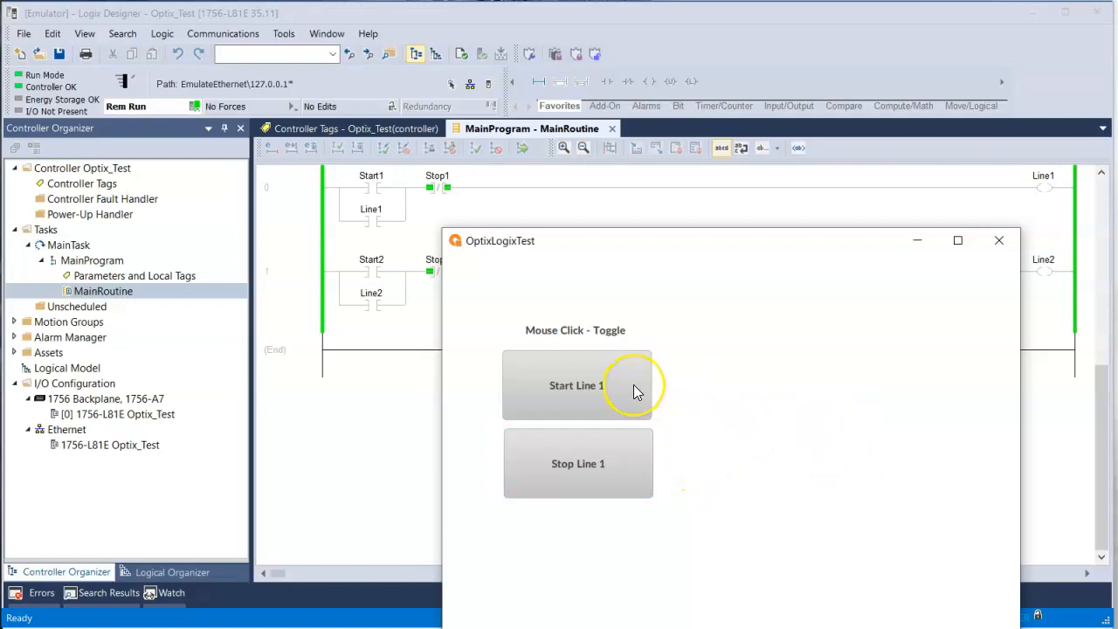
{"action": "left_click", "coordinate": [576, 386]}
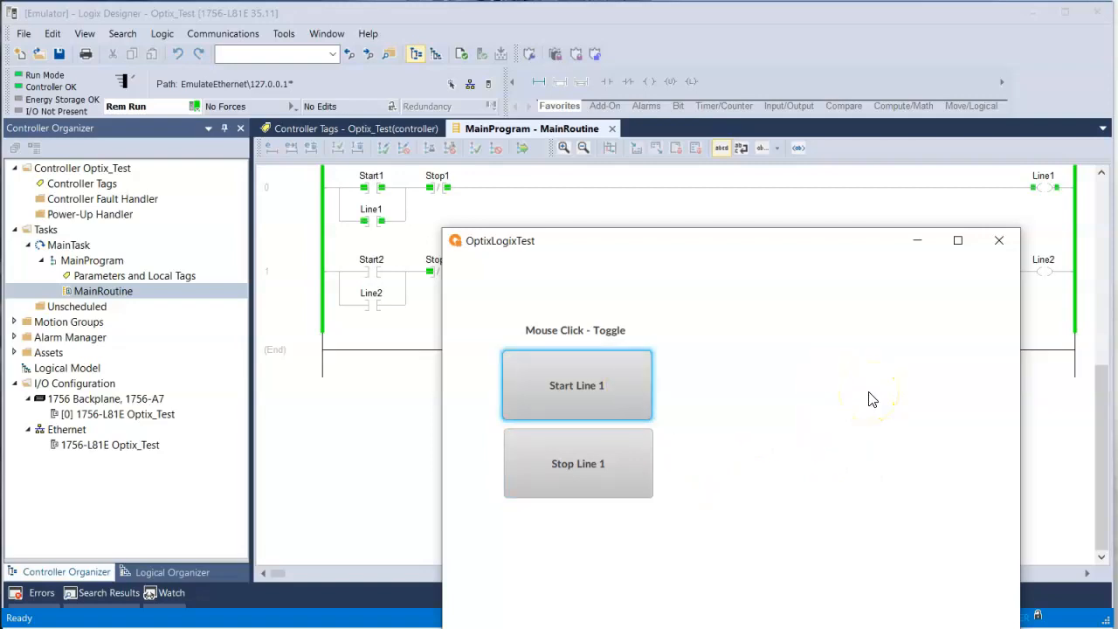
{"action": "left_click", "coordinate": [576, 386]}
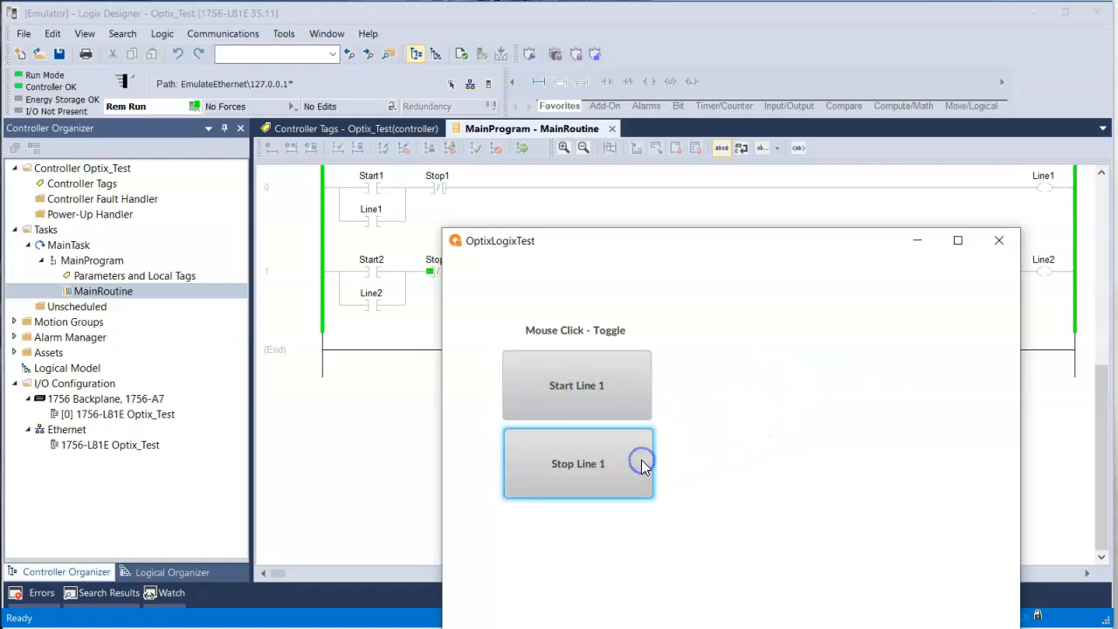
{"action": "left_click", "coordinate": [577, 464]}
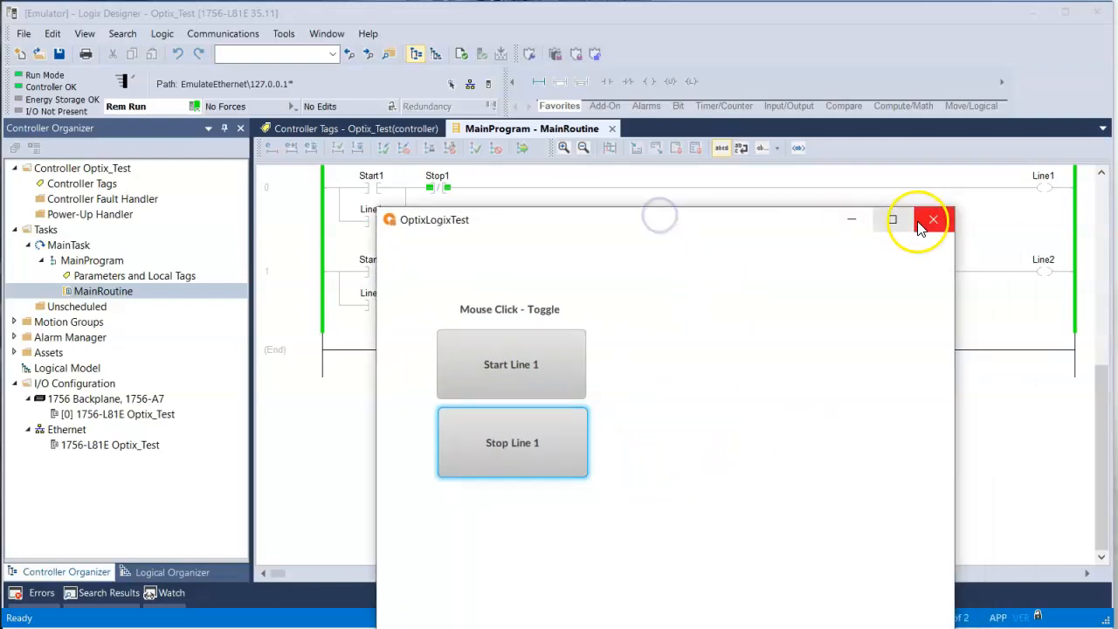
{"action": "left_click", "coordinate": [930, 220]}
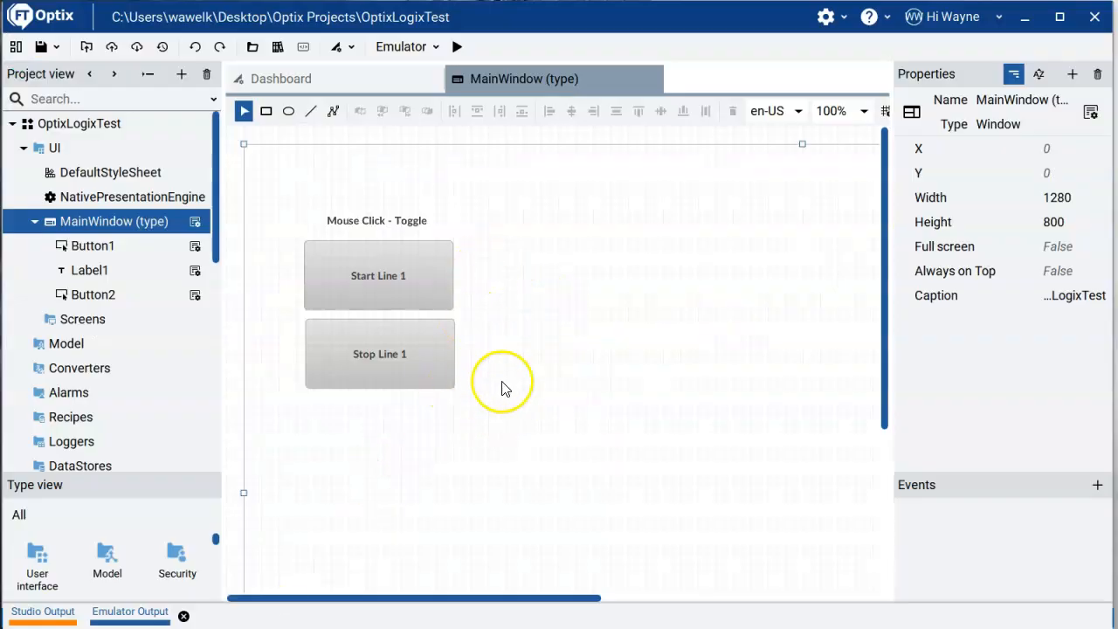
{"action": "mouse_move", "coordinate": [479, 421]}
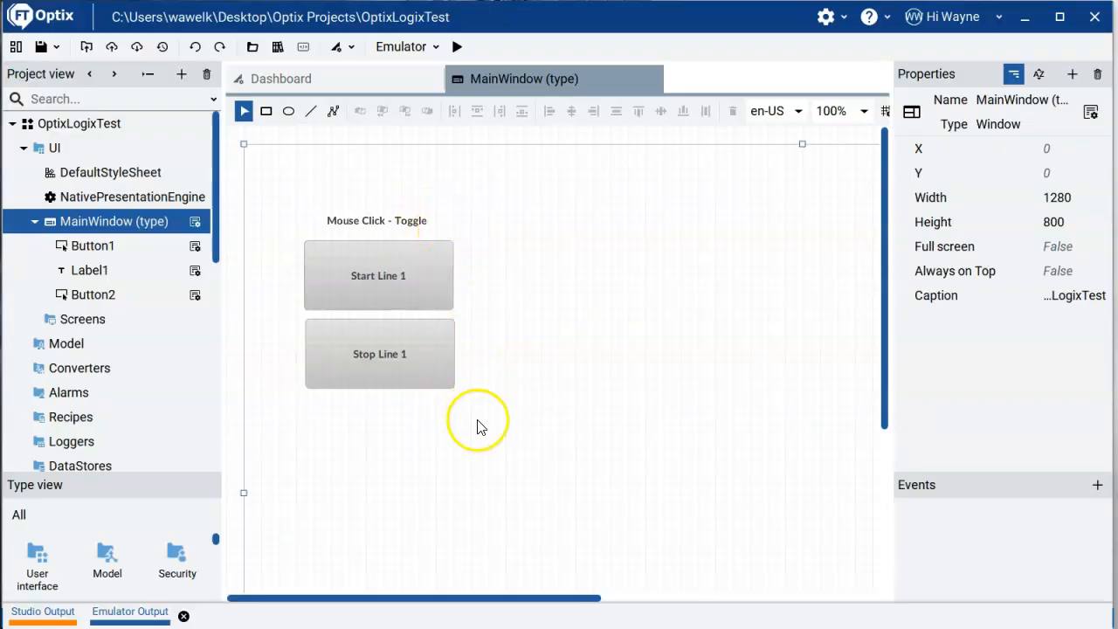
{"action": "mouse_move", "coordinate": [496, 395]}
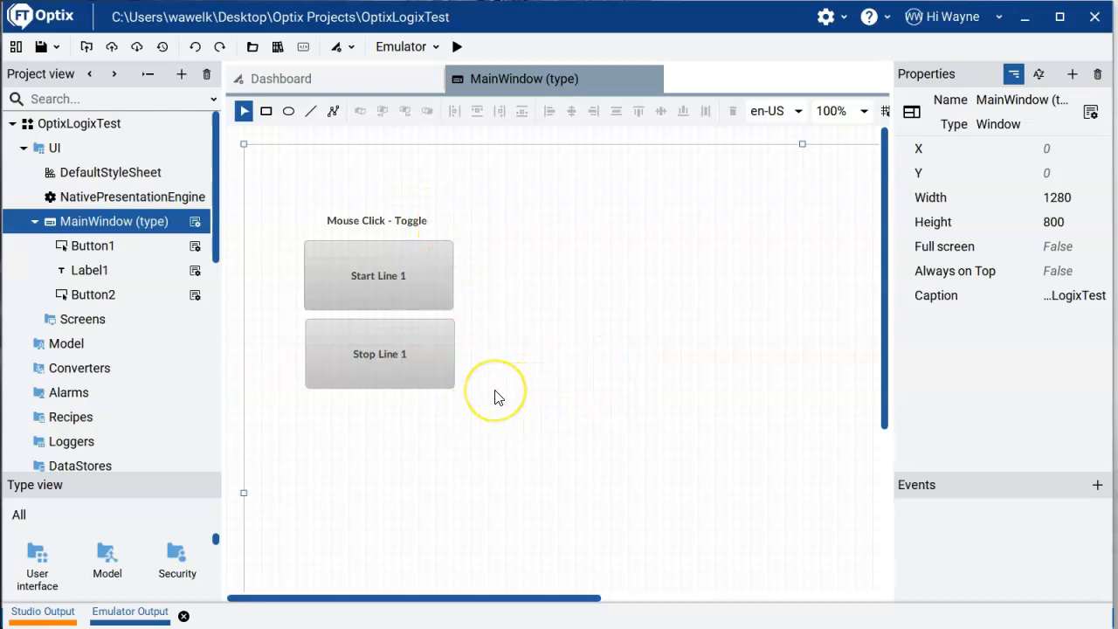
{"action": "mouse_move", "coordinate": [510, 411]}
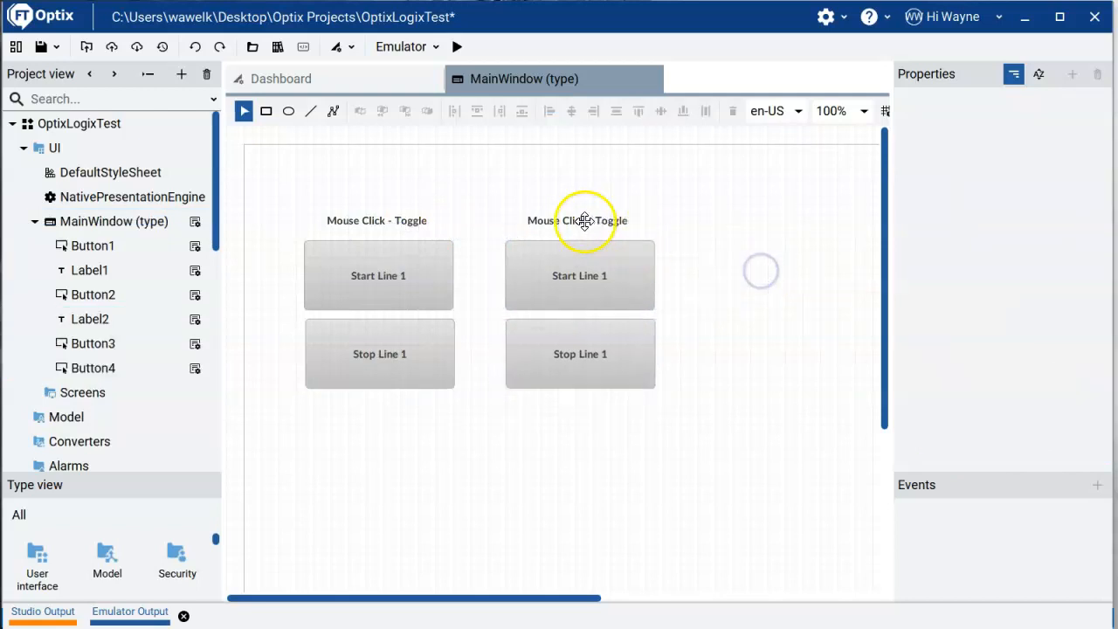
Rename the copied label to 'Mouse Down/Up - Toggle' and edit the copied button's text to Start Line 2
{"action": "double_click", "coordinate": [580, 220]}
{"action": "type", "text": "Mouse Dow"}
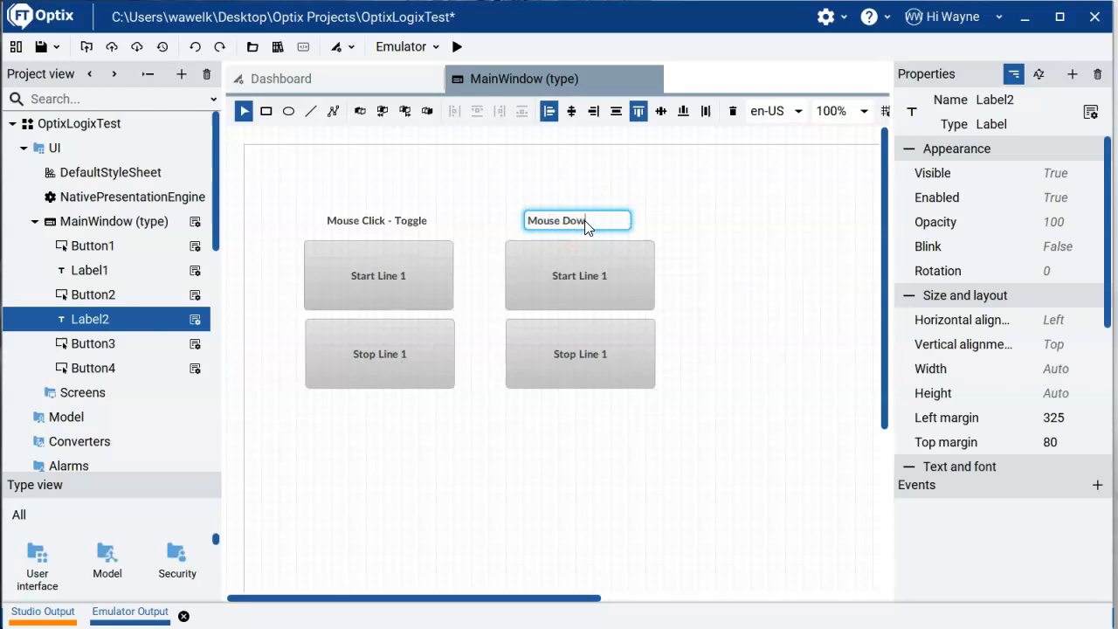
{"action": "type", "text": "/Up - Toggle"}
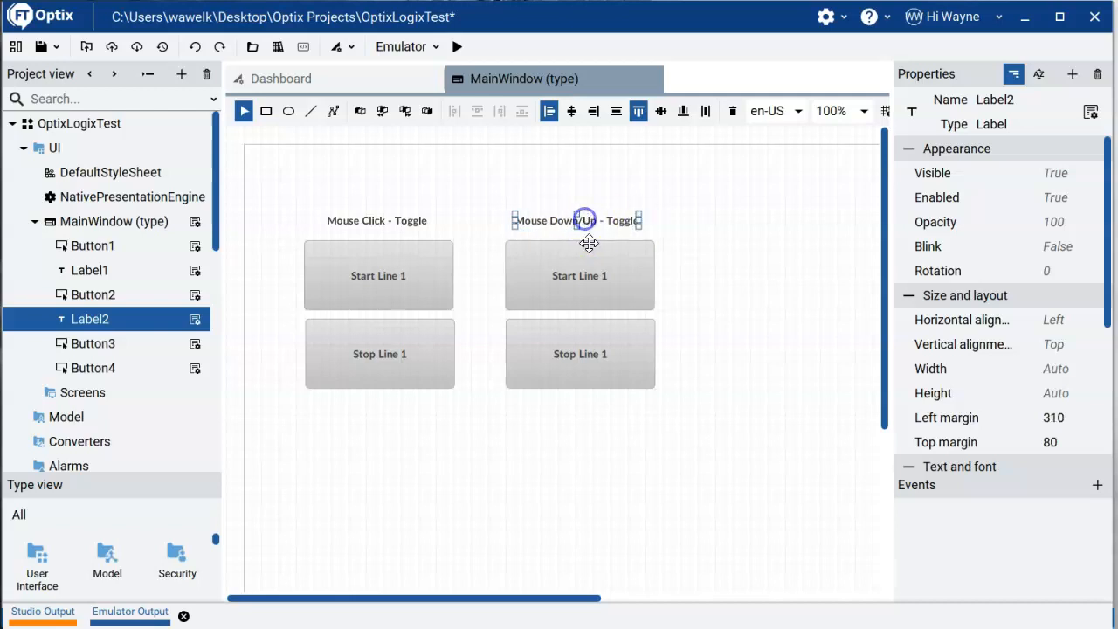
{"action": "left_click", "coordinate": [580, 276]}
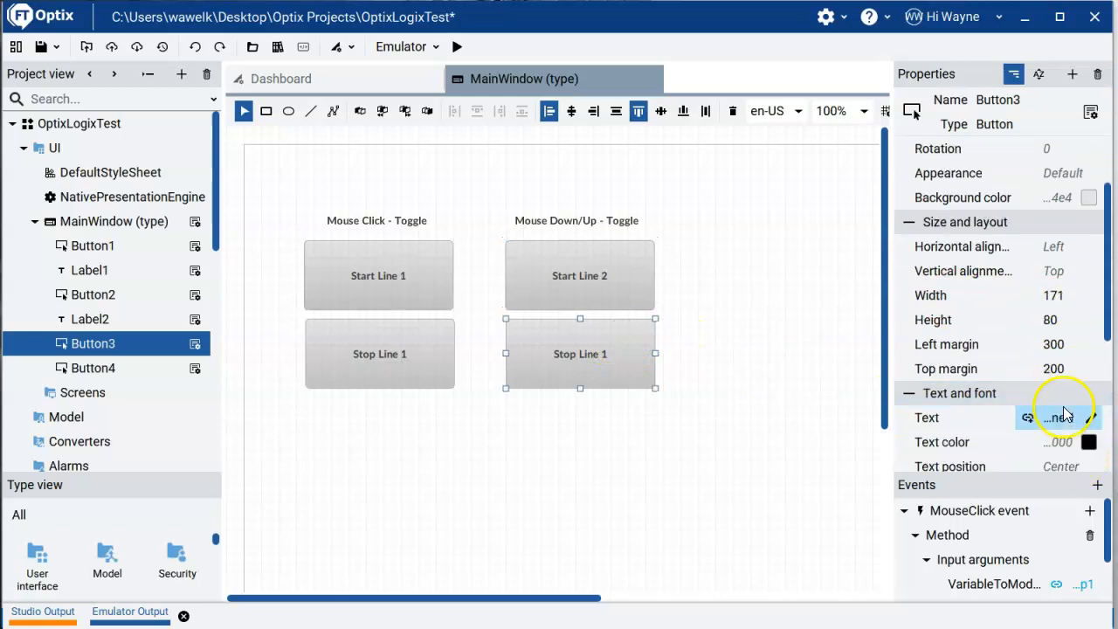
{"action": "left_click", "coordinate": [1062, 418]}
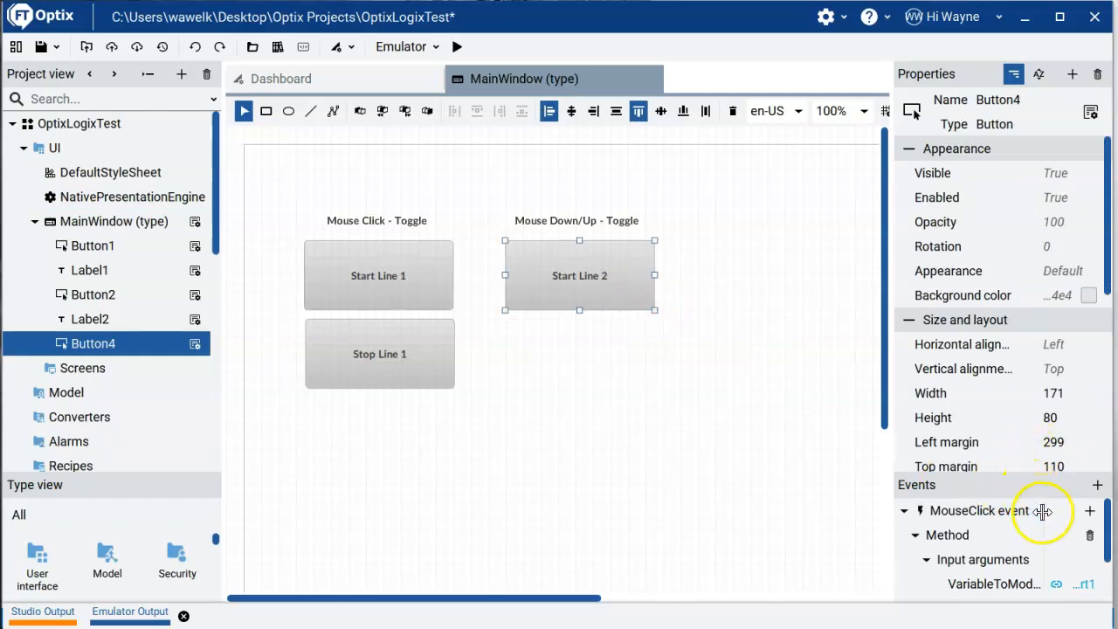
Remove the MouseClick action and add a MouseDown Toggle variable command
{"action": "left_click", "coordinate": [978, 510]}
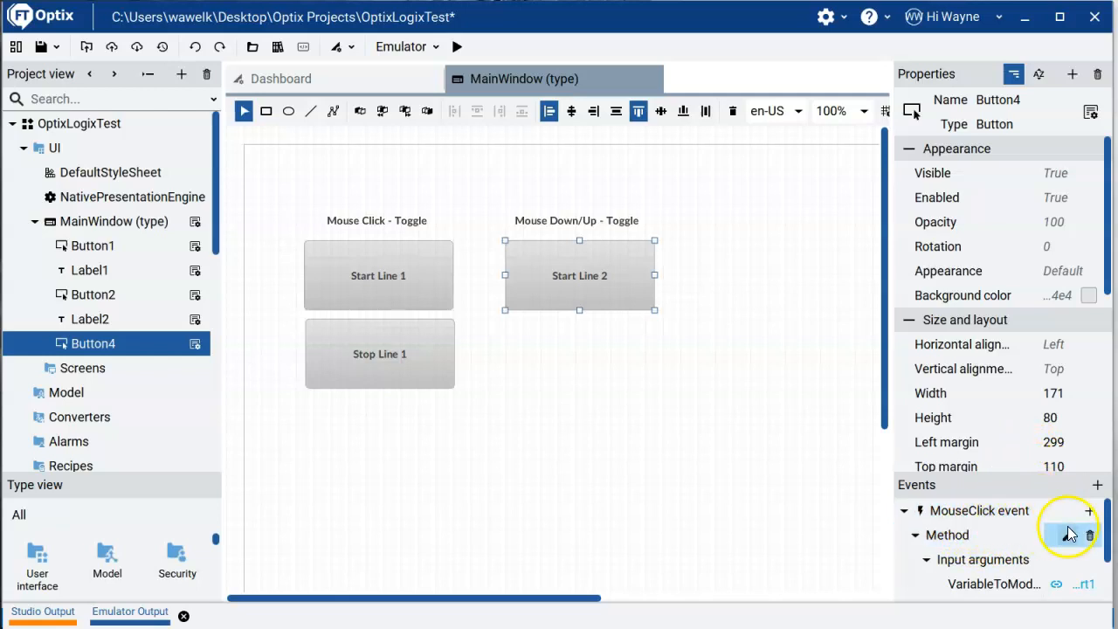
{"action": "left_click", "coordinate": [906, 510]}
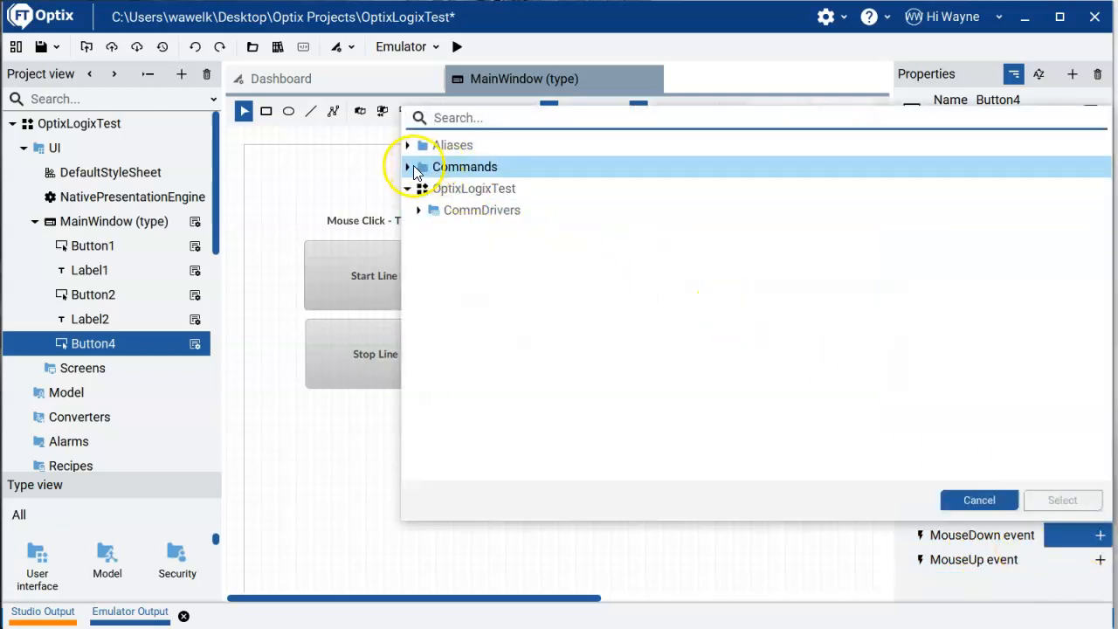
{"action": "left_click", "coordinate": [409, 167]}
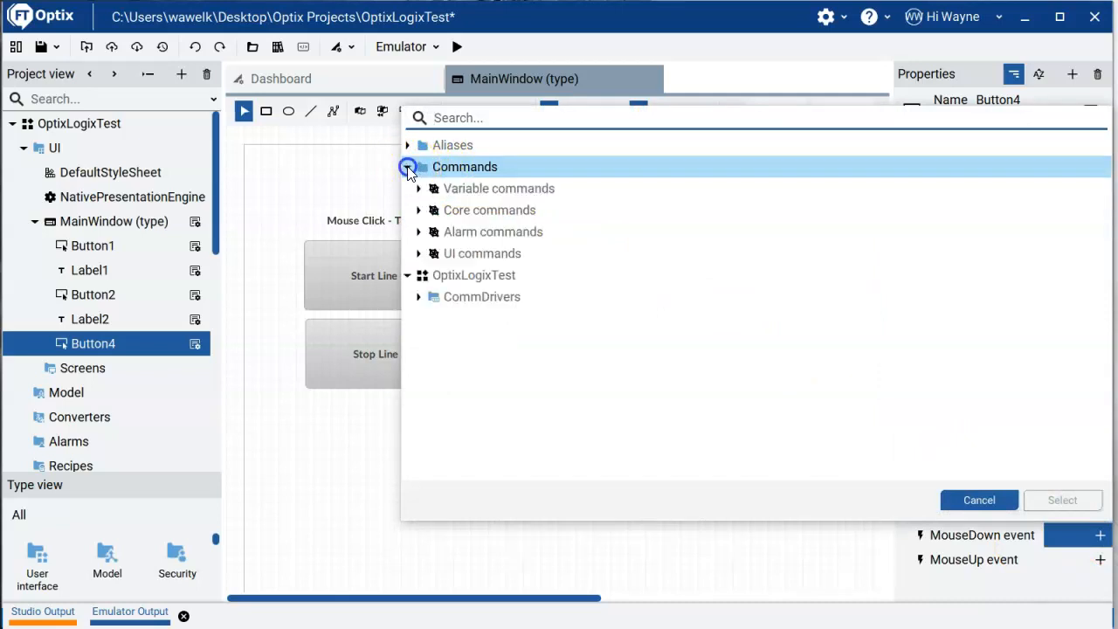
{"action": "left_click", "coordinate": [419, 188]}
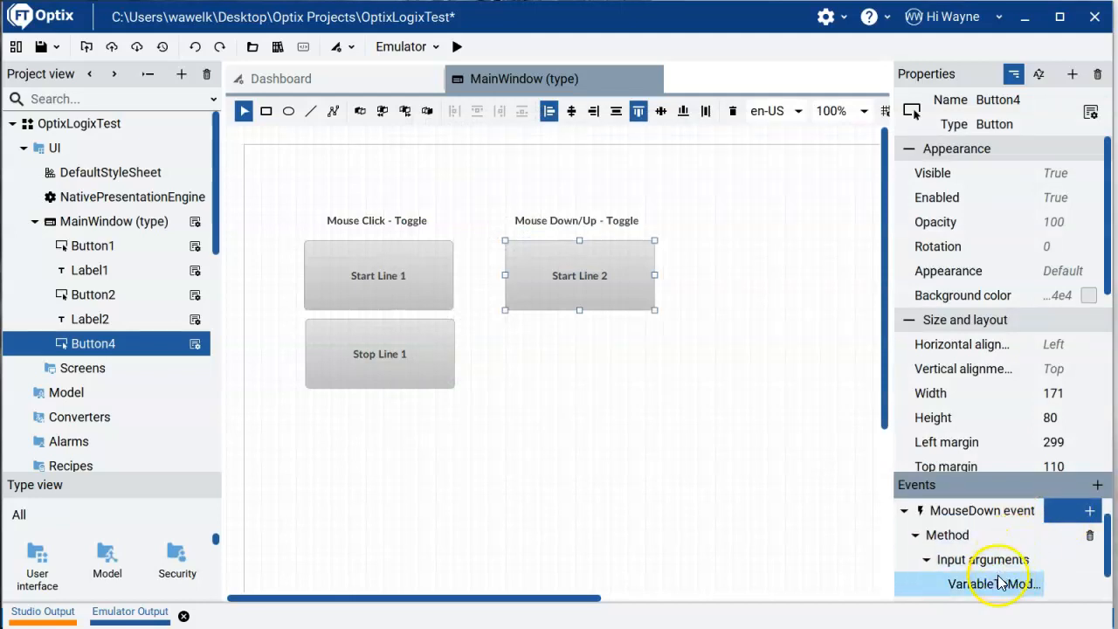
Link the MouseDown VariableToModify to controller tag Start2
{"action": "left_click", "coordinate": [992, 584]}
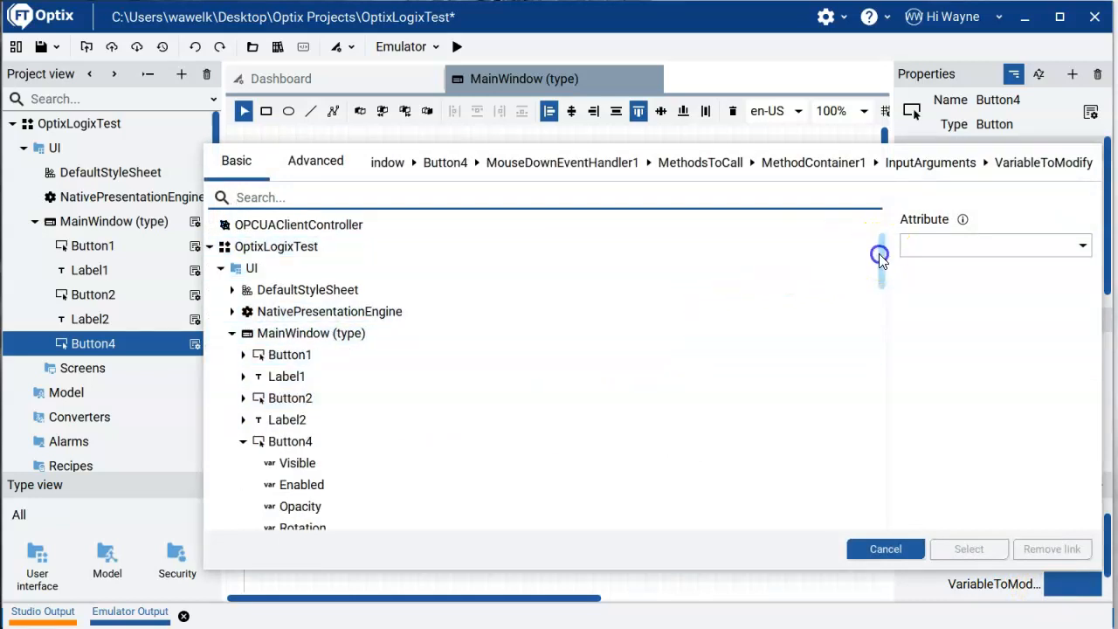
{"action": "scroll", "scroll_direction": "down", "scroll_amount": 3}
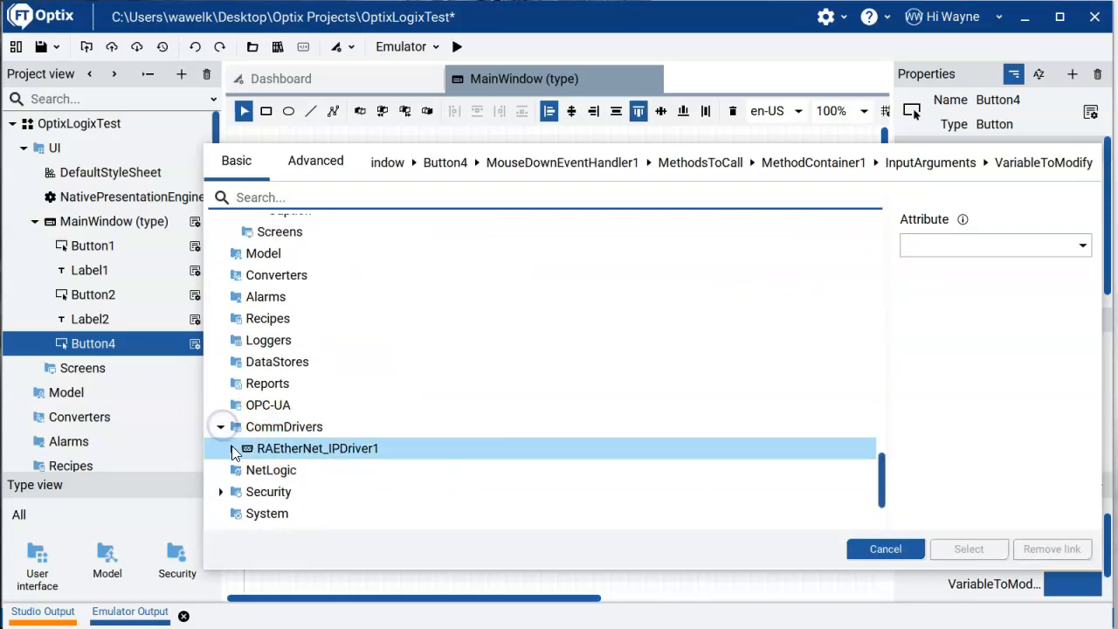
{"action": "left_click", "coordinate": [234, 447]}
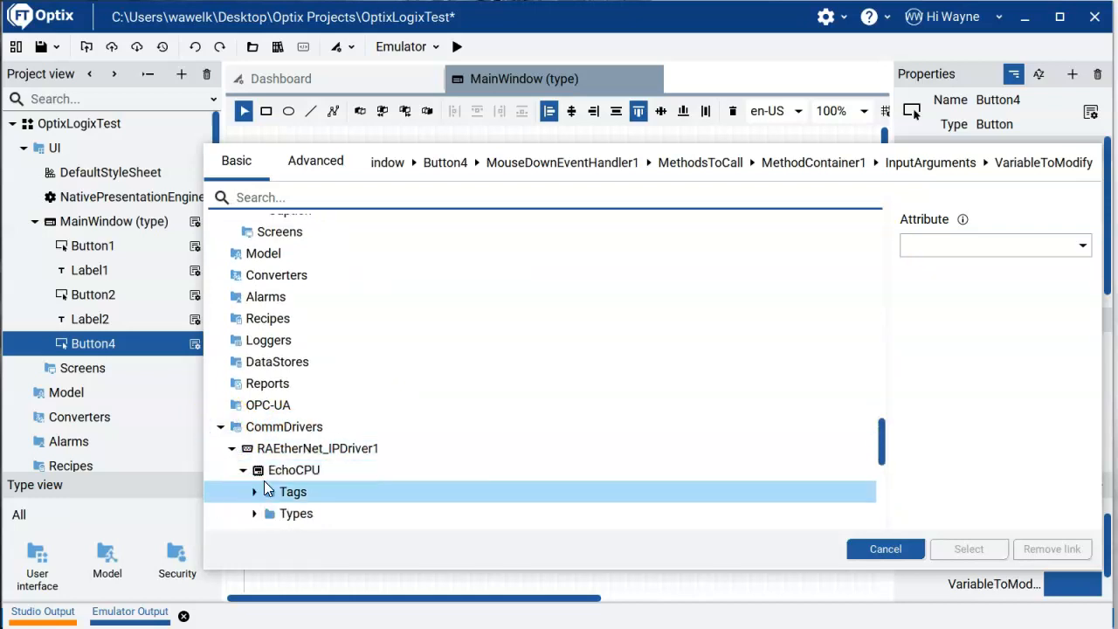
{"action": "left_click", "coordinate": [255, 493]}
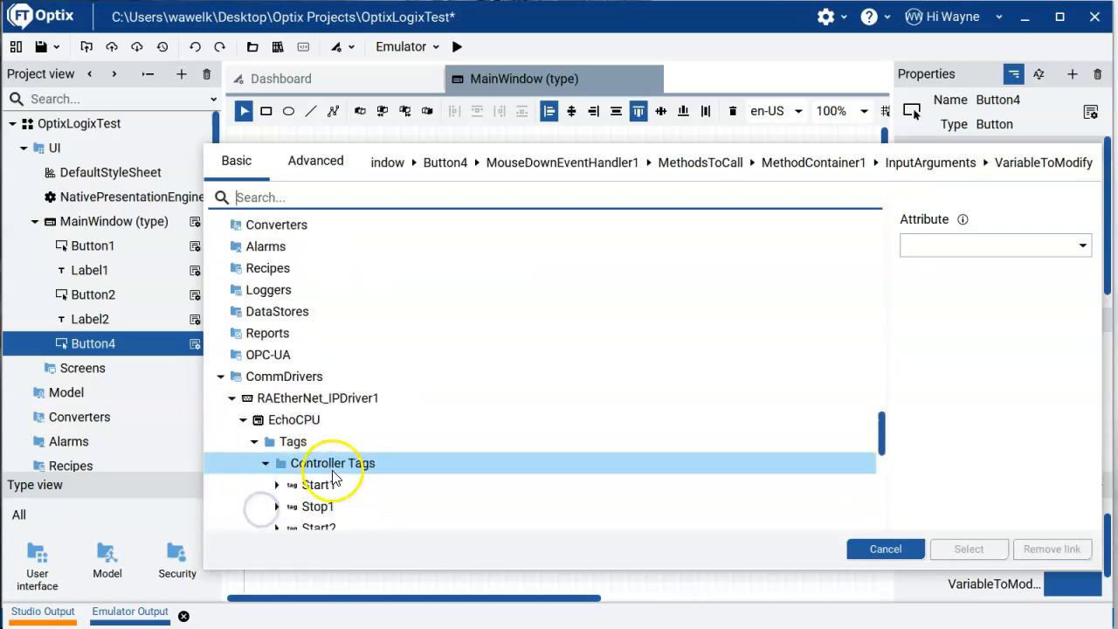
{"action": "left_click", "coordinate": [318, 486]}
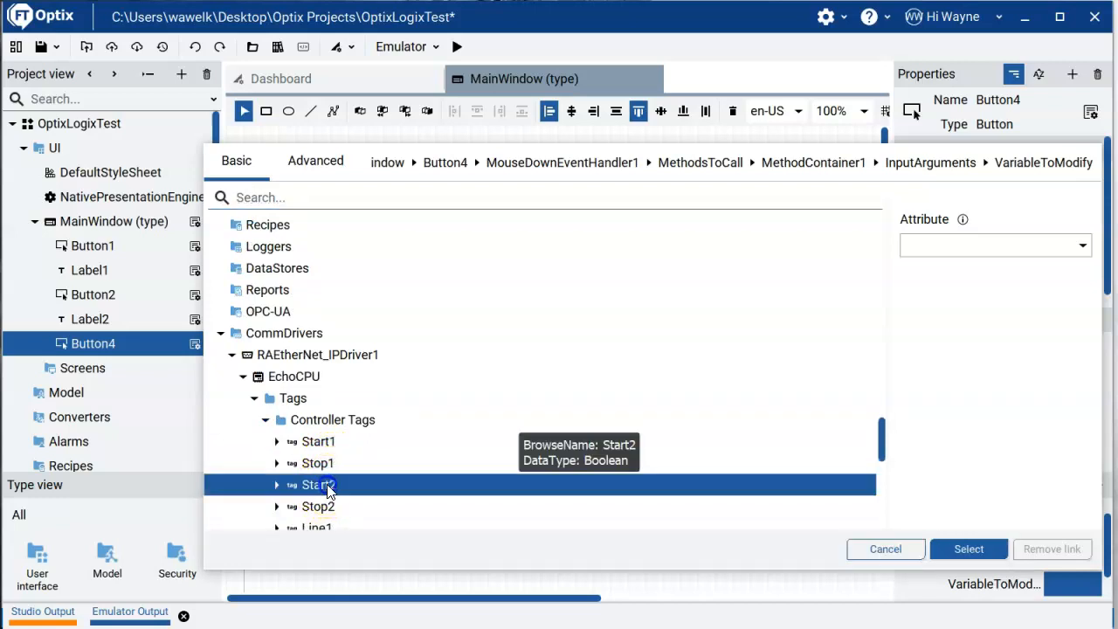
{"action": "left_click", "coordinate": [968, 548]}
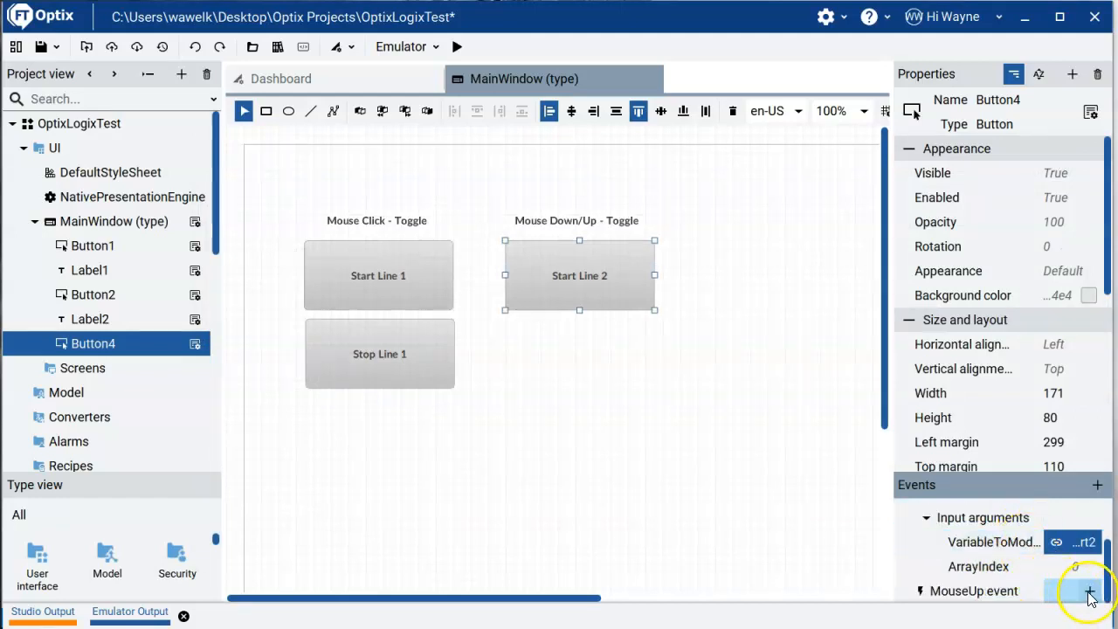
Add a Toggle variable command to the Start Line 2 MouseUp event
{"action": "left_click", "coordinate": [1090, 590]}
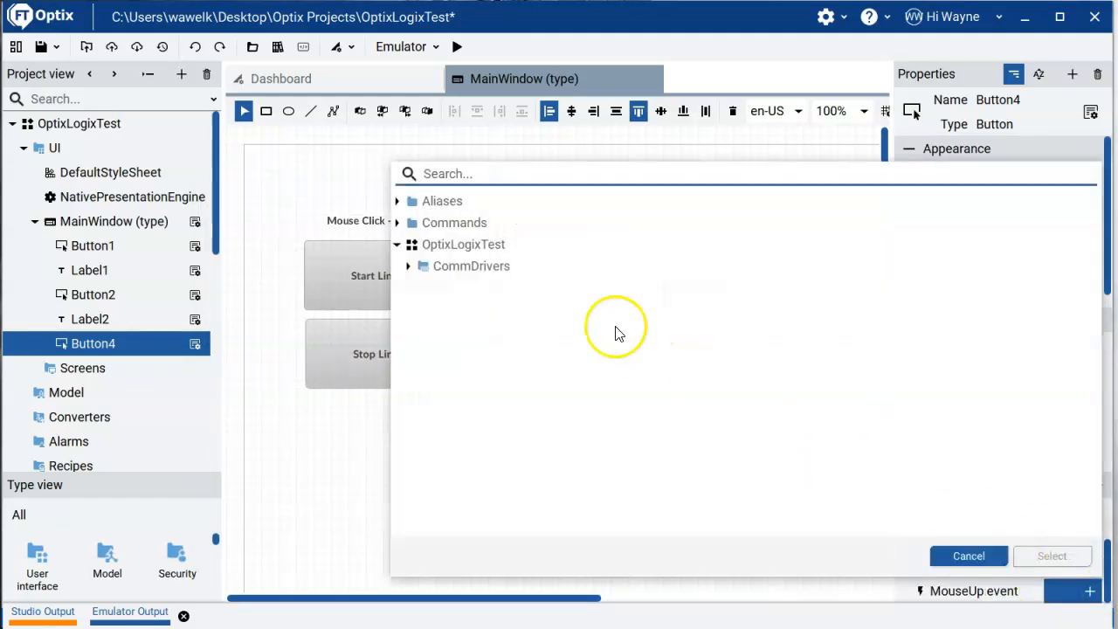
{"action": "left_click", "coordinate": [398, 224]}
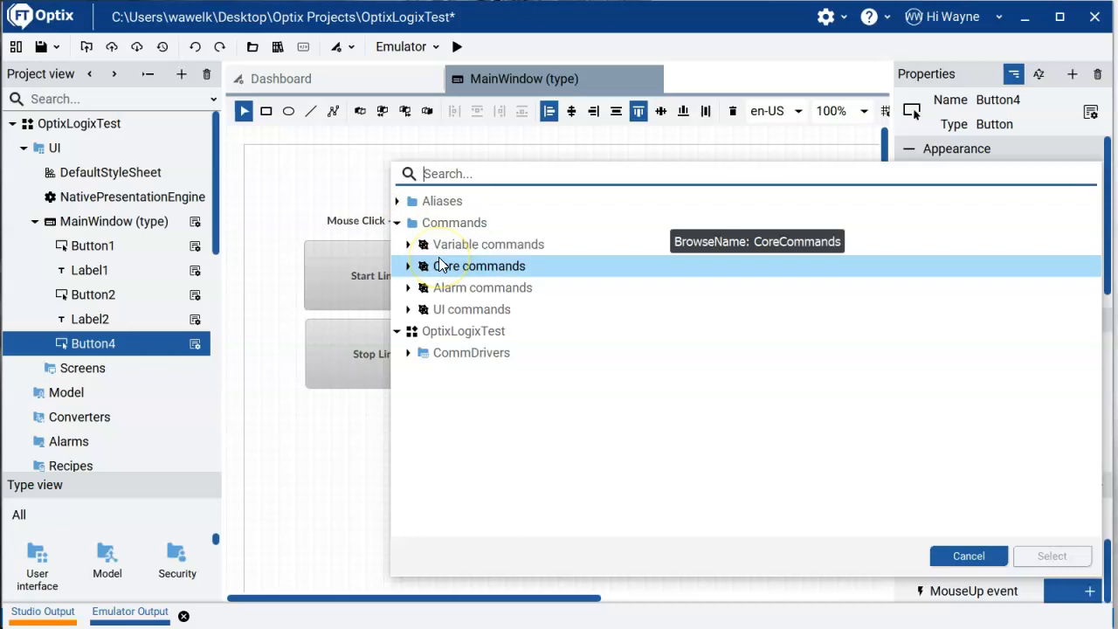
{"action": "mouse_move", "coordinate": [457, 287]}
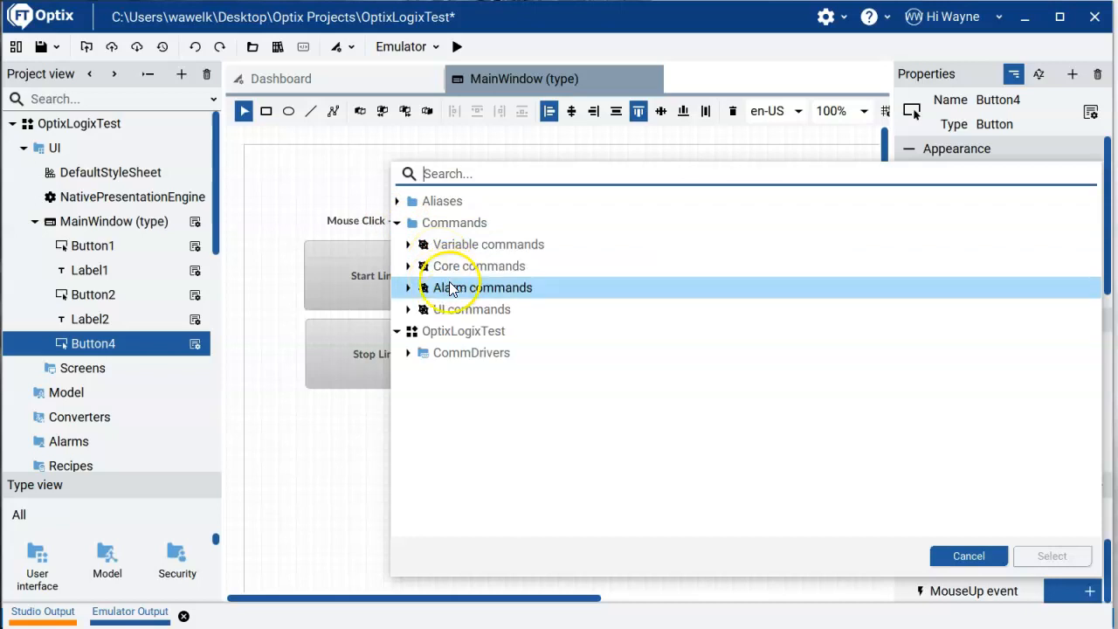
{"action": "mouse_move", "coordinate": [435, 271]}
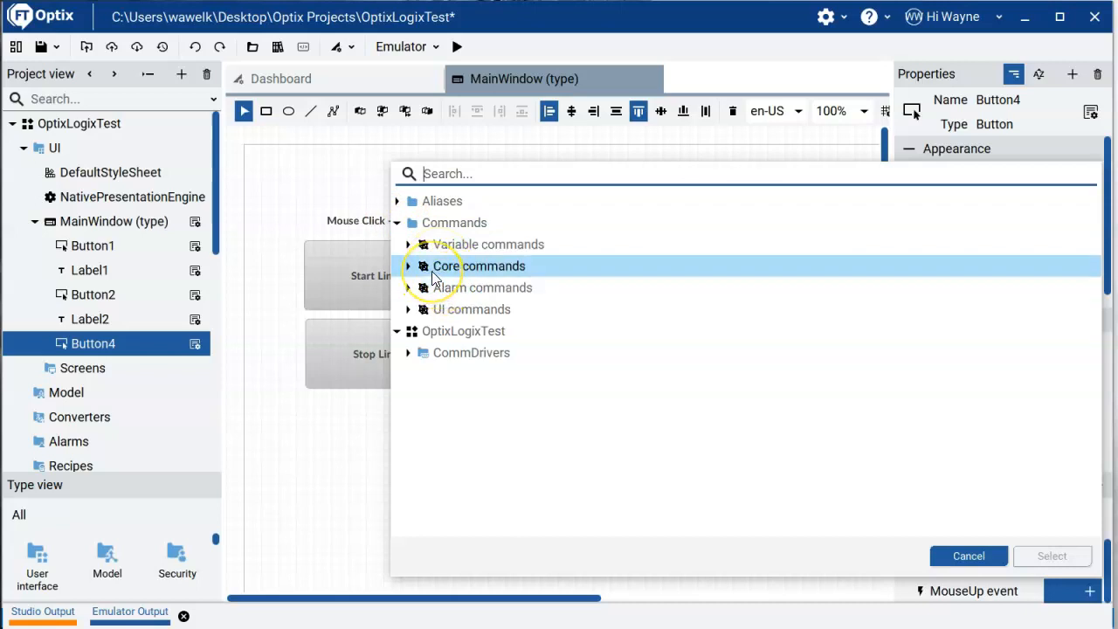
{"action": "mouse_move", "coordinate": [437, 276]}
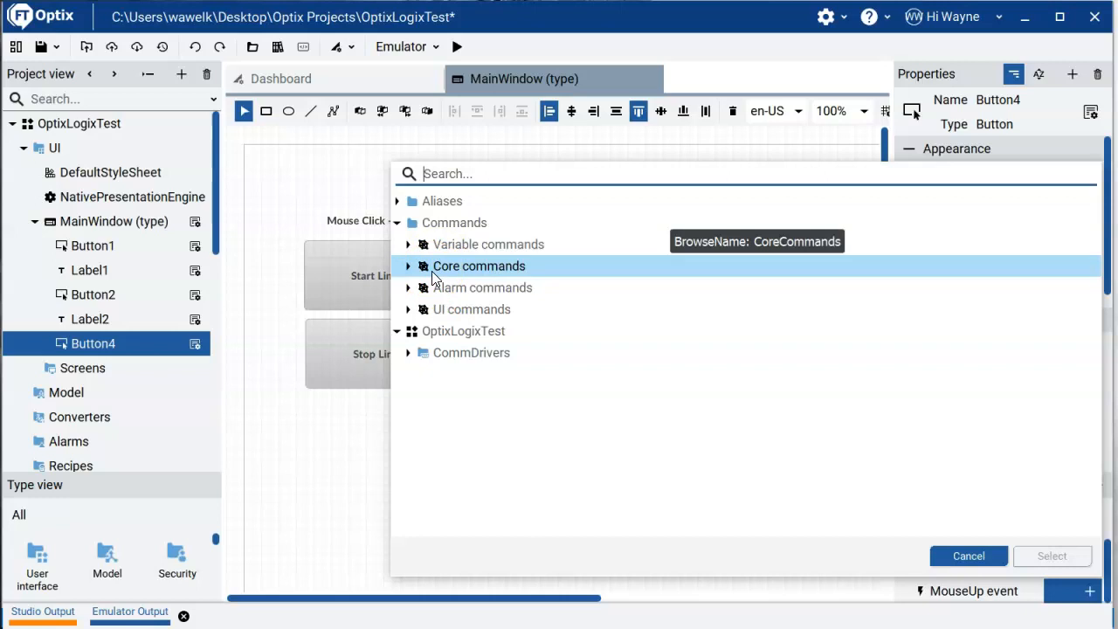
{"action": "left_click", "coordinate": [409, 245]}
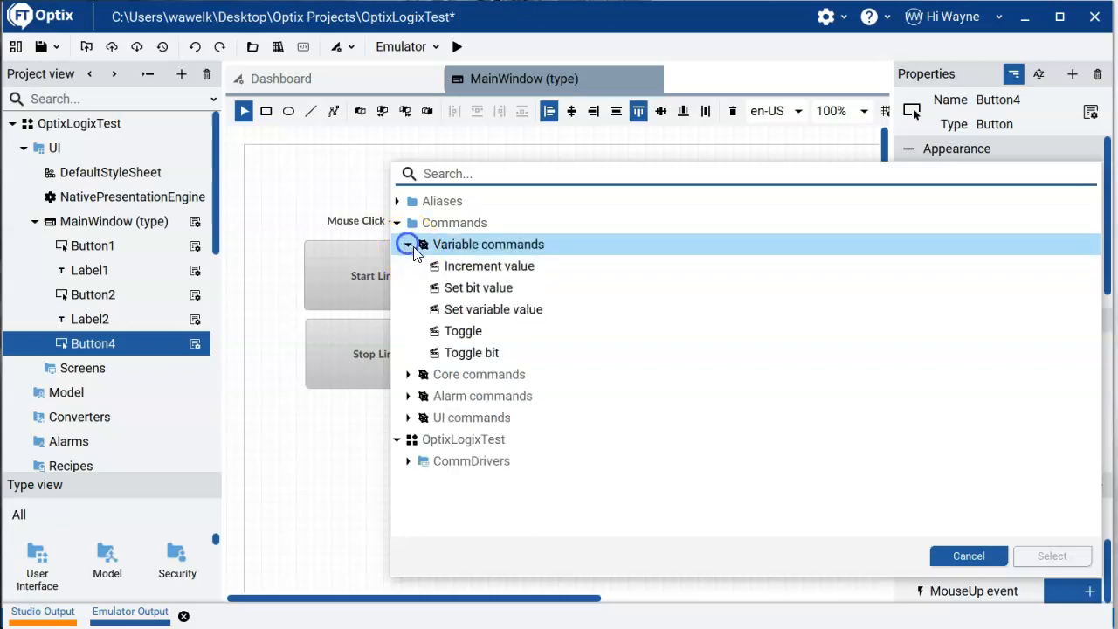
{"action": "left_click", "coordinate": [465, 331]}
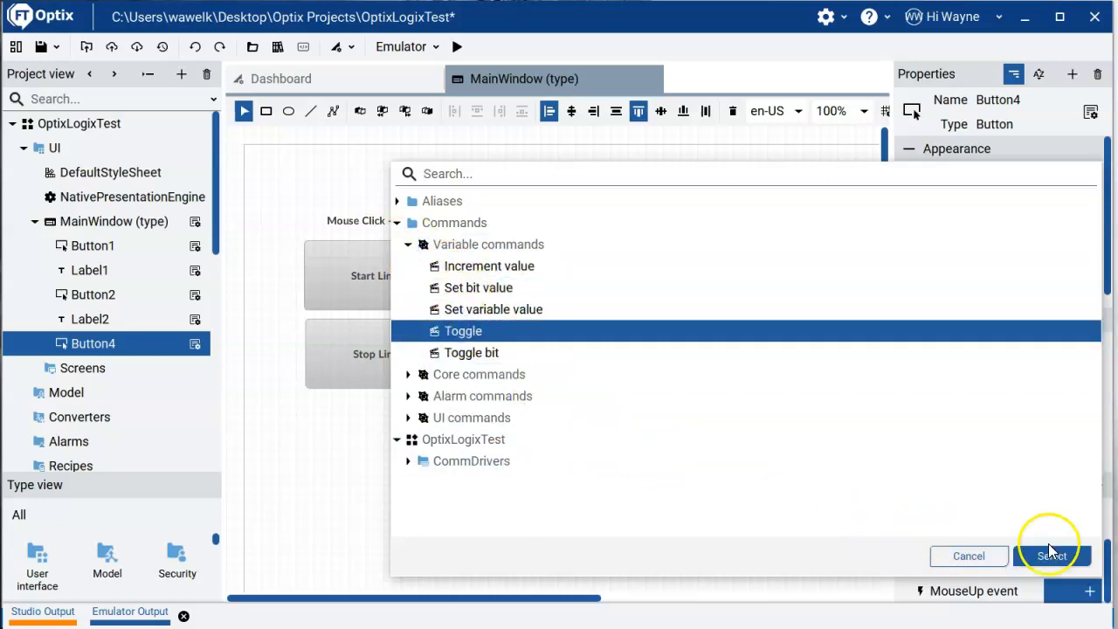
{"action": "left_click", "coordinate": [1051, 556]}
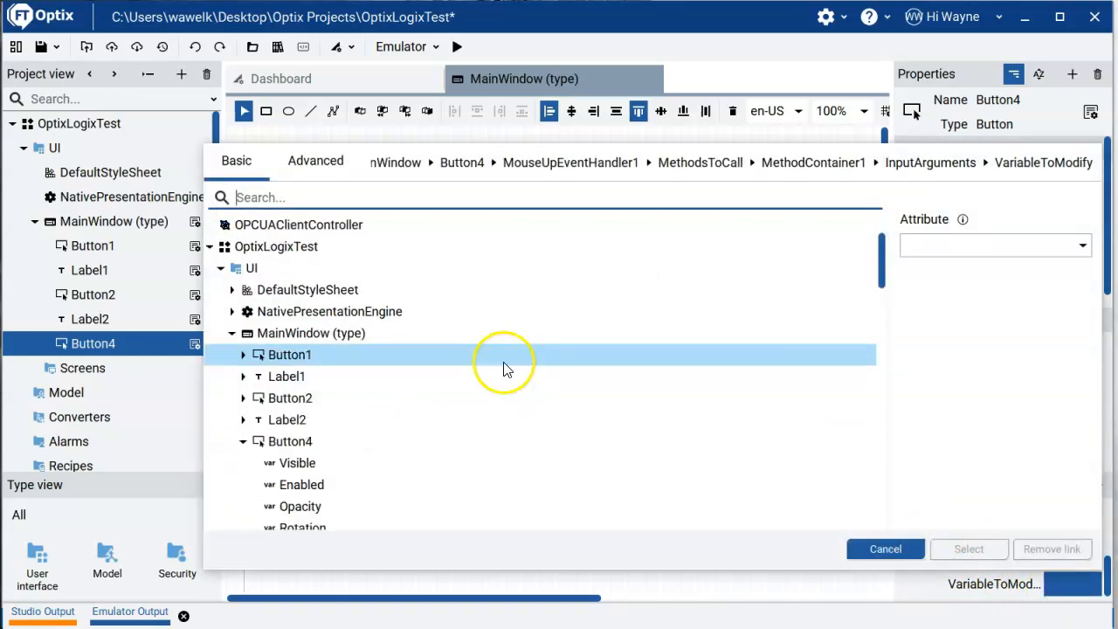
Link the MouseUp VariableToModify to CommDrivers > EchoCPU > Controller Tags > Start2
{"action": "scroll", "scroll_direction": "down", "scroll_amount": 3}
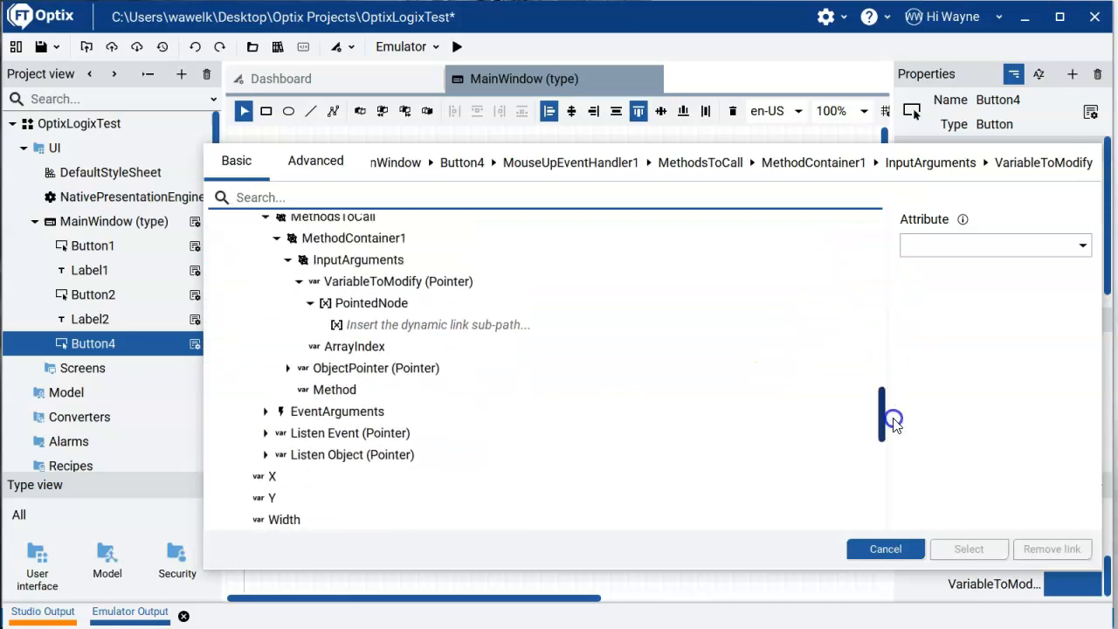
{"action": "scroll", "scroll_direction": "down", "scroll_amount": 3}
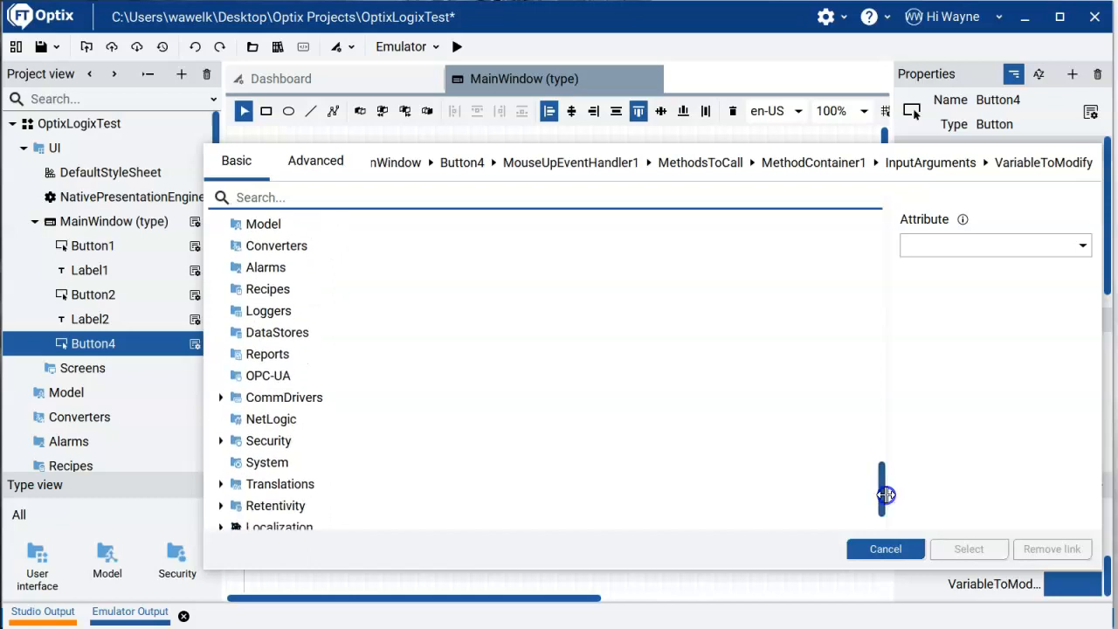
{"action": "left_click", "coordinate": [220, 398]}
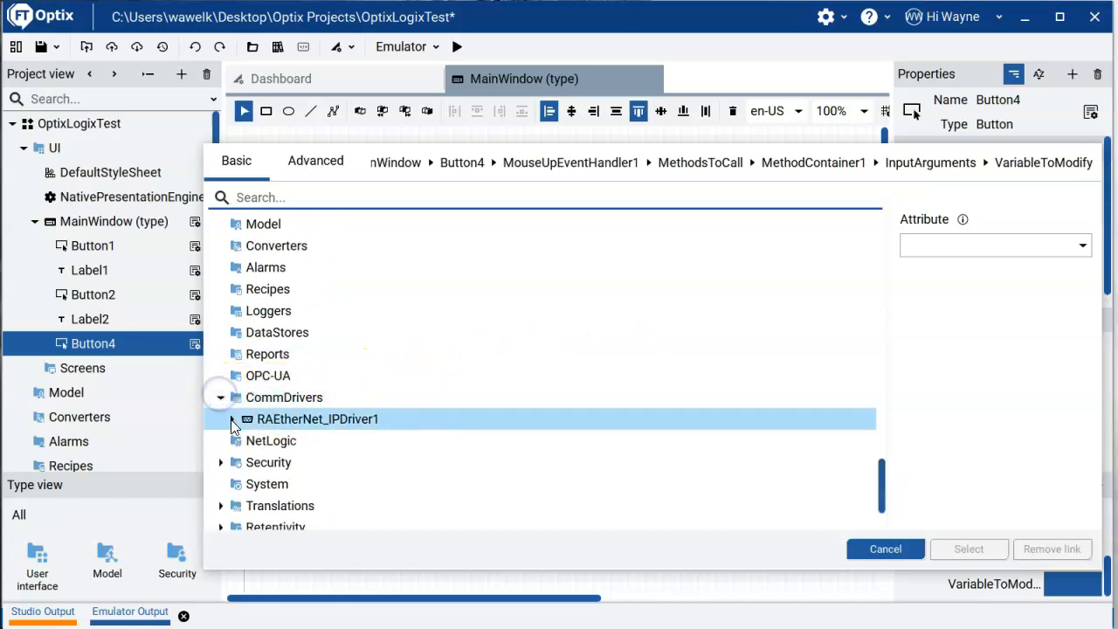
{"action": "left_click", "coordinate": [232, 419]}
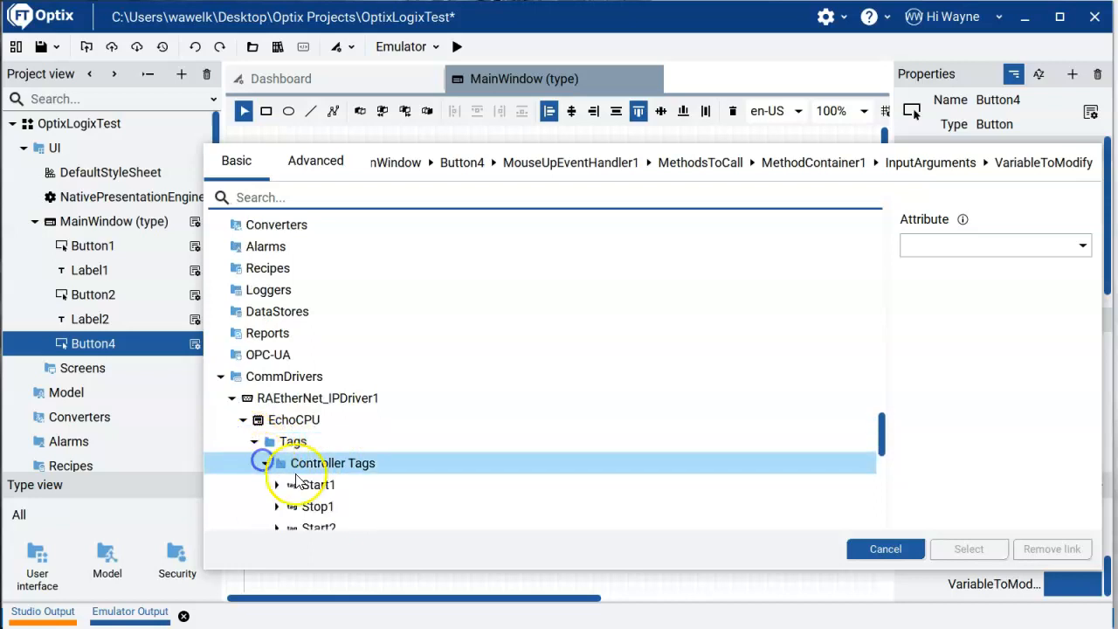
{"action": "left_click", "coordinate": [318, 485]}
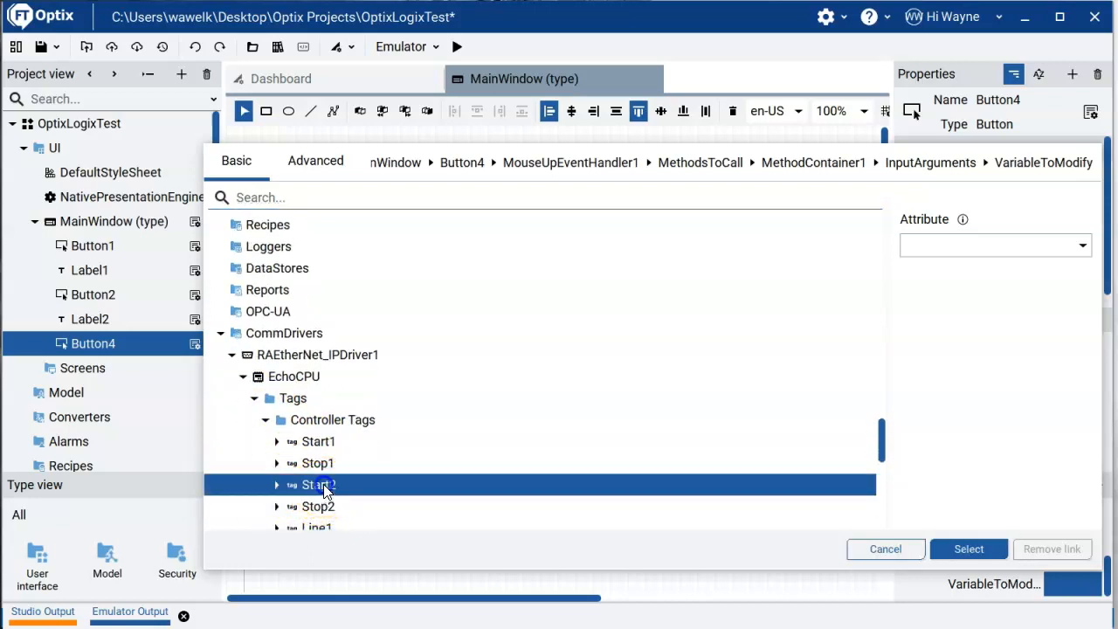
{"action": "left_click", "coordinate": [967, 548]}
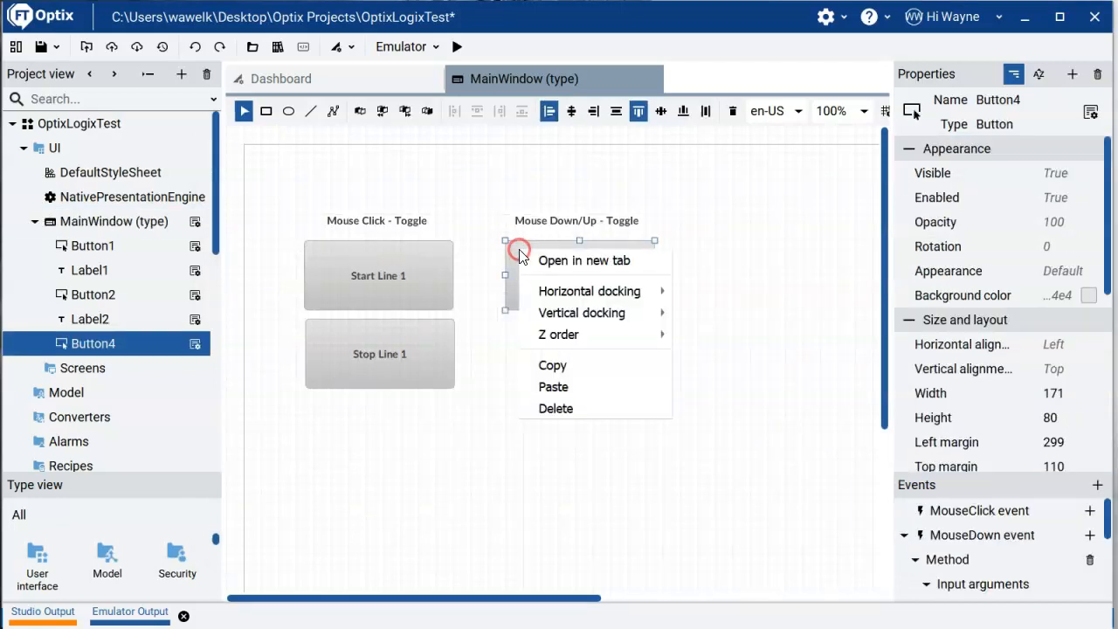
{"action": "mouse_move", "coordinate": [552, 365]}
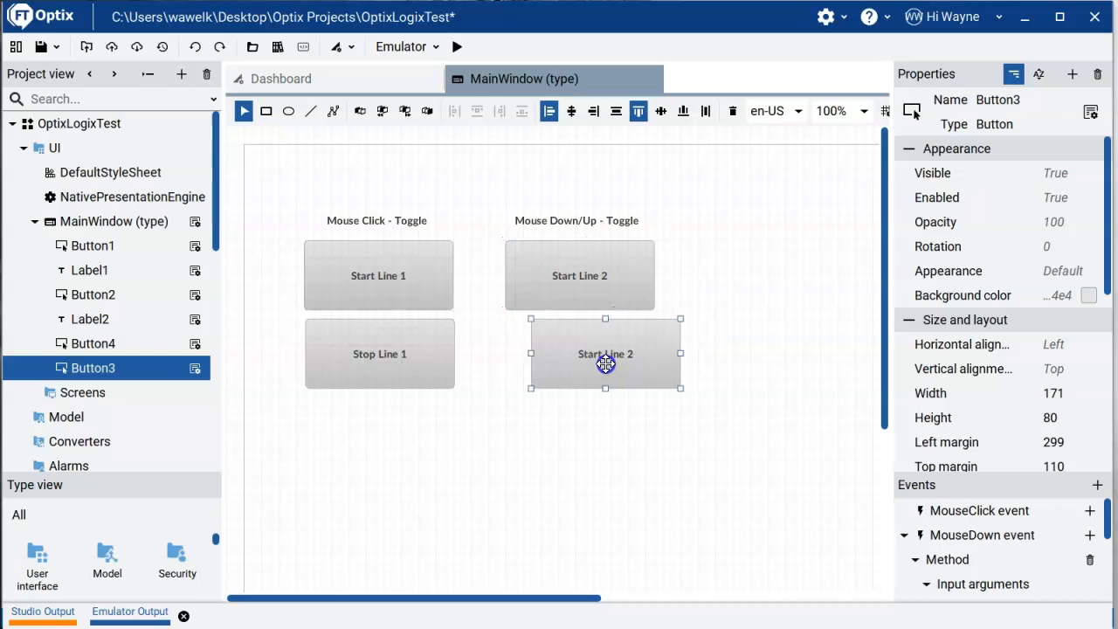
Place the duplicated Stop Line 2 button below, link its MouseDown variable to Stop2, cancel the MouseUp picker
{"action": "left_click_drag", "start_coordinate": [605, 353], "coordinate": [638, 361]}
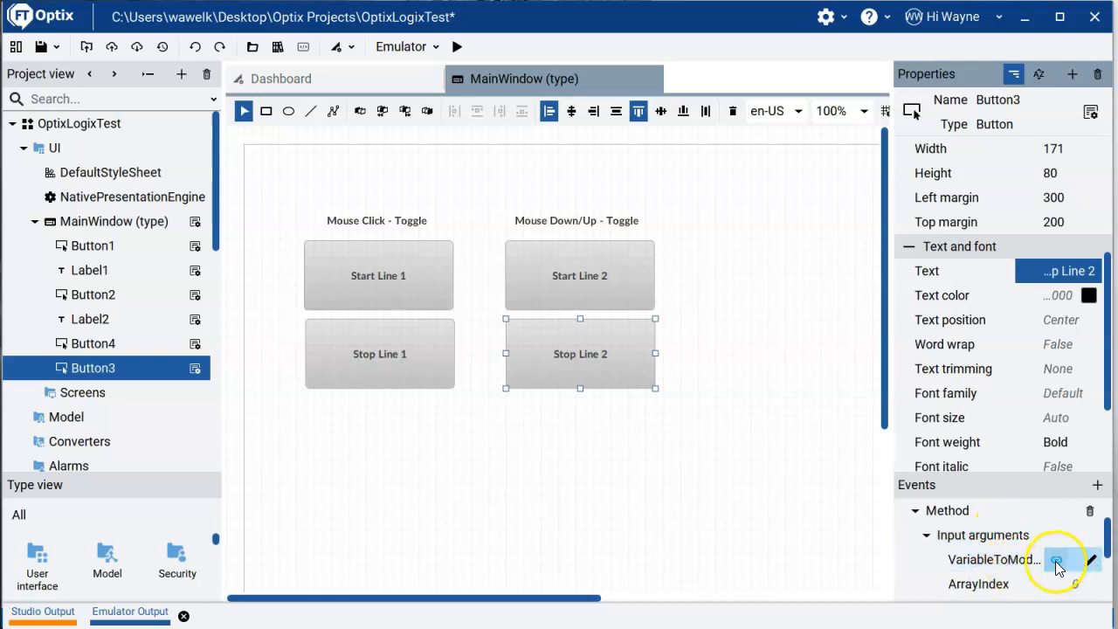
{"action": "left_click", "coordinate": [1057, 561]}
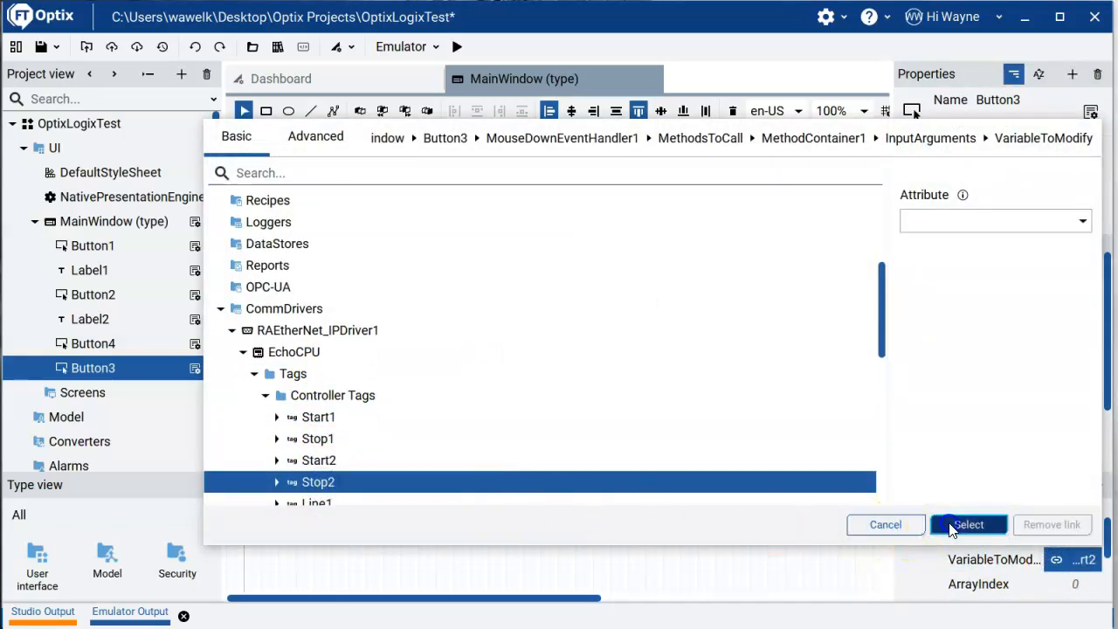
{"action": "left_click", "coordinate": [968, 524]}
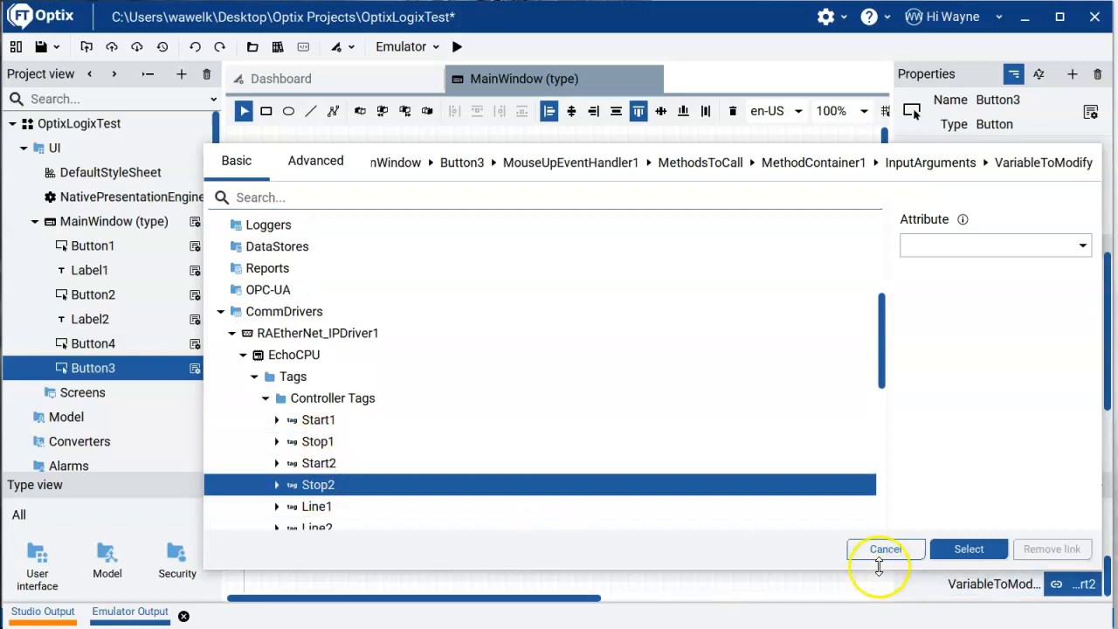
{"action": "left_click", "coordinate": [884, 548]}
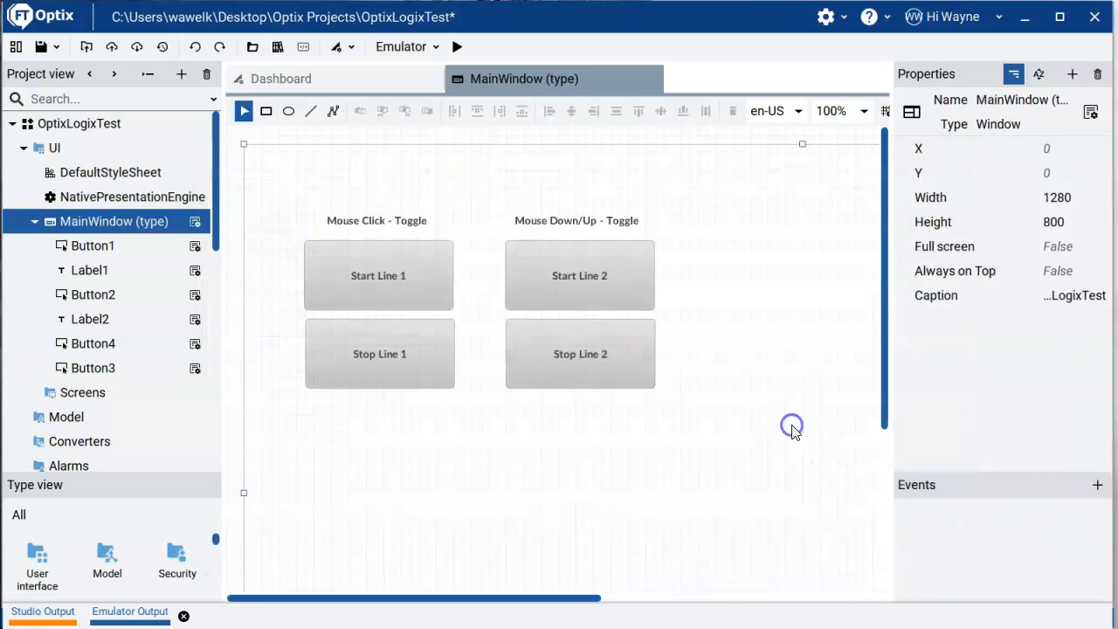
{"action": "mouse_move", "coordinate": [402, 243]}
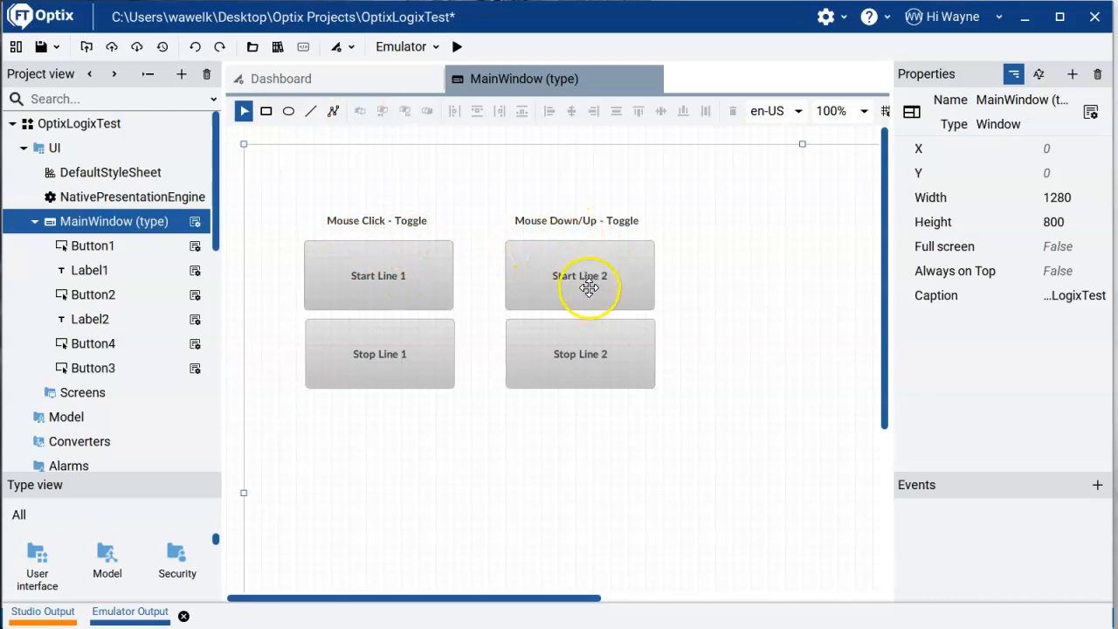
{"action": "mouse_move", "coordinate": [570, 224]}
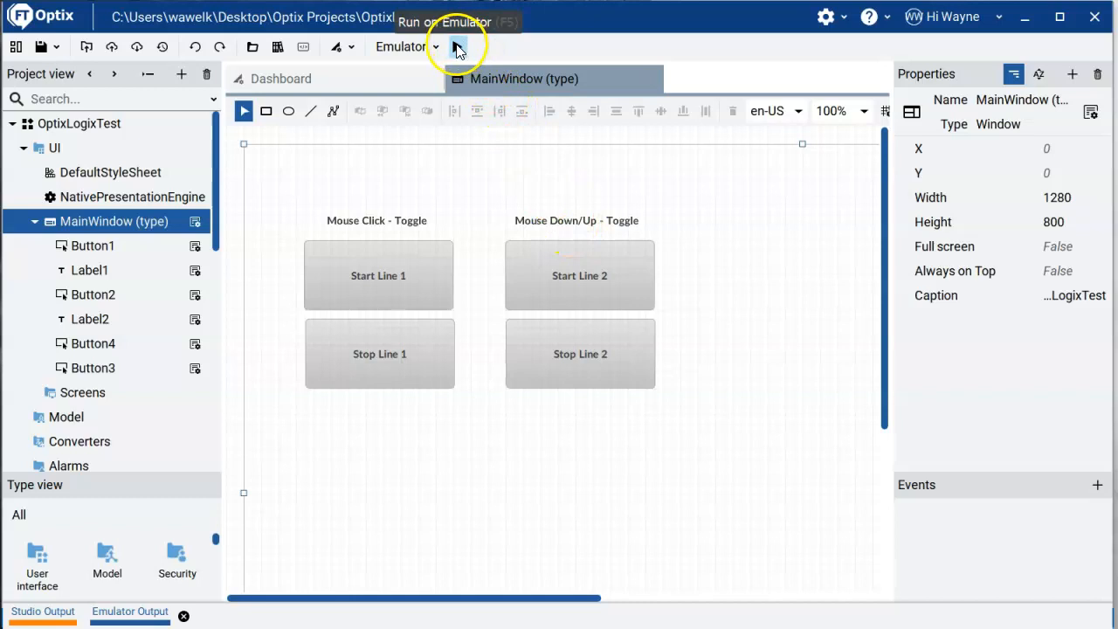
Run the OptixLogixTest project in the emulator showing all four buttons
{"action": "left_click", "coordinate": [456, 45]}
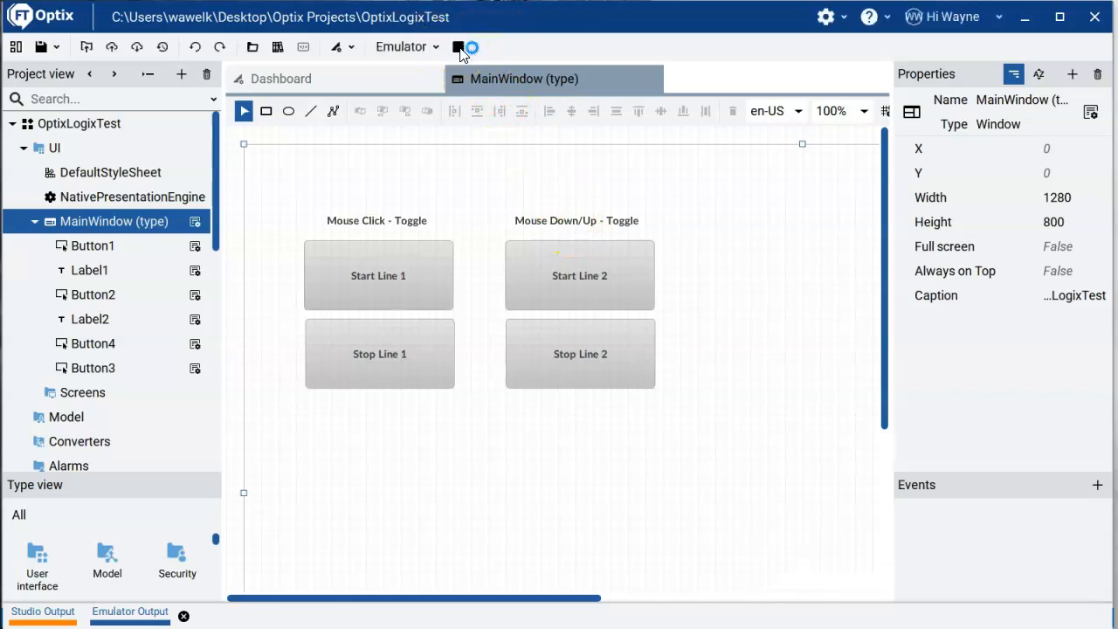
{"action": "left_click", "coordinate": [458, 47]}
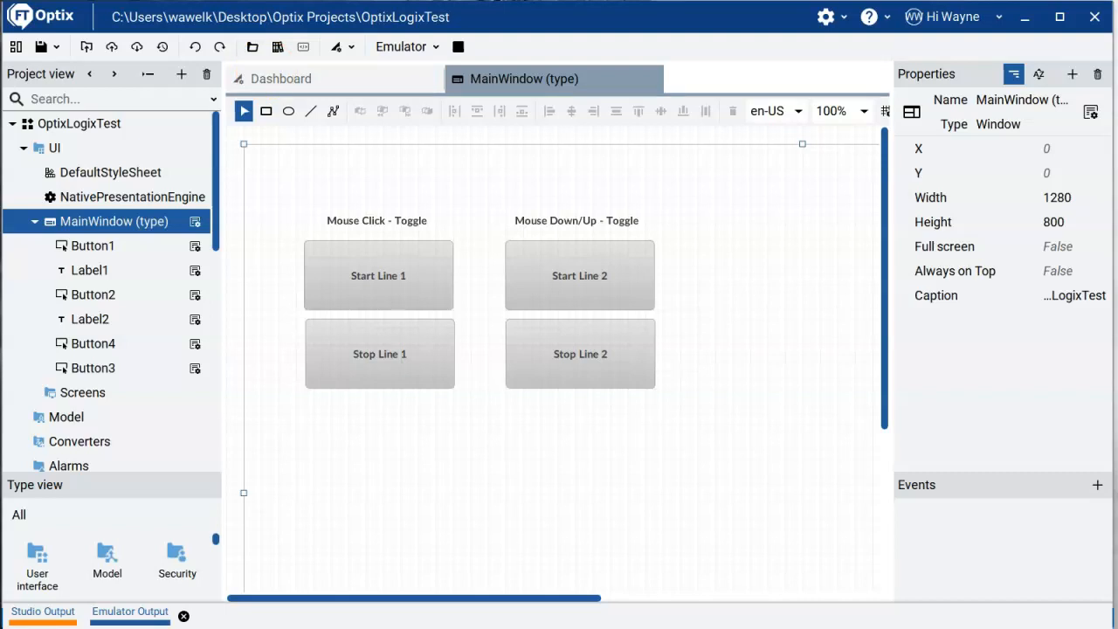
{"action": "left_click", "coordinate": [243, 112]}
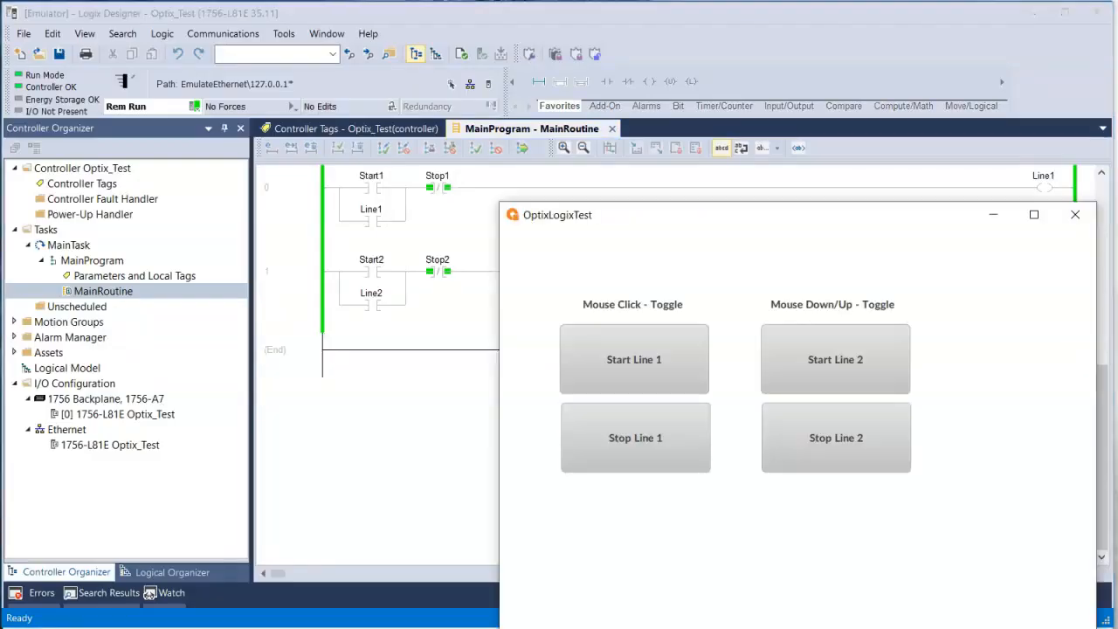
Reposition the emulator over the ladder, then start Line 1 and start/stop Line 2, watching the coils
{"action": "left_click_drag", "start_coordinate": [555, 213], "coordinate": [661, 335]}
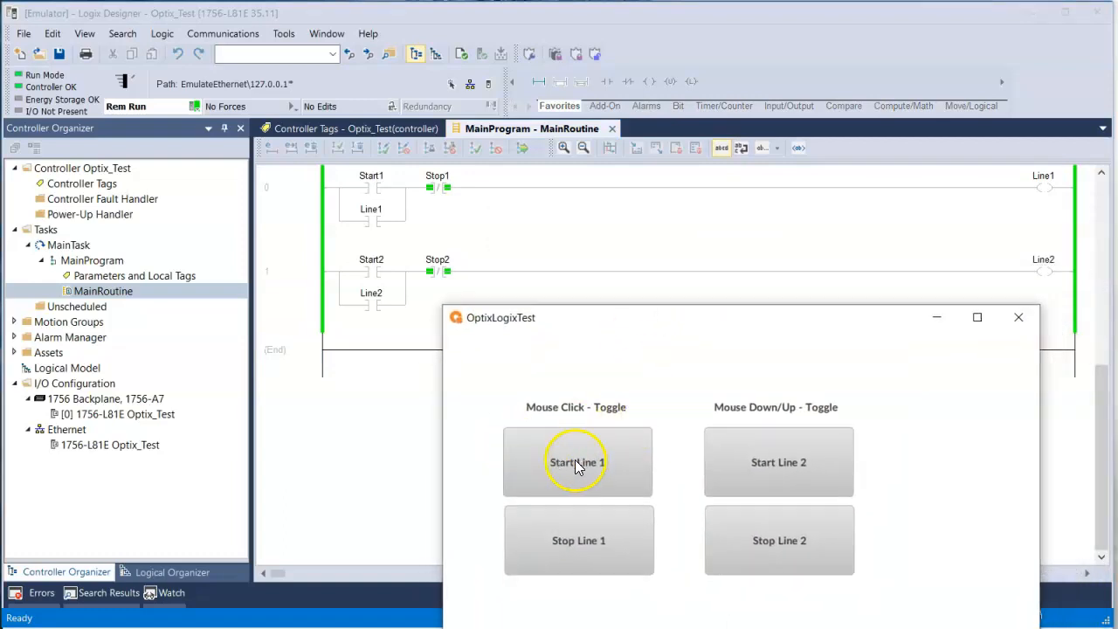
{"action": "left_click", "coordinate": [577, 461]}
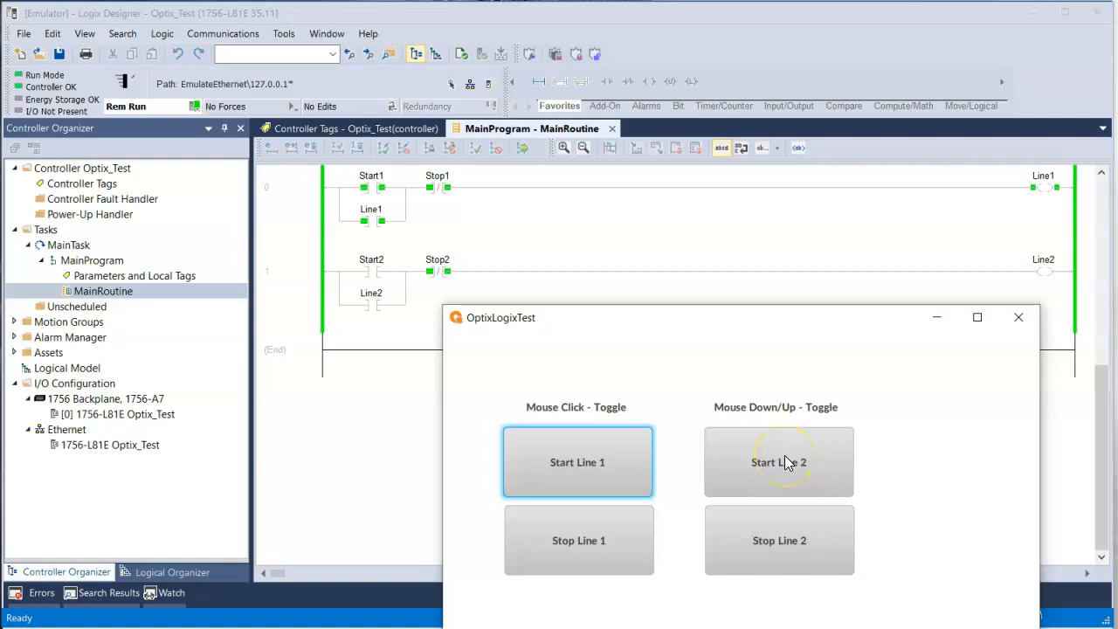
{"action": "left_click", "coordinate": [779, 461]}
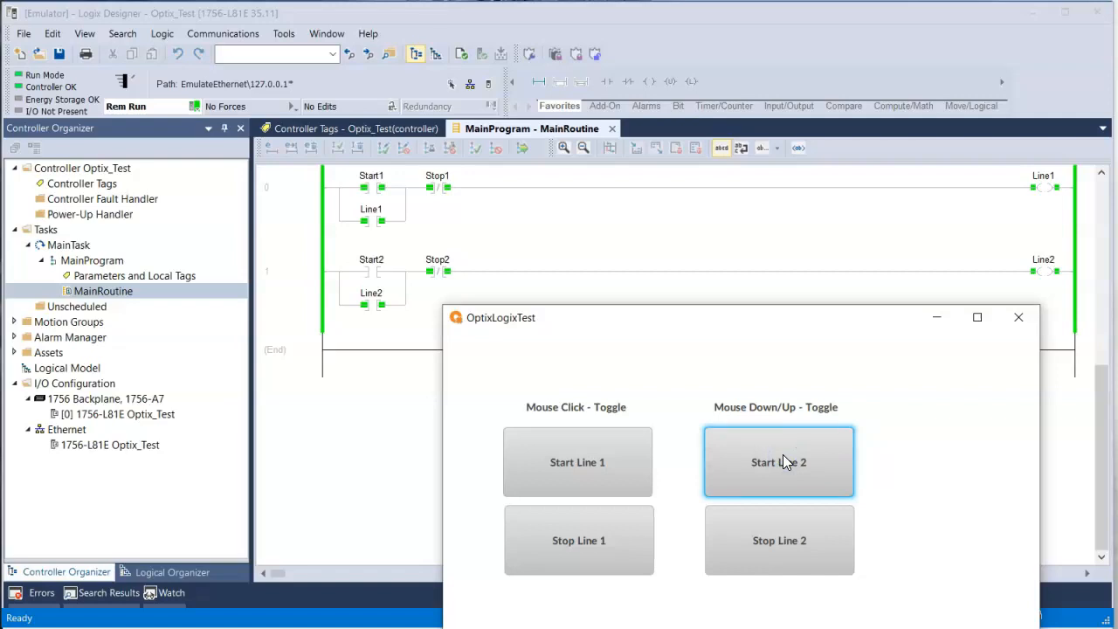
{"action": "left_click", "coordinate": [784, 461]}
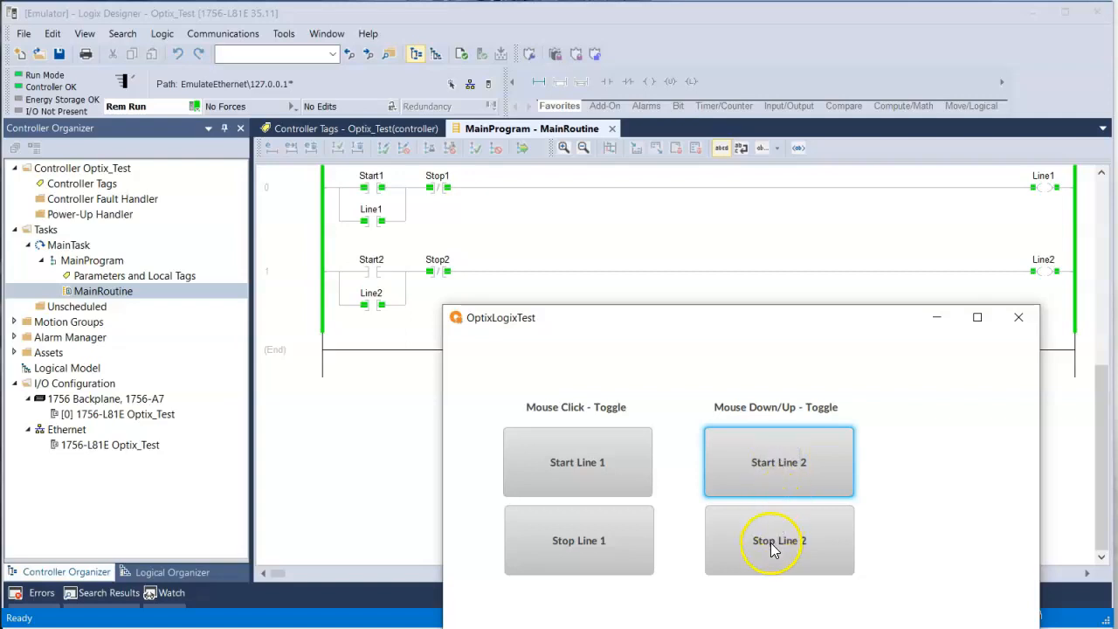
{"action": "left_click", "coordinate": [779, 541]}
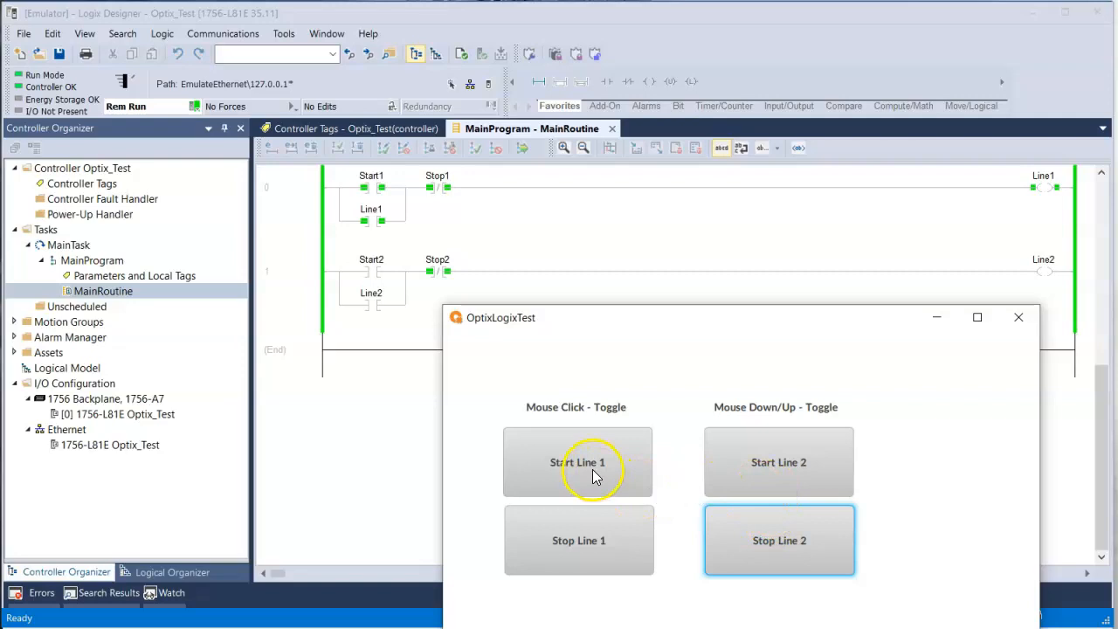
Repeat Start Line 1 to confirm it stays latched, and cycle Line 2 Start/Stop to confirm momentary action
{"action": "left_click", "coordinate": [577, 461]}
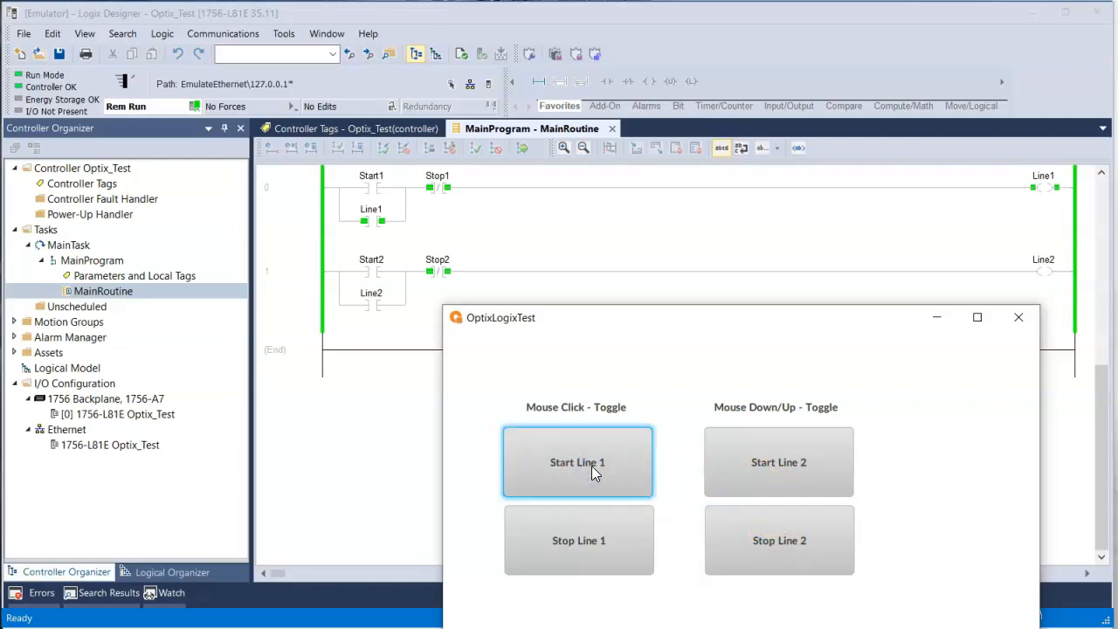
{"action": "left_click", "coordinate": [590, 461]}
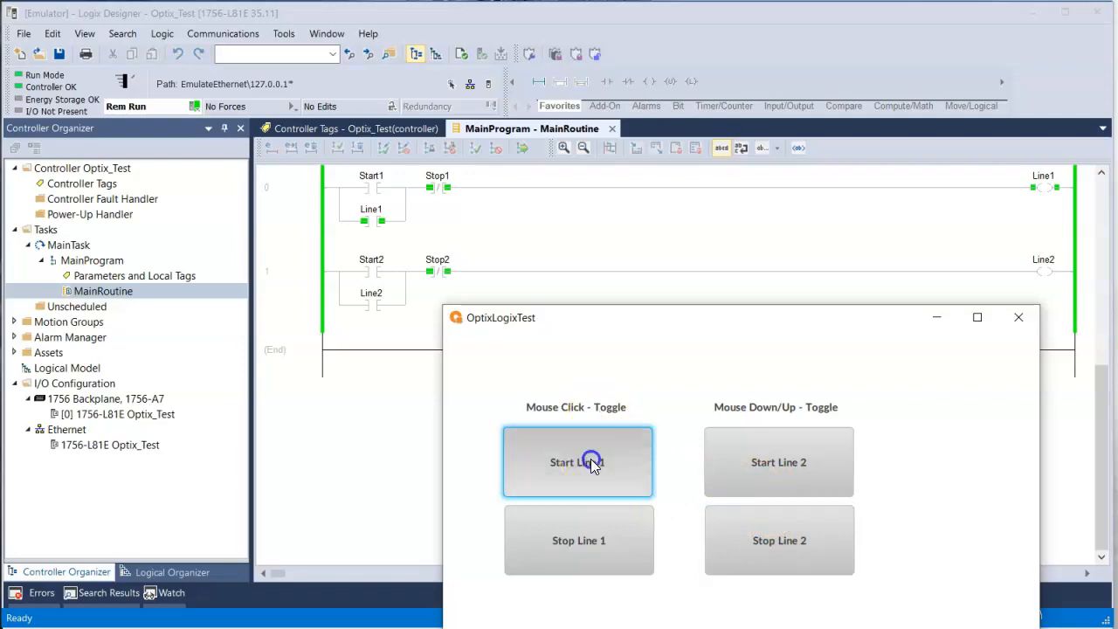
{"action": "left_click", "coordinate": [576, 461]}
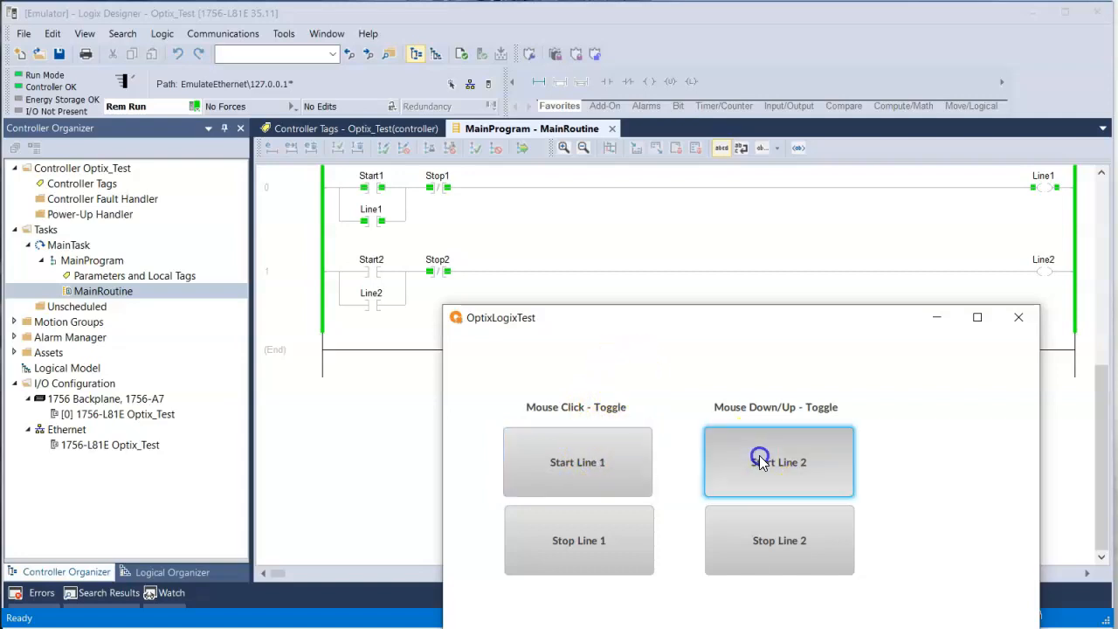
{"action": "left_click", "coordinate": [779, 461]}
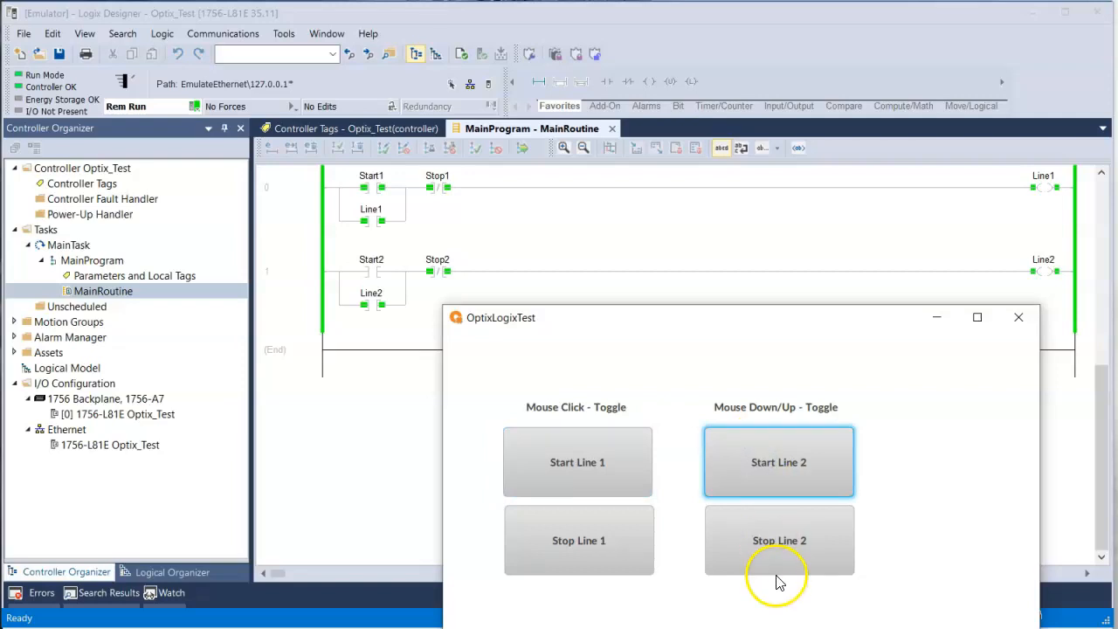
{"action": "left_click", "coordinate": [775, 540]}
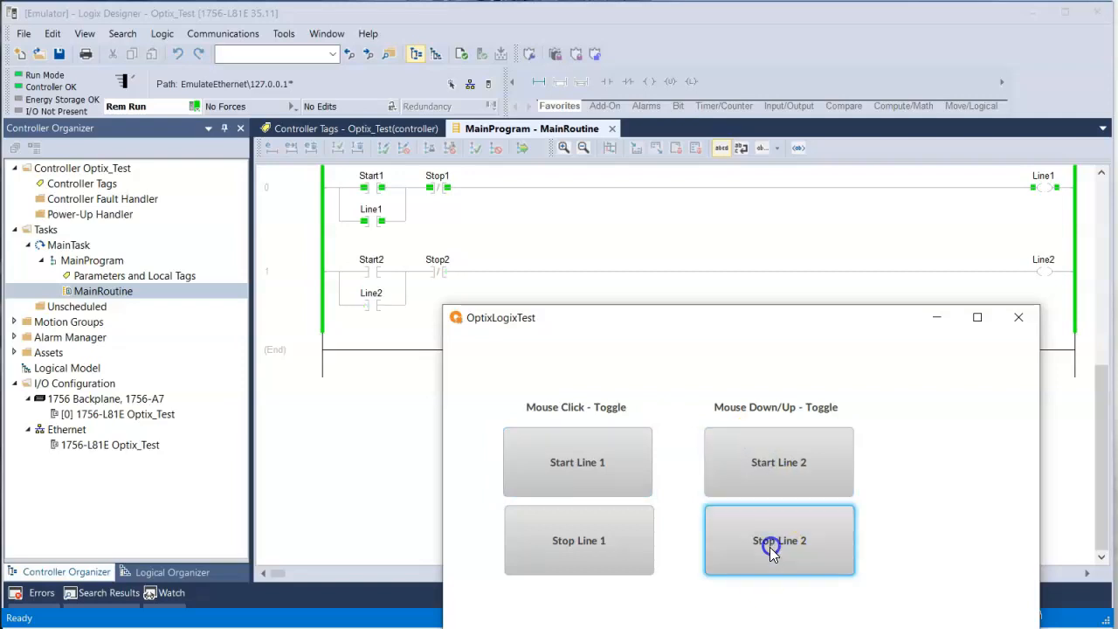
{"action": "left_click", "coordinate": [775, 545]}
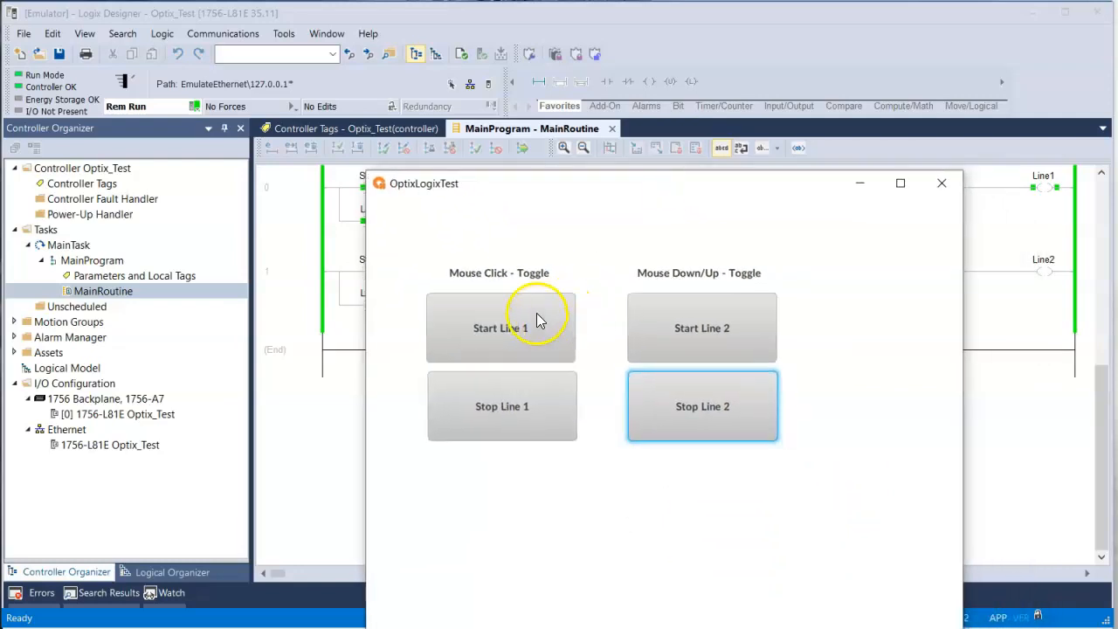
{"action": "mouse_move", "coordinate": [531, 336]}
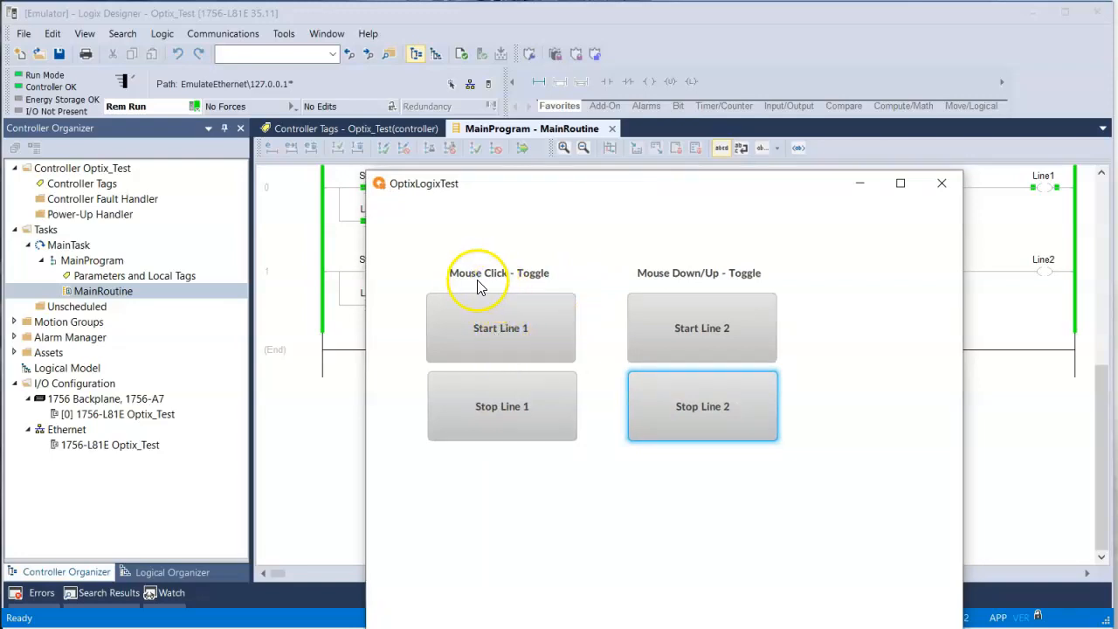
{"action": "mouse_move", "coordinate": [528, 283]}
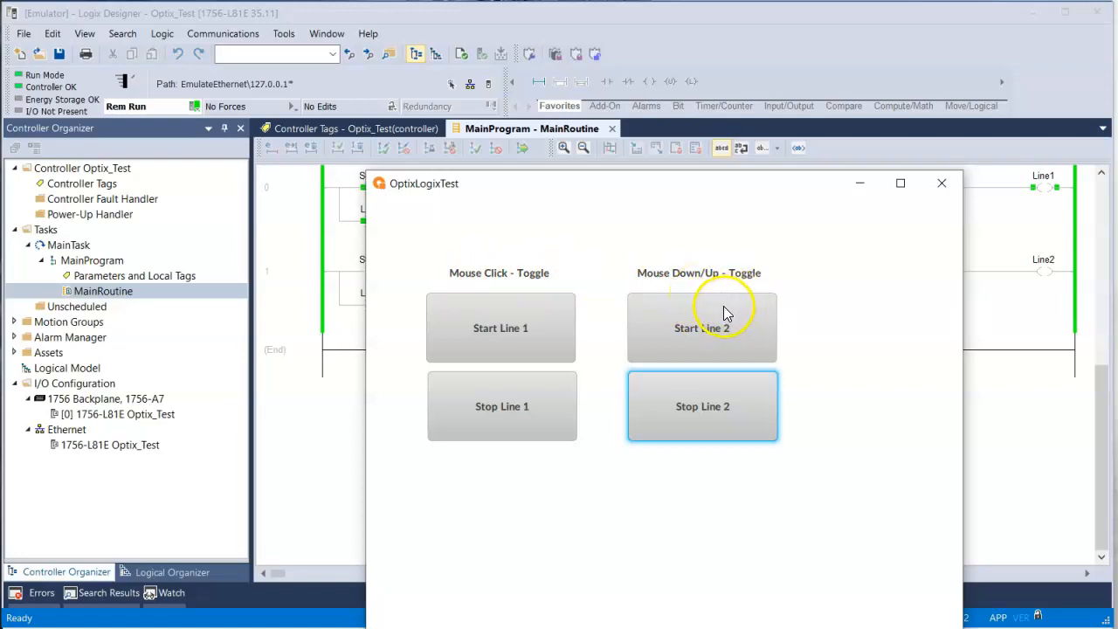
{"action": "mouse_move", "coordinate": [685, 282]}
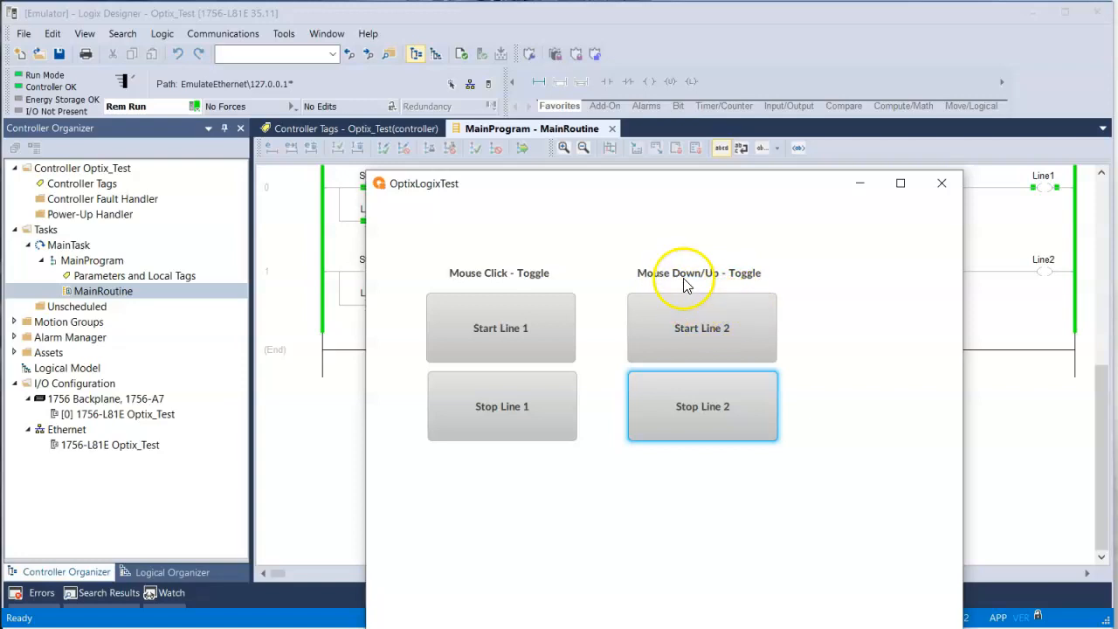
{"action": "mouse_move", "coordinate": [677, 283]}
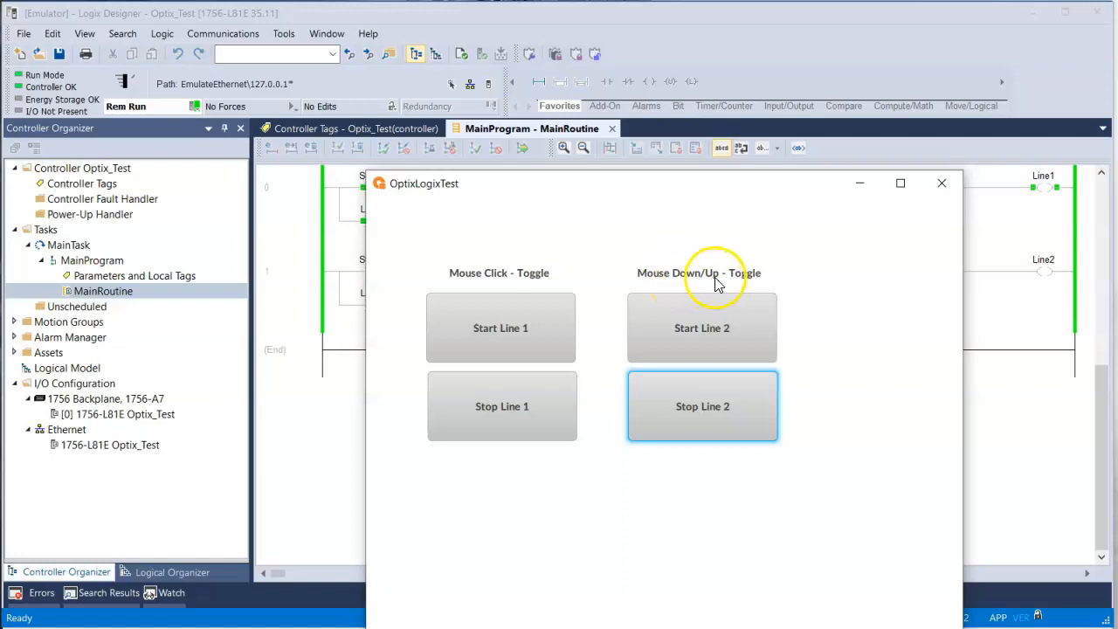
{"action": "mouse_move", "coordinate": [684, 234]}
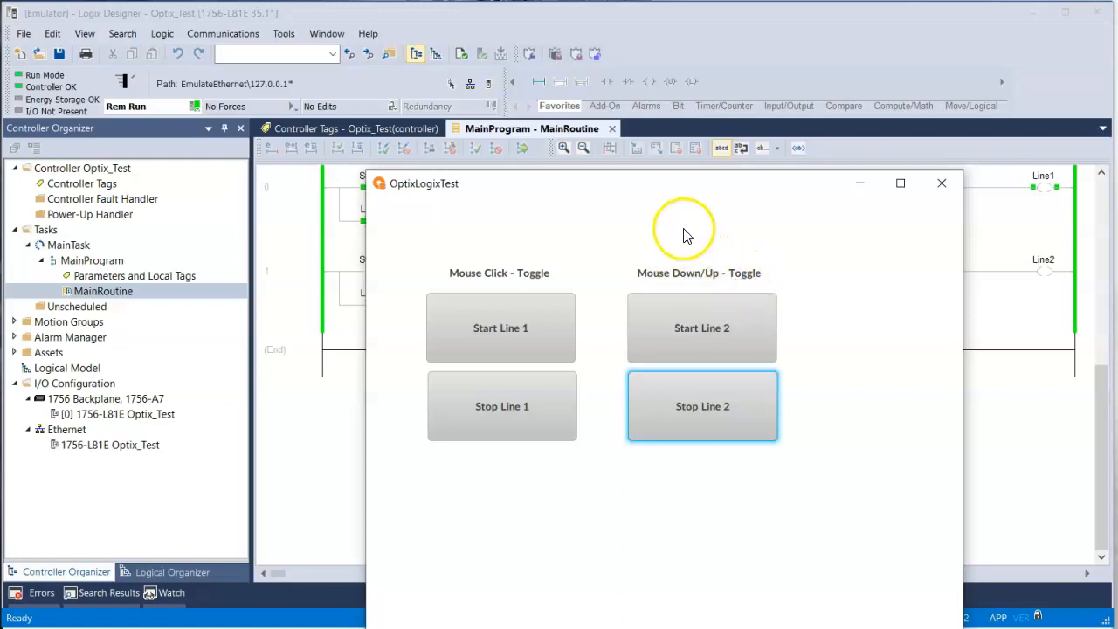